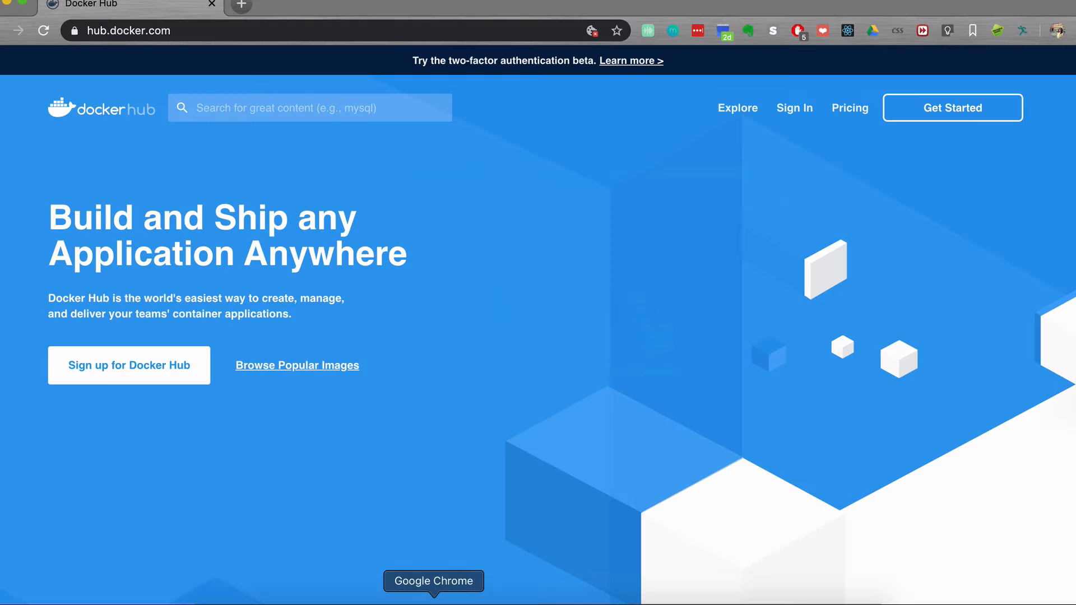
mouse_move(378, 60)
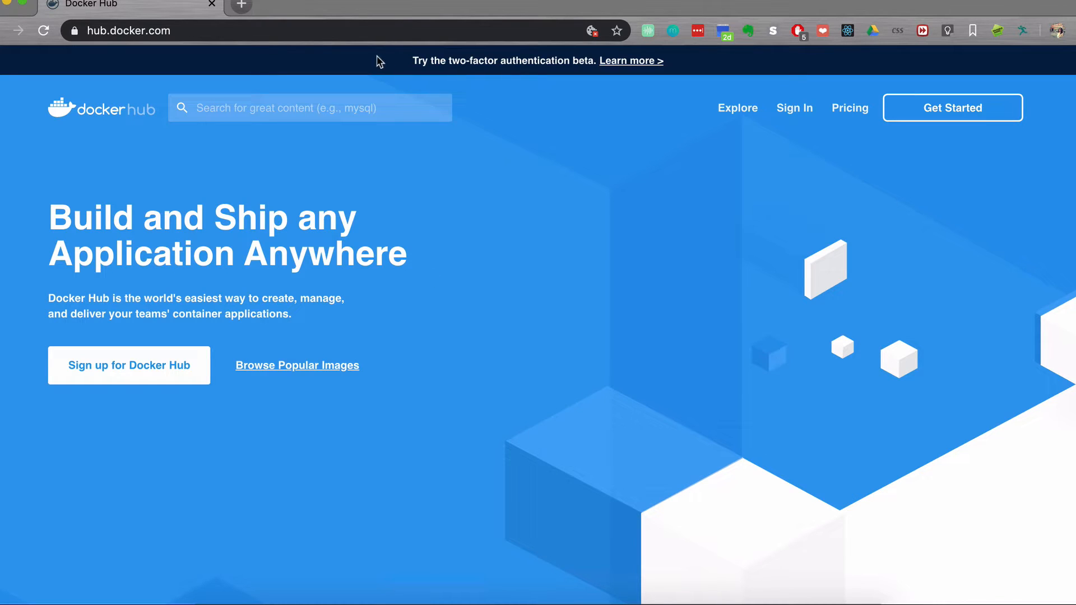
Search Docker Hub for 'redis' to list matching images
type("redi")
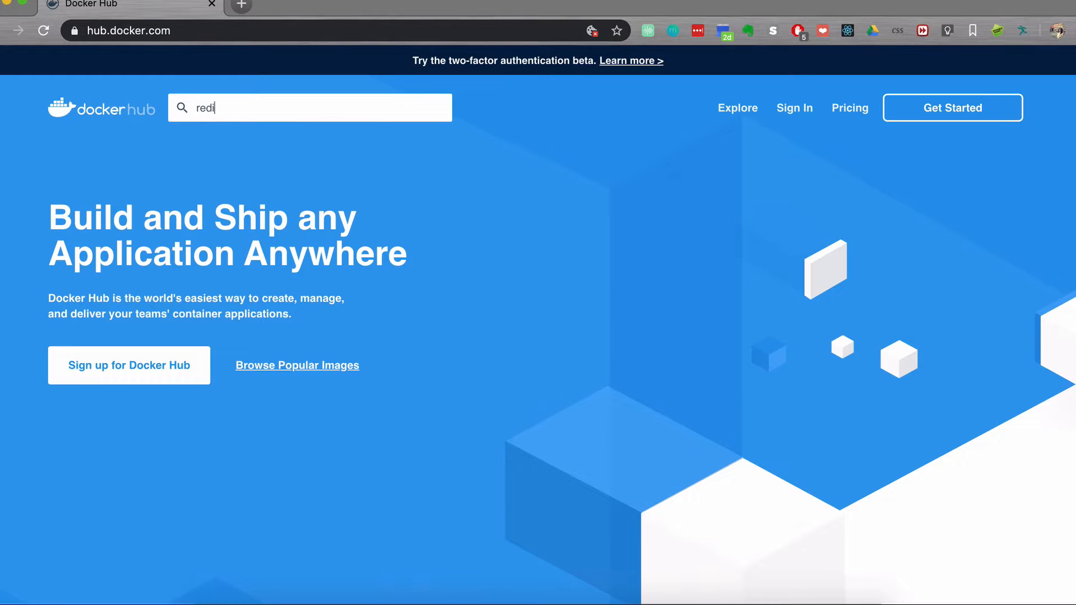
key("Enter")
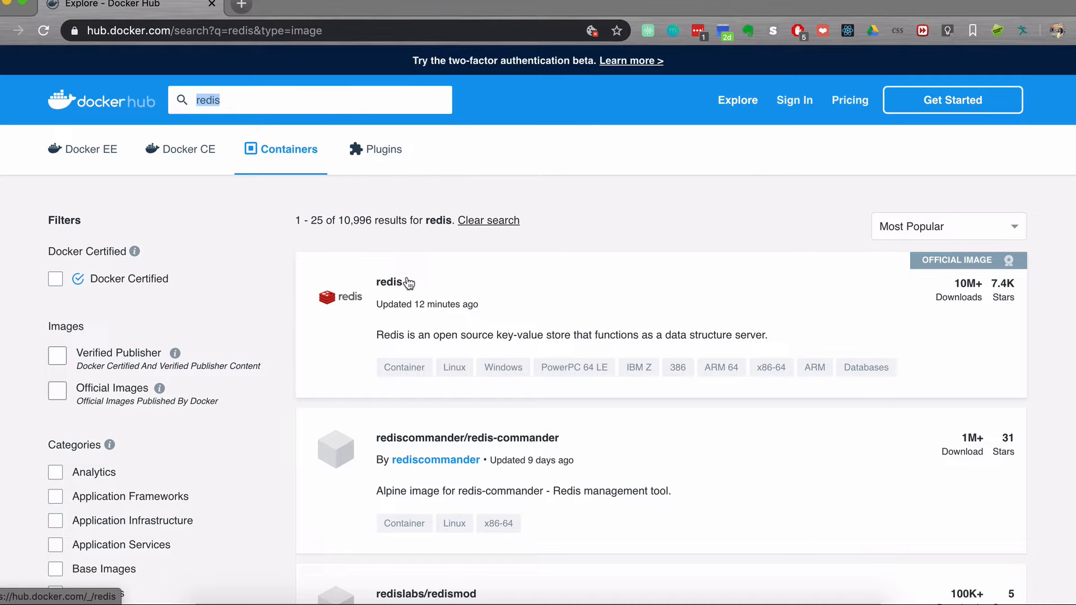
Open the official redis image, pull redis, and list local images
left_click(389, 282)
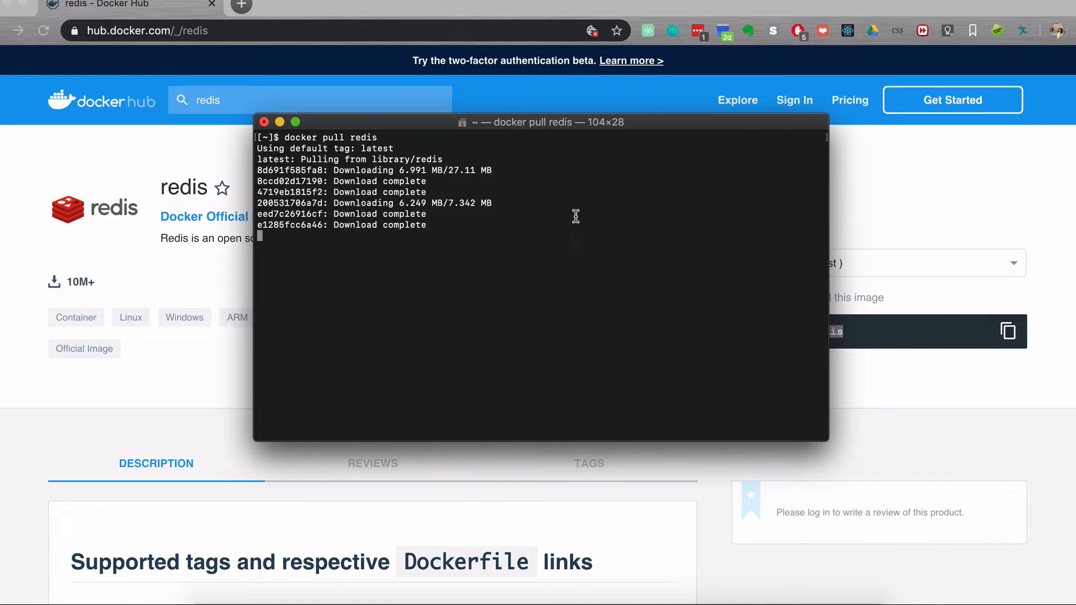
mouse_move(628, 138)
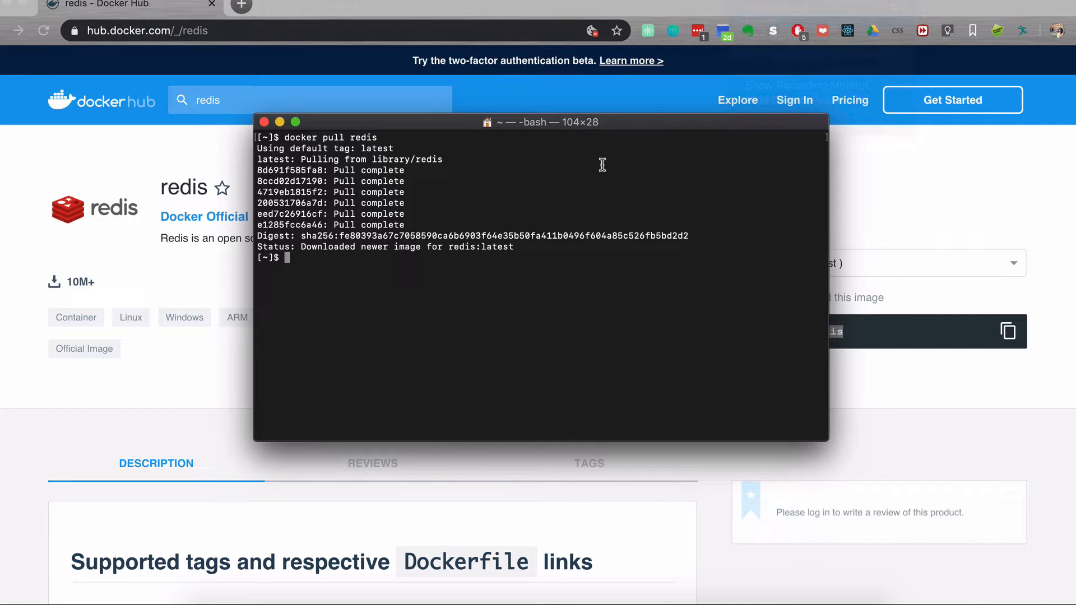
type("docker")
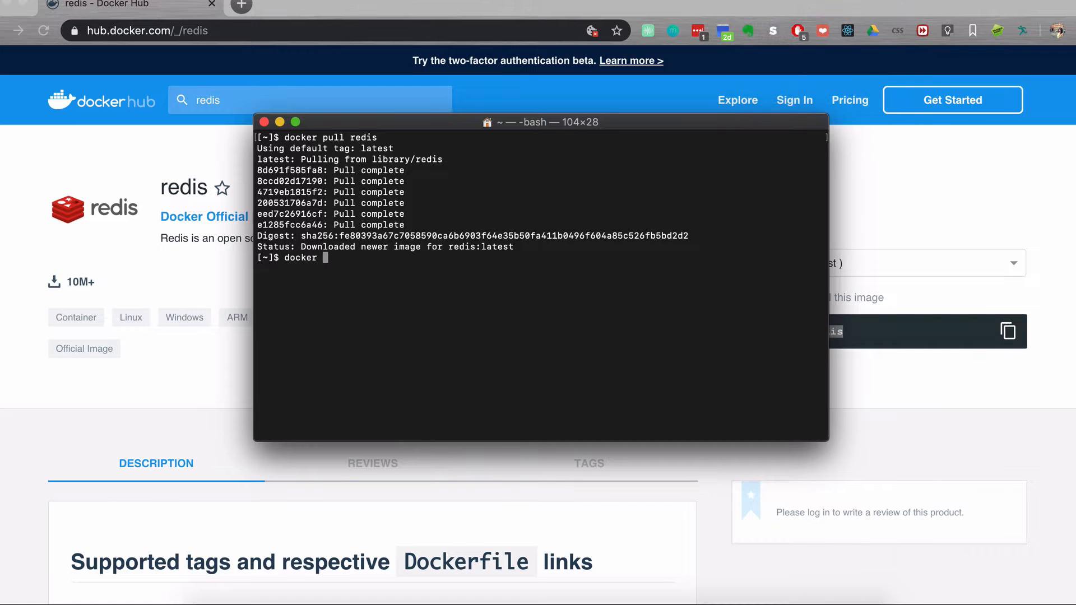
type("images")
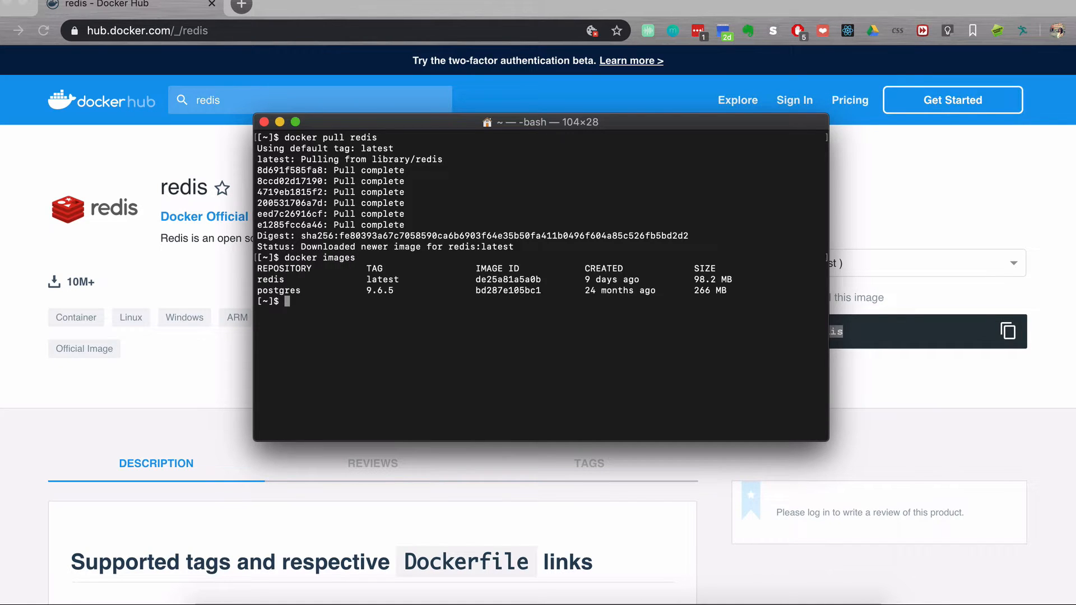
mouse_move(586, 166)
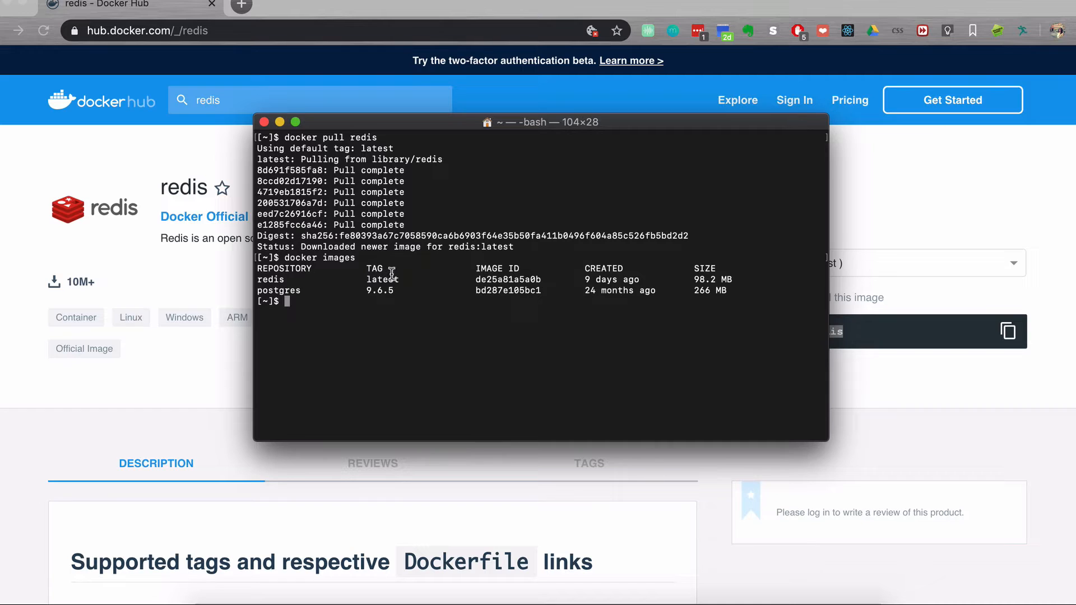
mouse_move(524, 276)
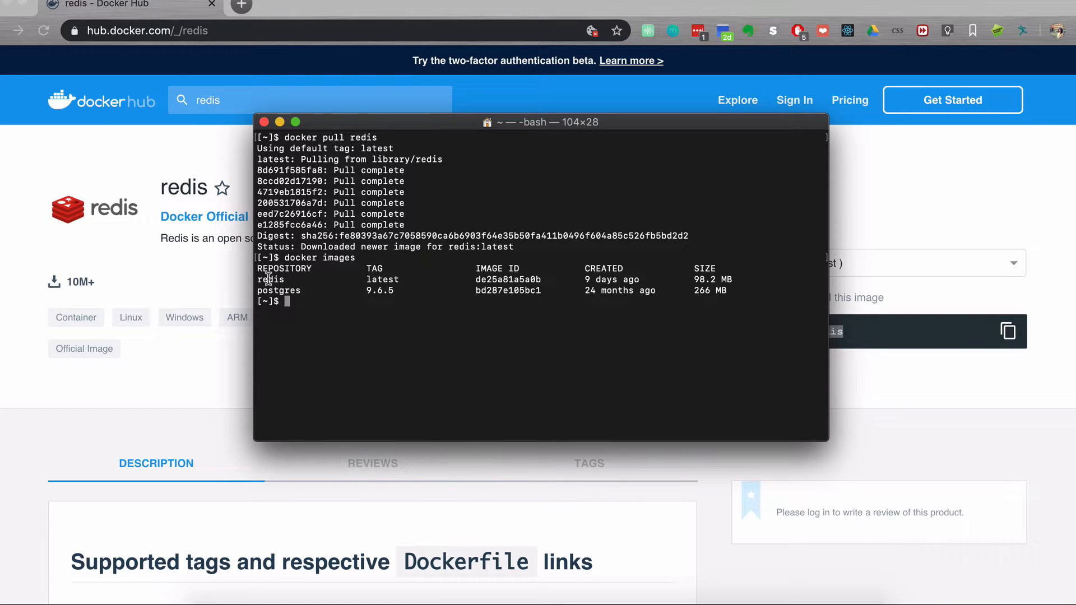
mouse_move(310, 280)
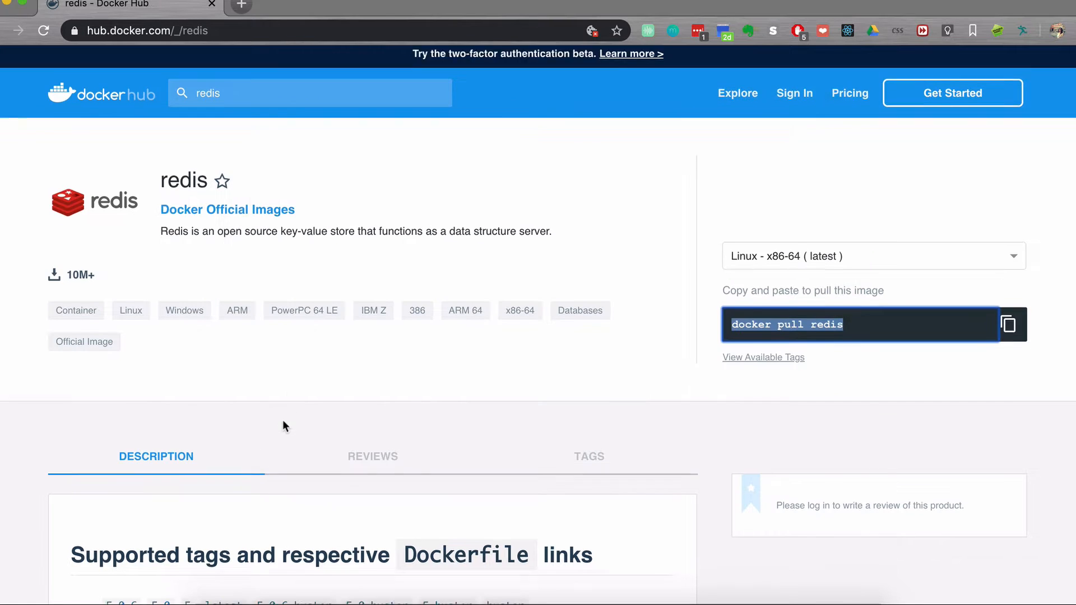
Scroll the redis page to the supported tags, including 5.0.6 and 4.0.14
scroll("down", 3)
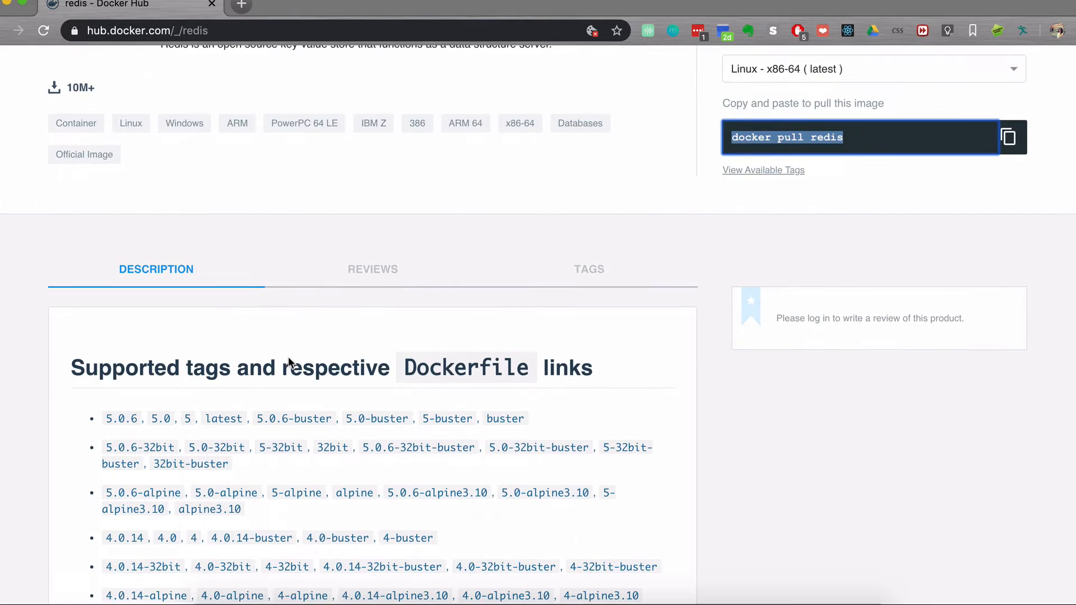
scroll("down", 3)
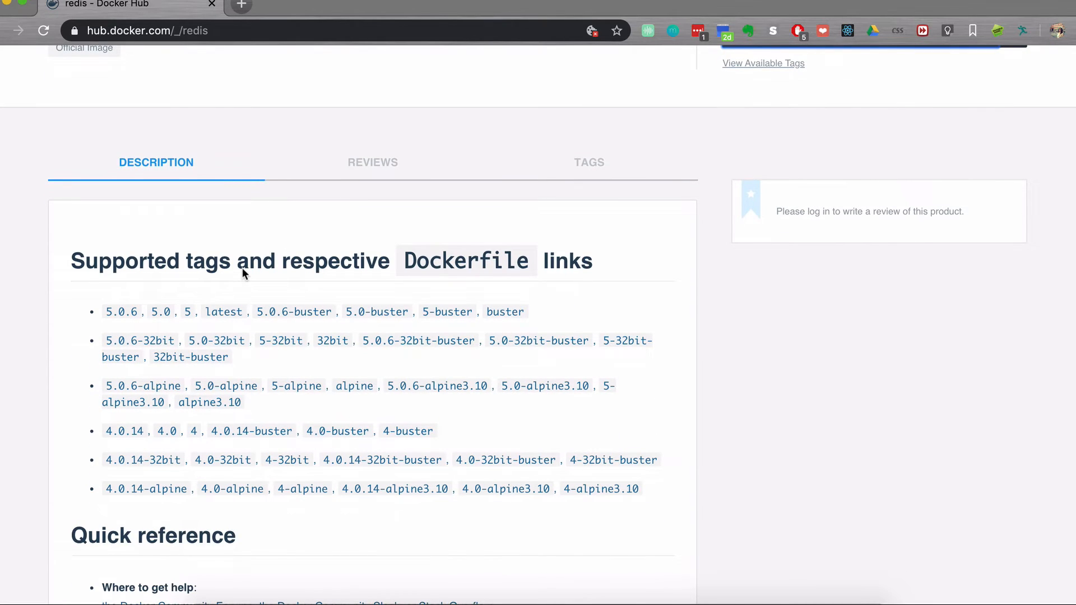
scroll("down", 3)
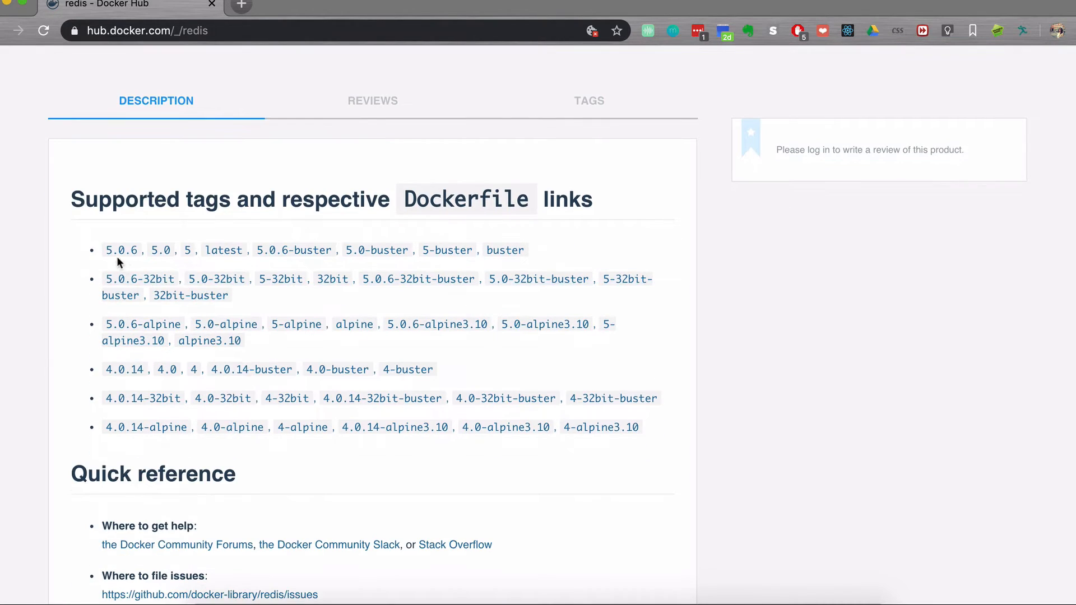
mouse_move(218, 375)
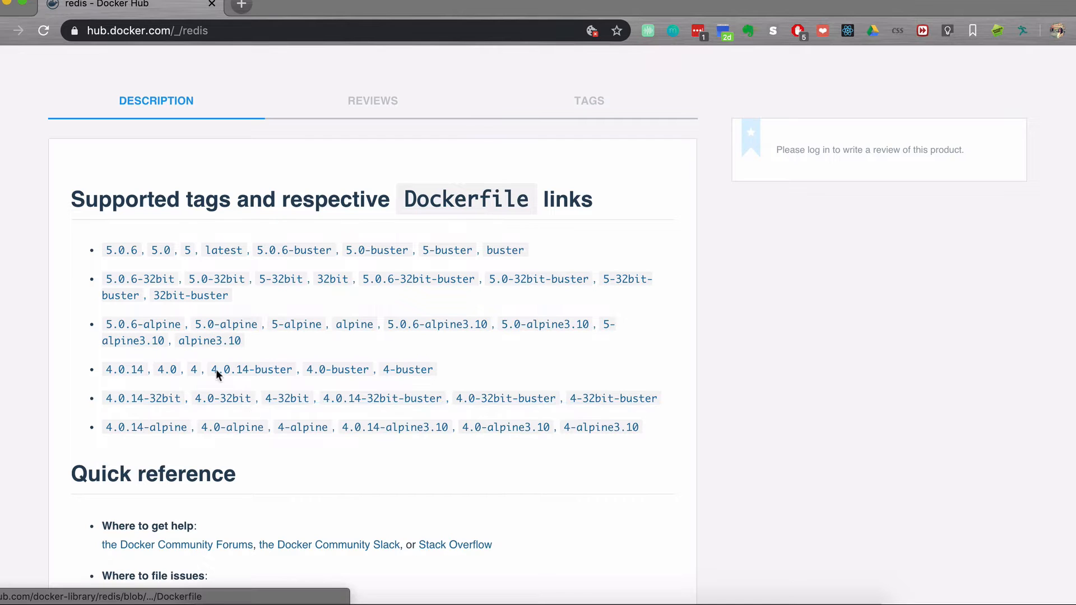
mouse_move(217, 256)
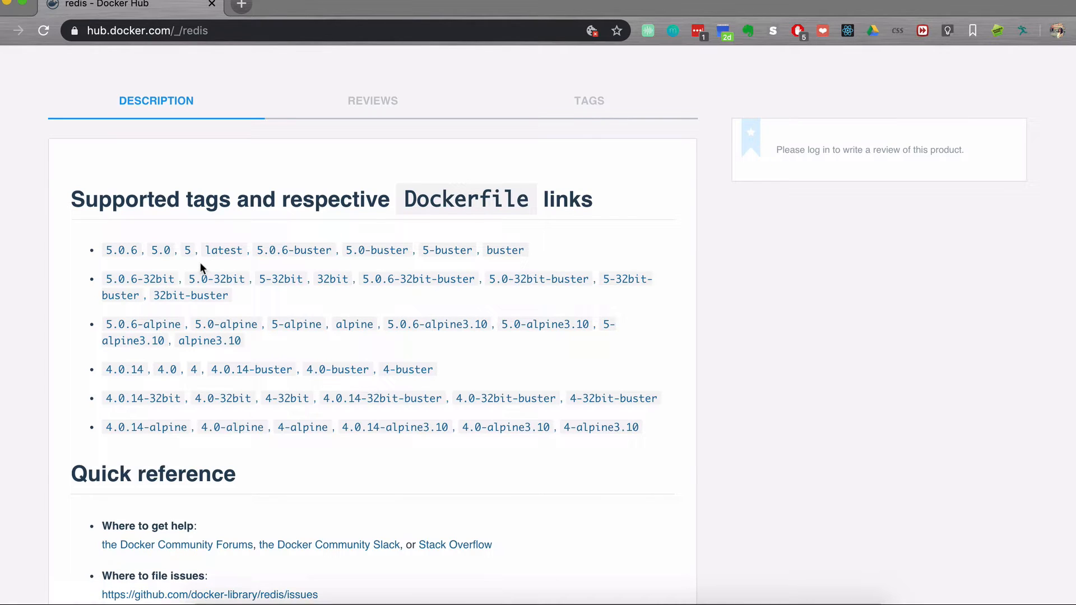
mouse_move(131, 297)
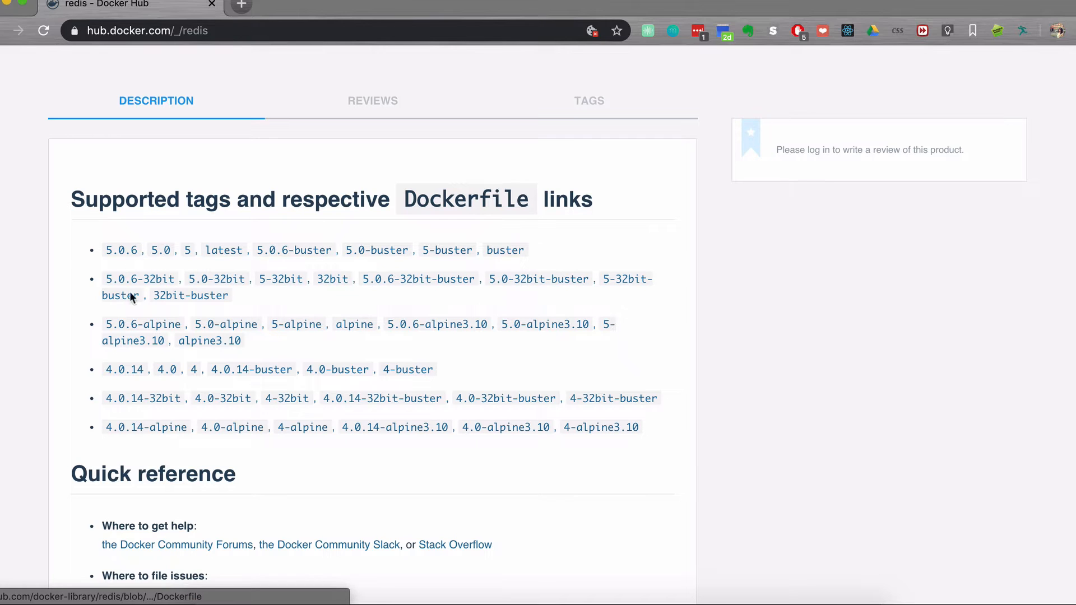
mouse_move(256, 334)
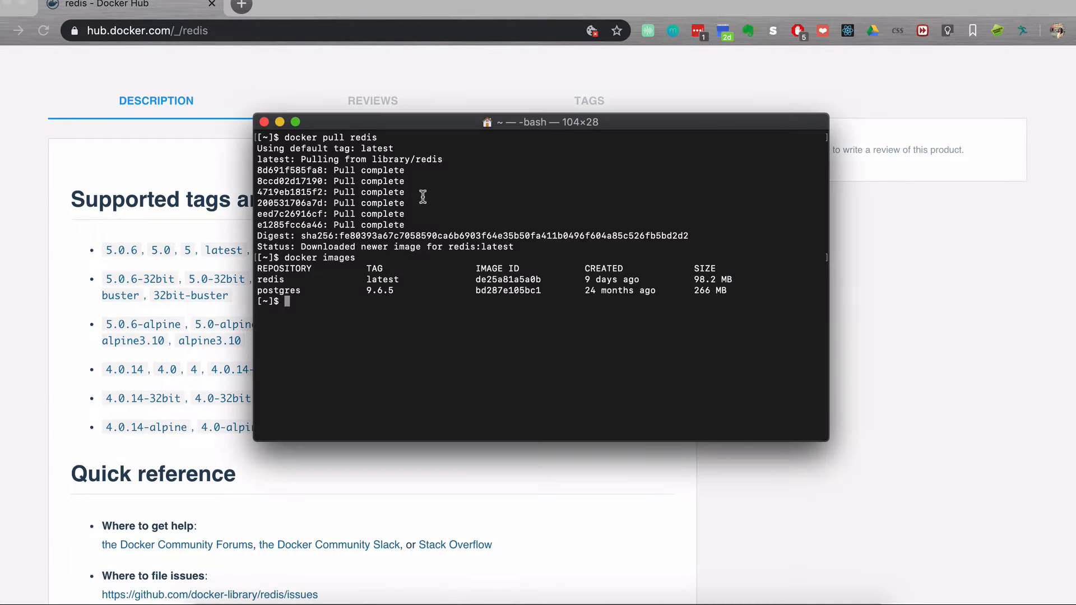
left_click_drag(541, 121, 438, 77)
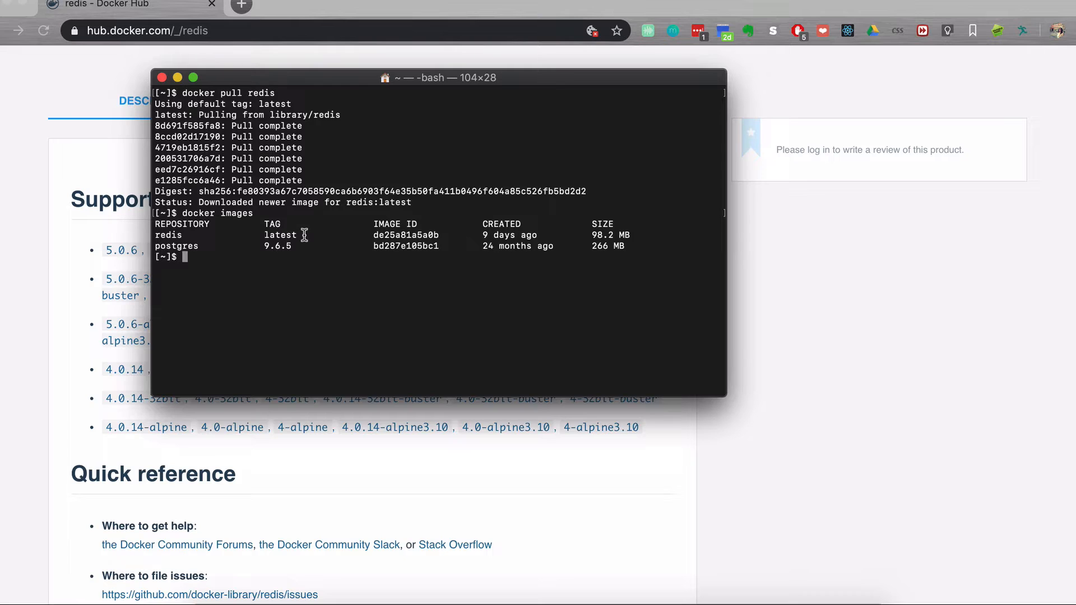
mouse_move(635, 235)
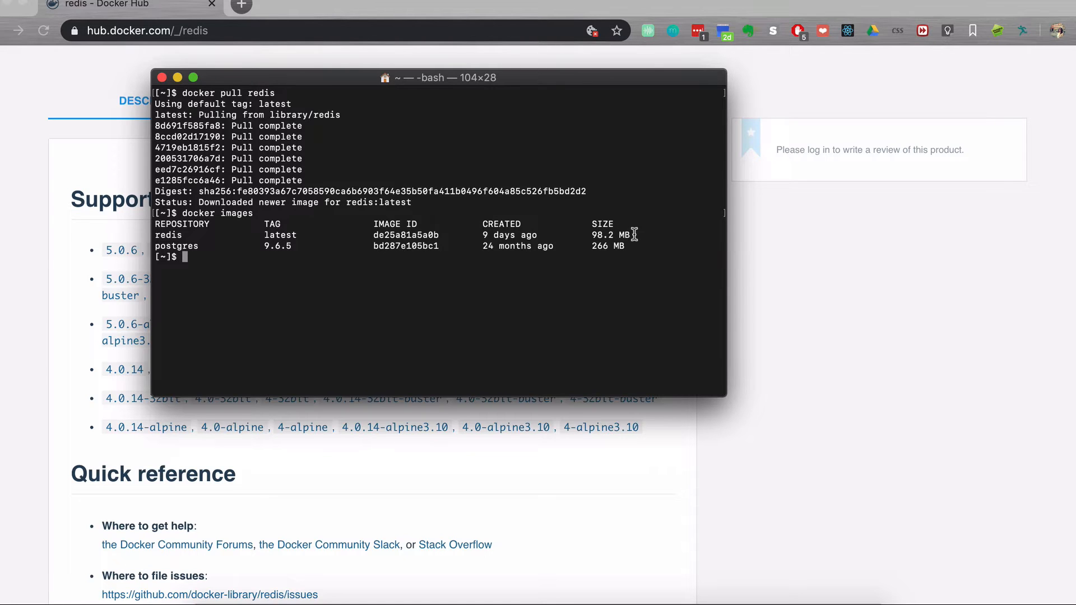
mouse_move(758, 24)
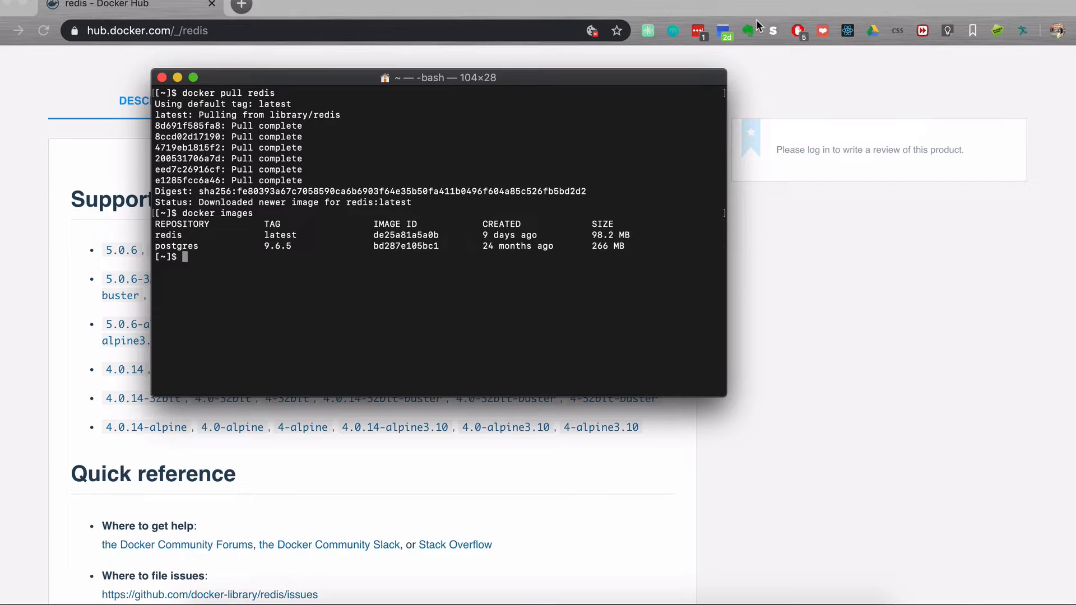
mouse_move(386, 214)
type("docker run redi")
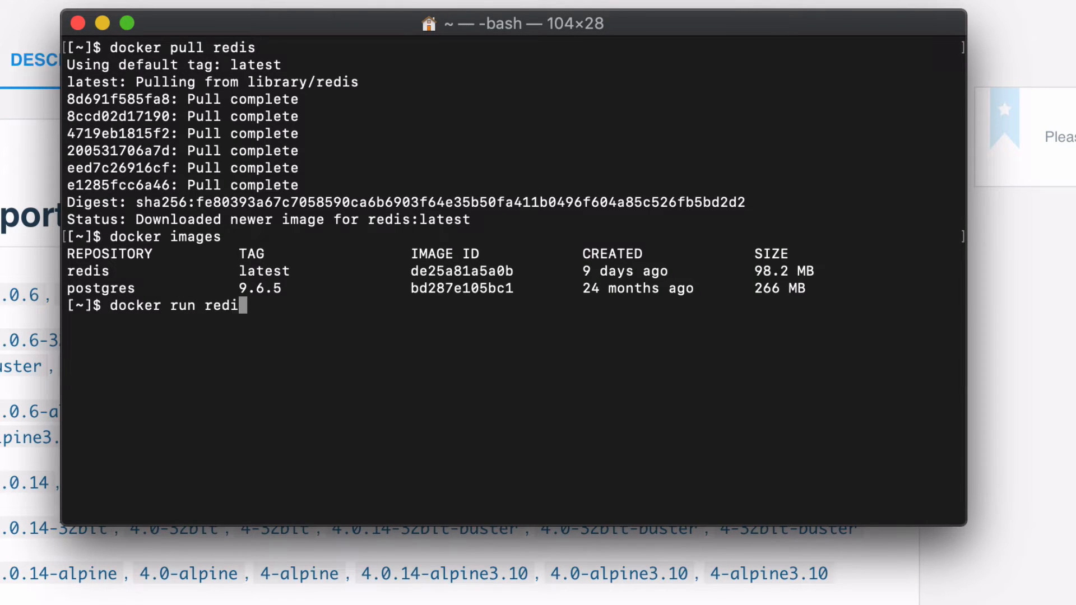
Run redis in the foreground and check it with 'docker ps' in a second tab
type("s")
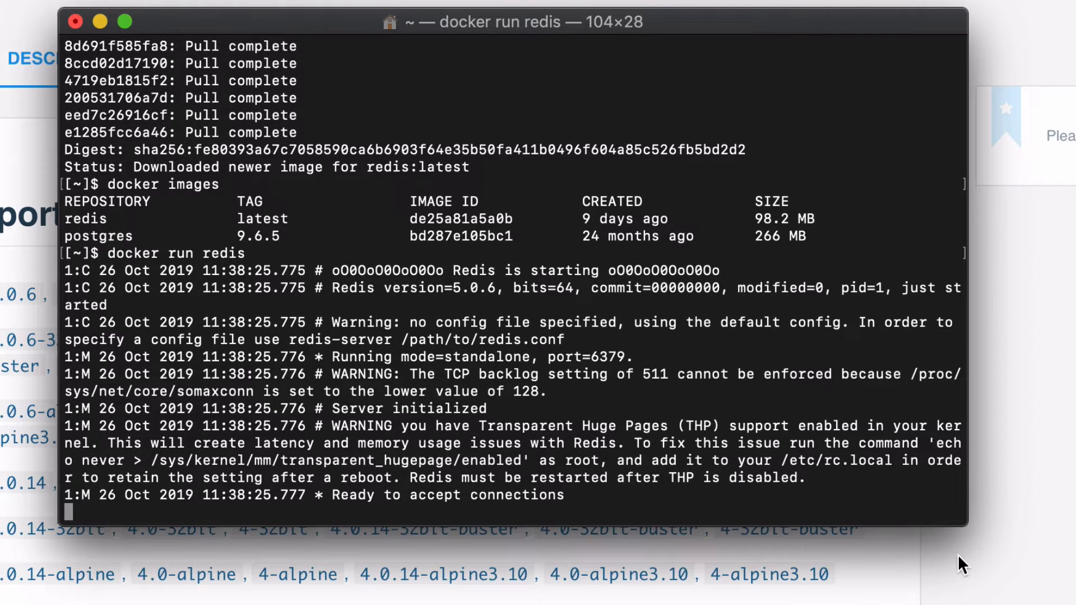
mouse_move(762, 408)
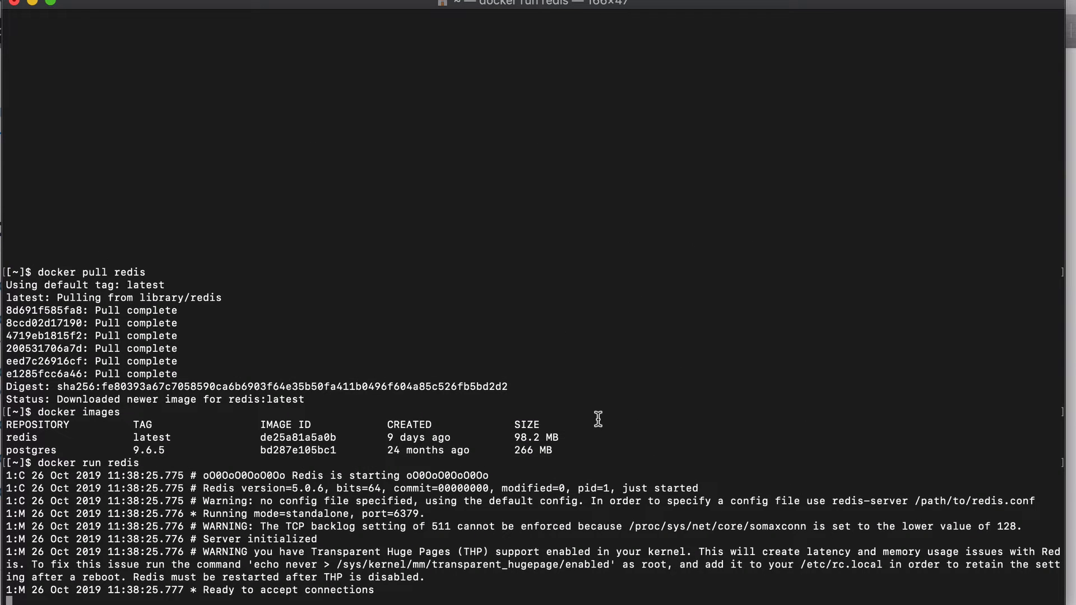
left_click(1054, 21)
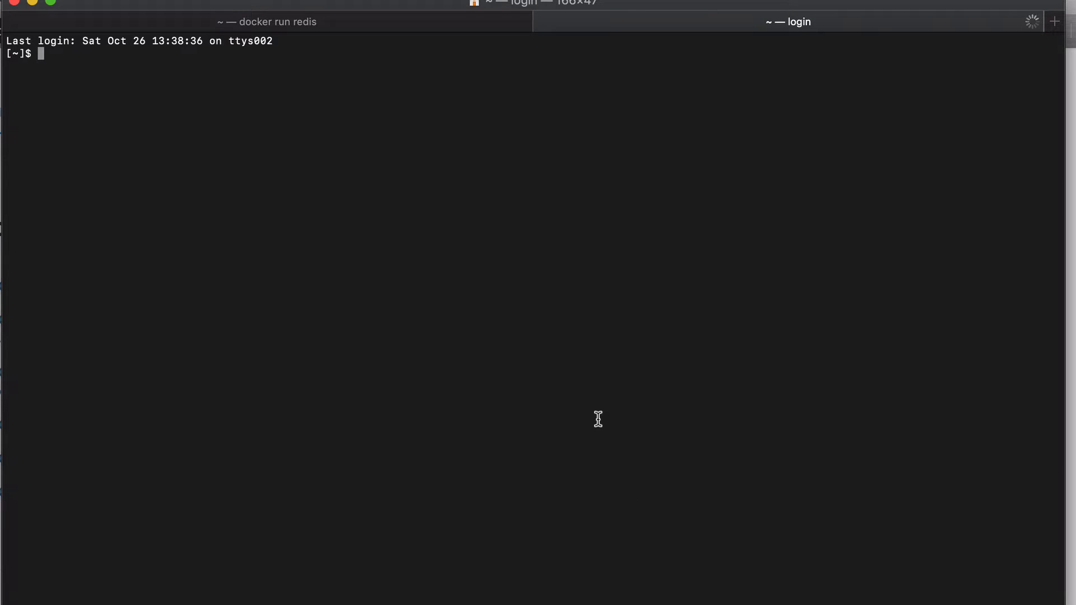
type("docker ps")
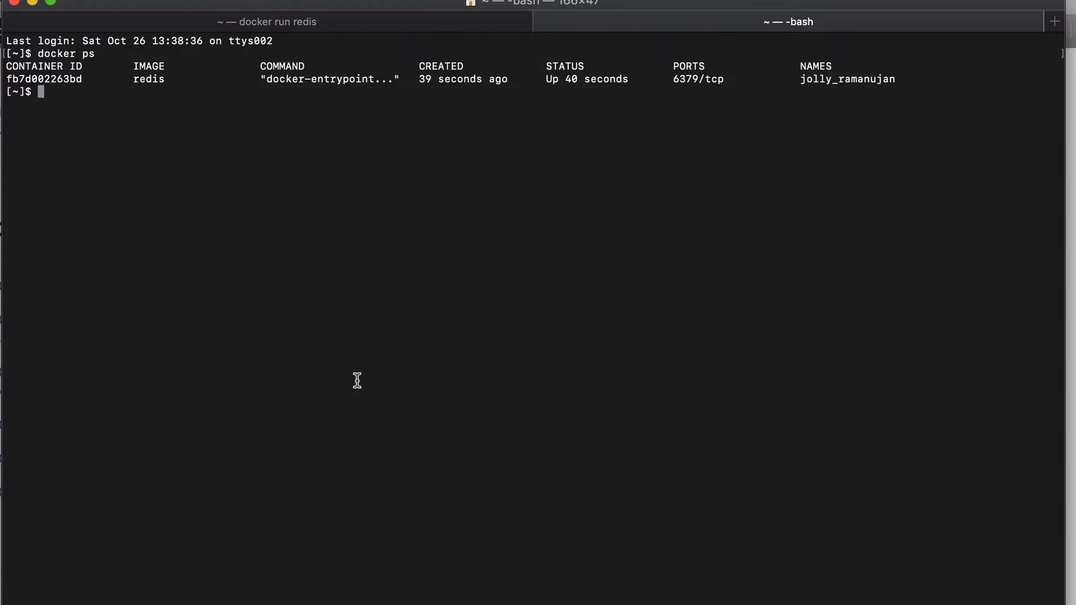
mouse_move(151, 110)
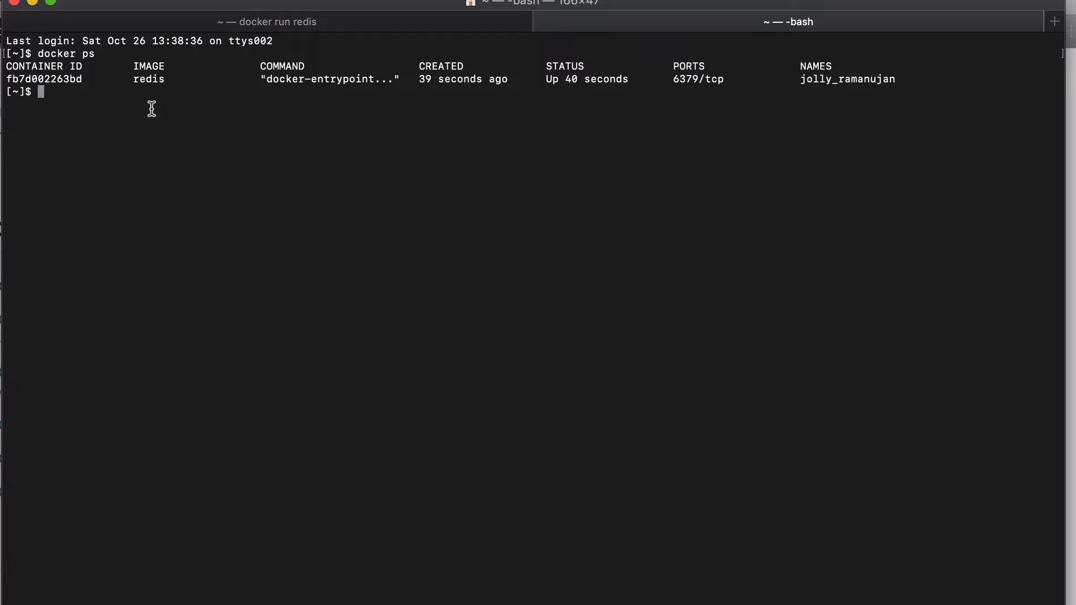
mouse_move(133, 80)
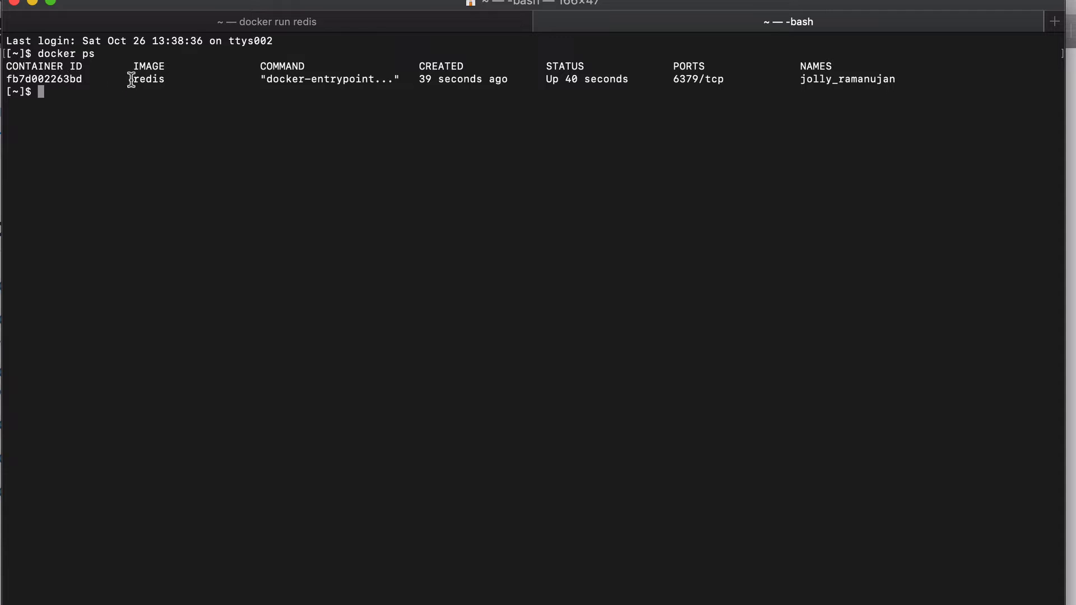
mouse_move(140, 79)
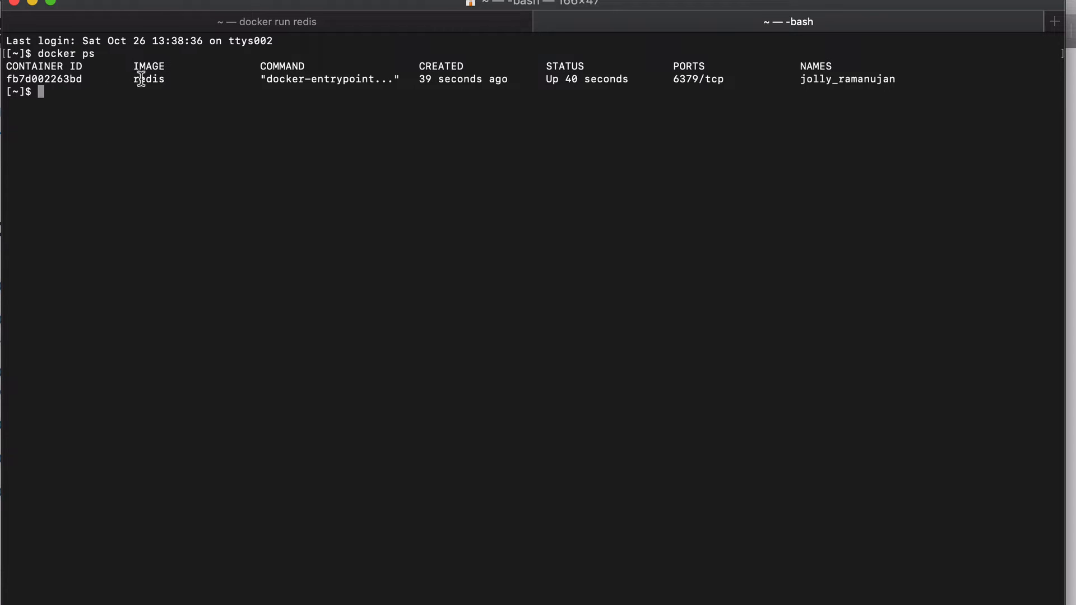
mouse_move(577, 89)
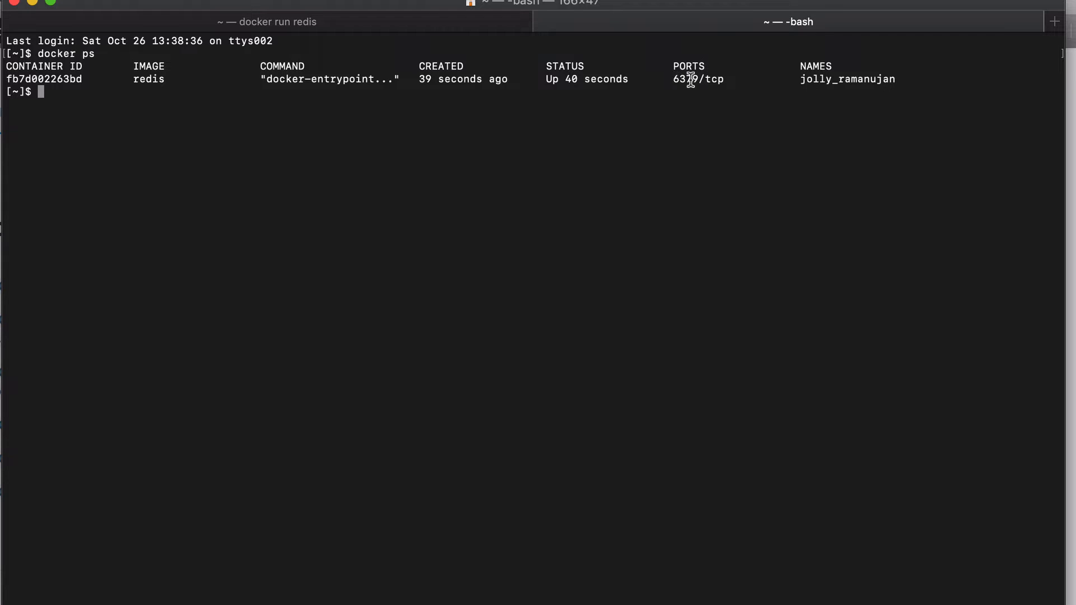
mouse_move(614, 159)
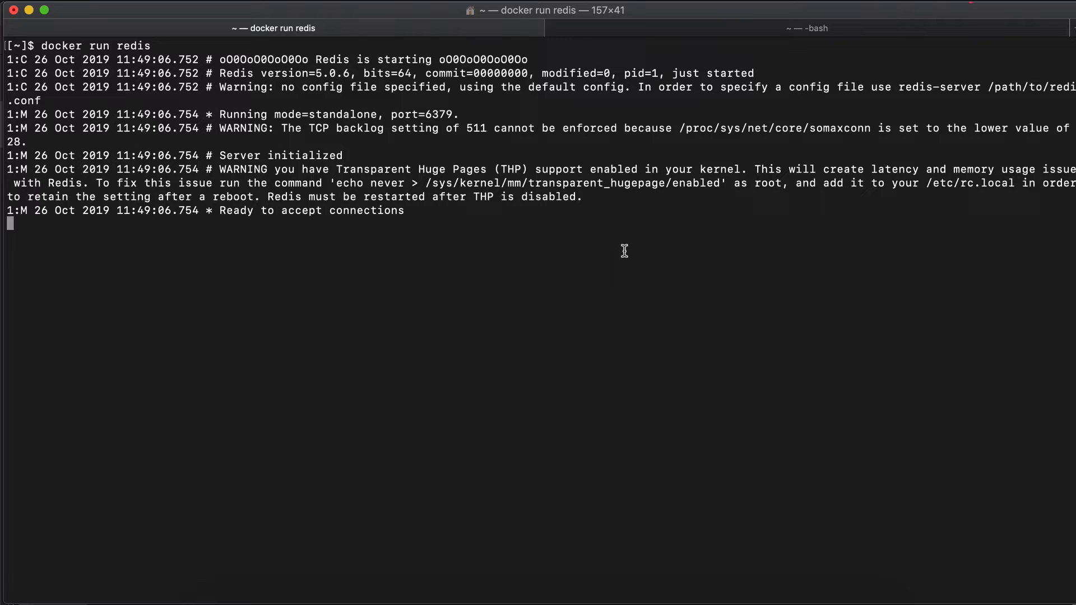
mouse_move(137, 48)
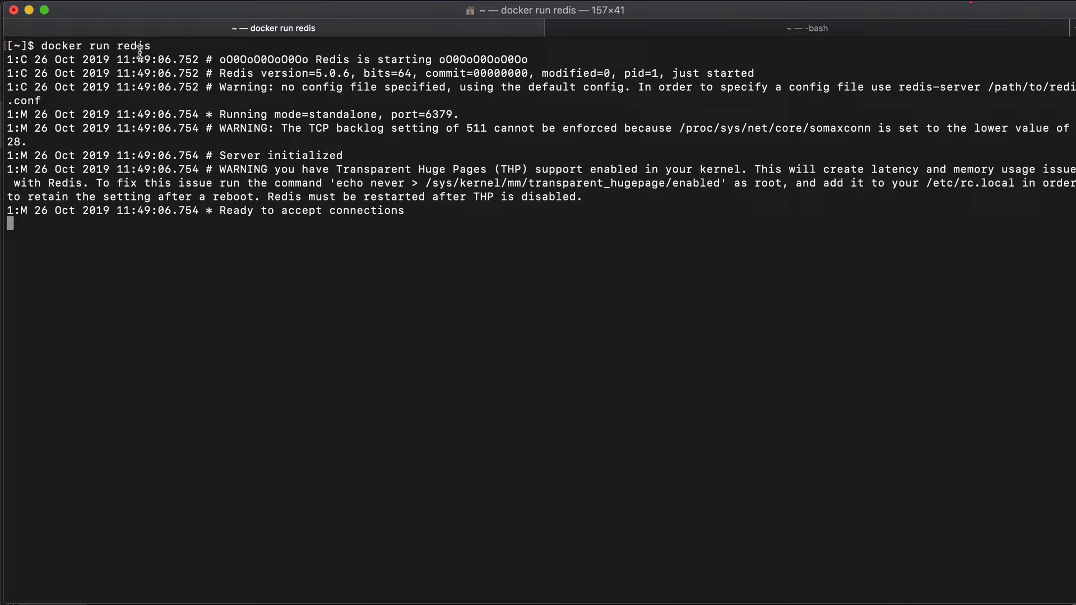
mouse_move(179, 182)
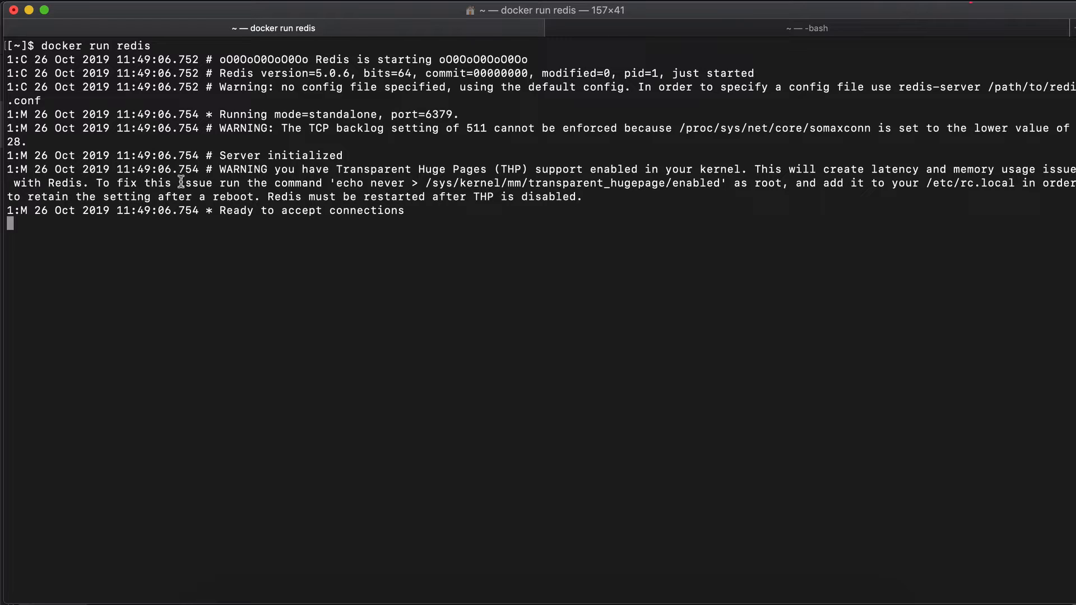
mouse_move(165, 235)
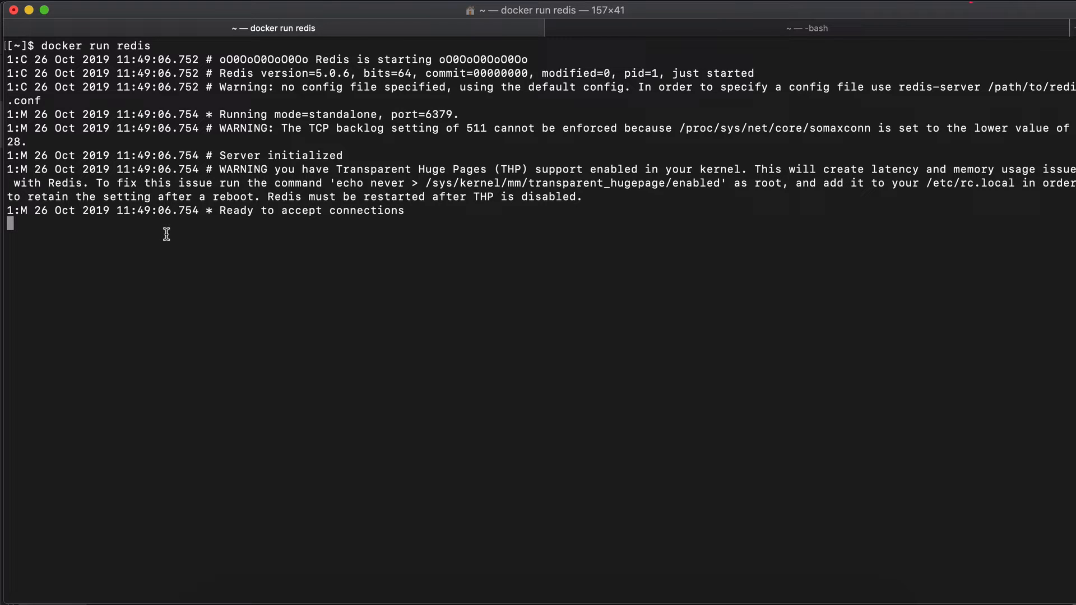
Stop the foreground Redis server with Ctrl+C and confirm no containers are running
key("ctrl+c")
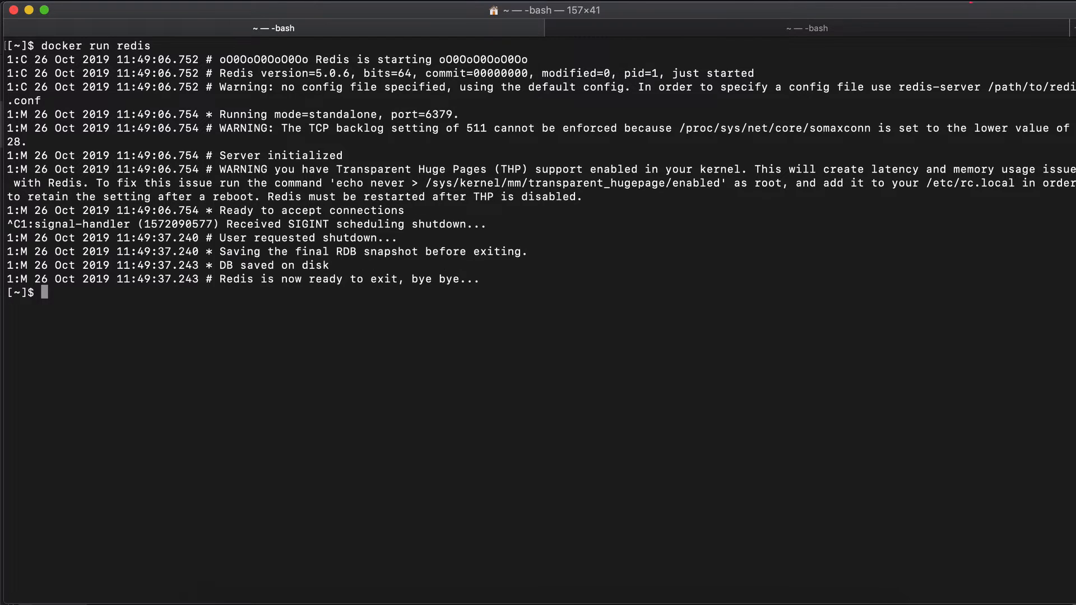
mouse_move(217, 280)
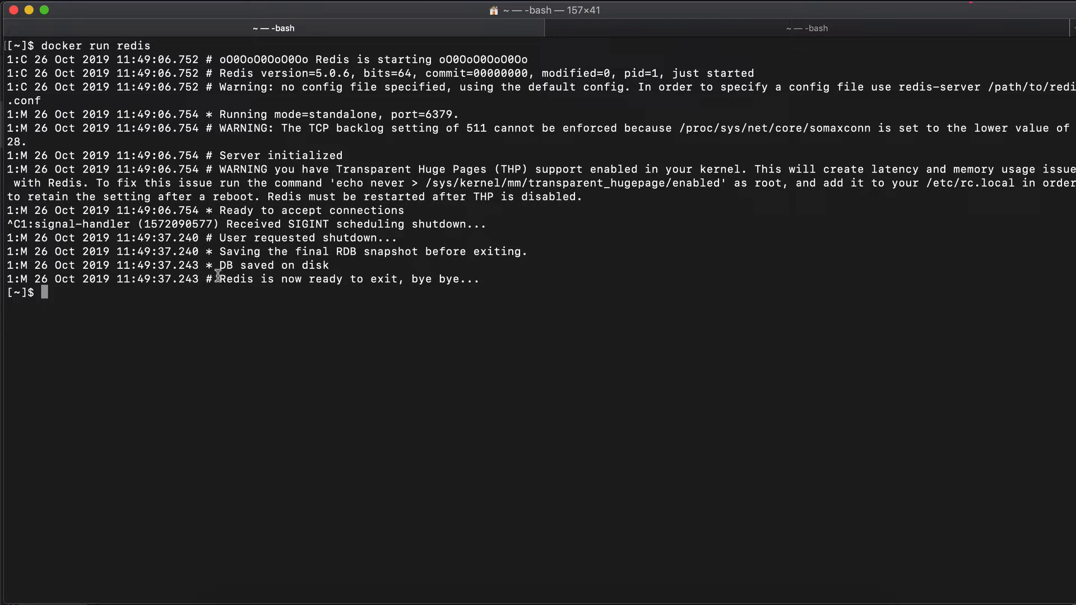
mouse_move(541, 293)
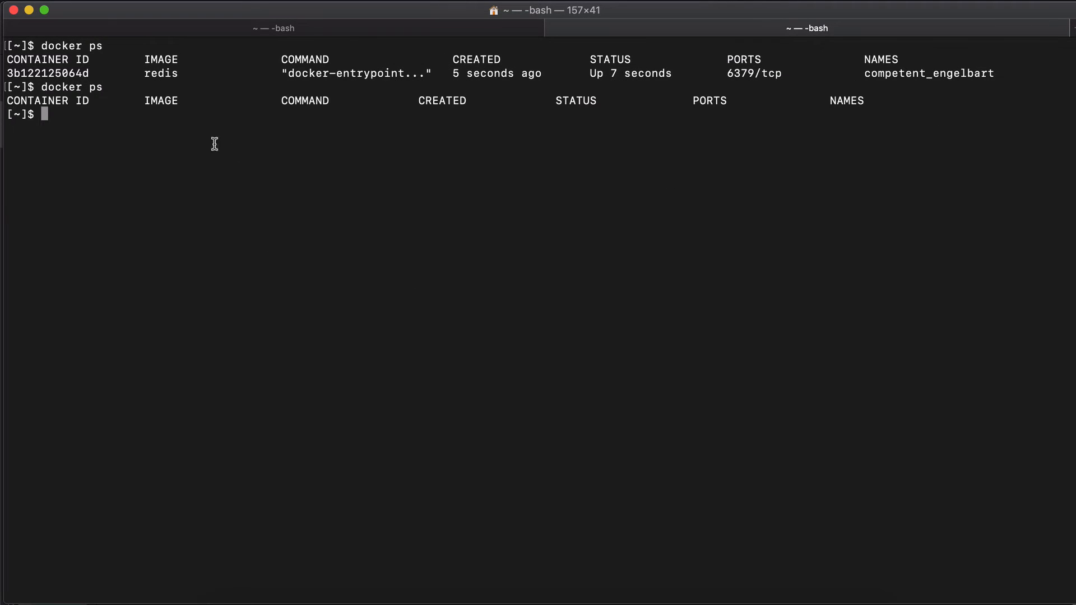
mouse_move(246, 54)
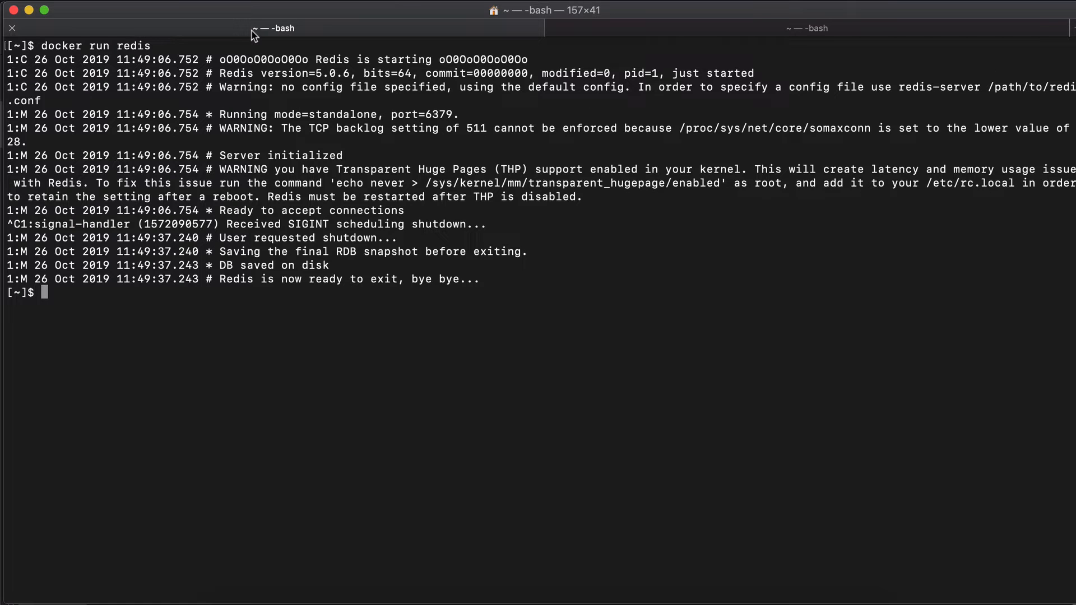
mouse_move(253, 35)
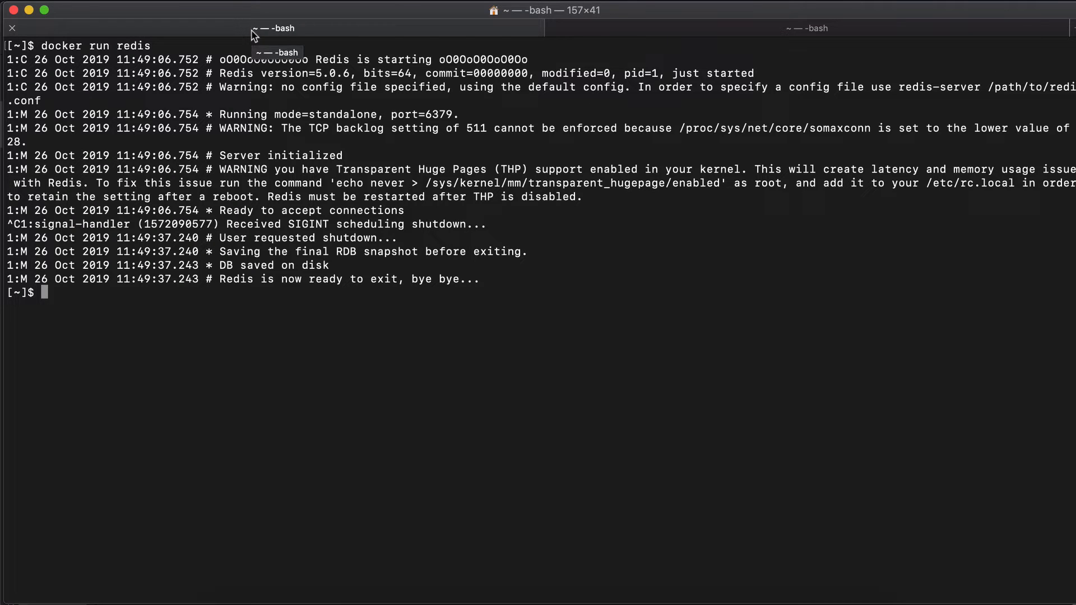
type("docker run -")
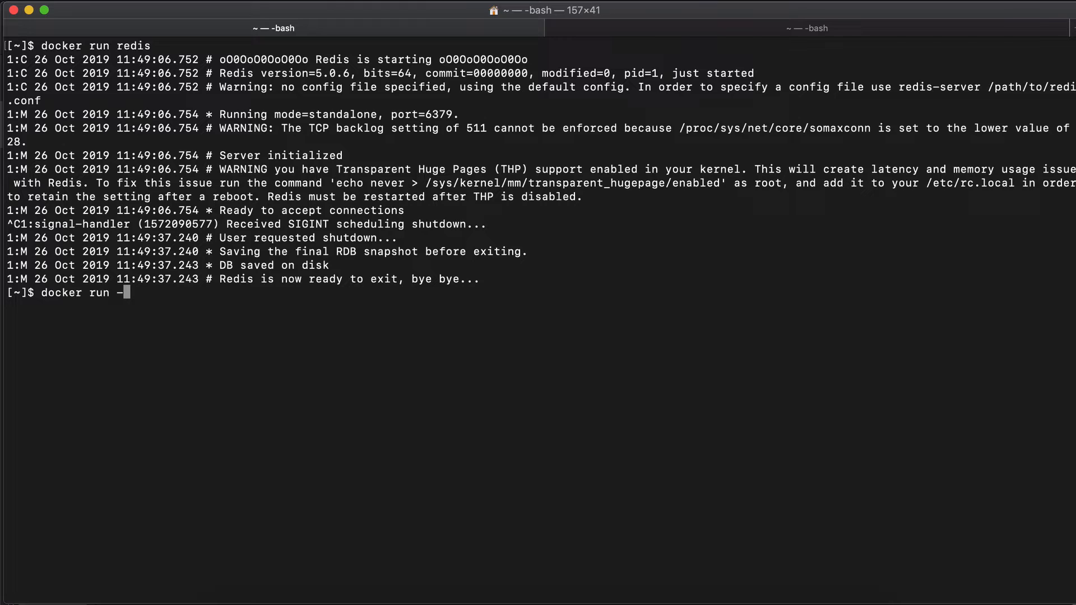
type("d")
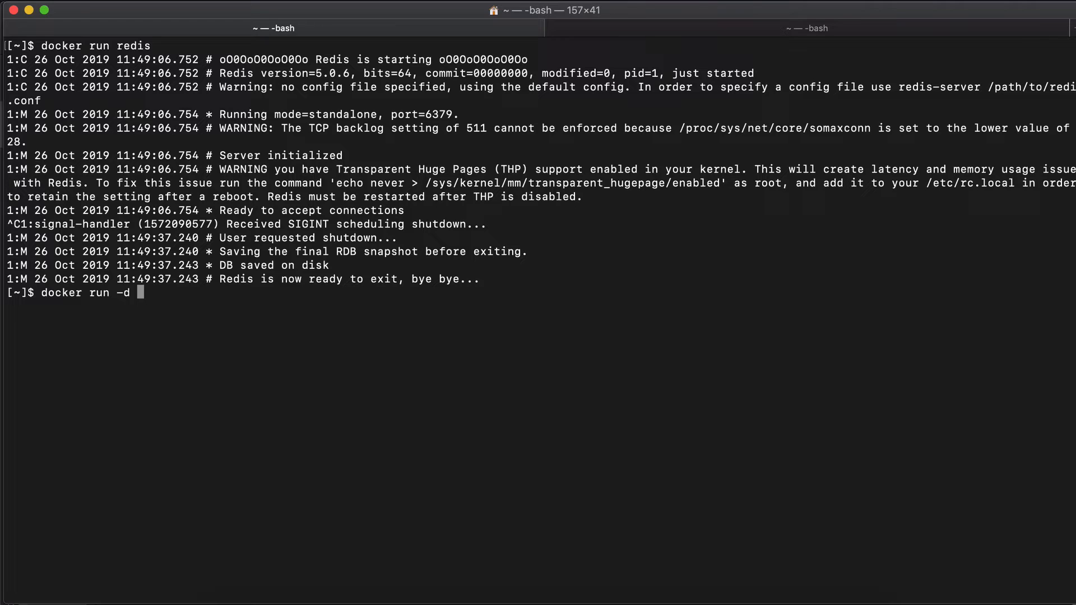
Run 'docker run -d redis', then select its container ID in the listing
type("redis")
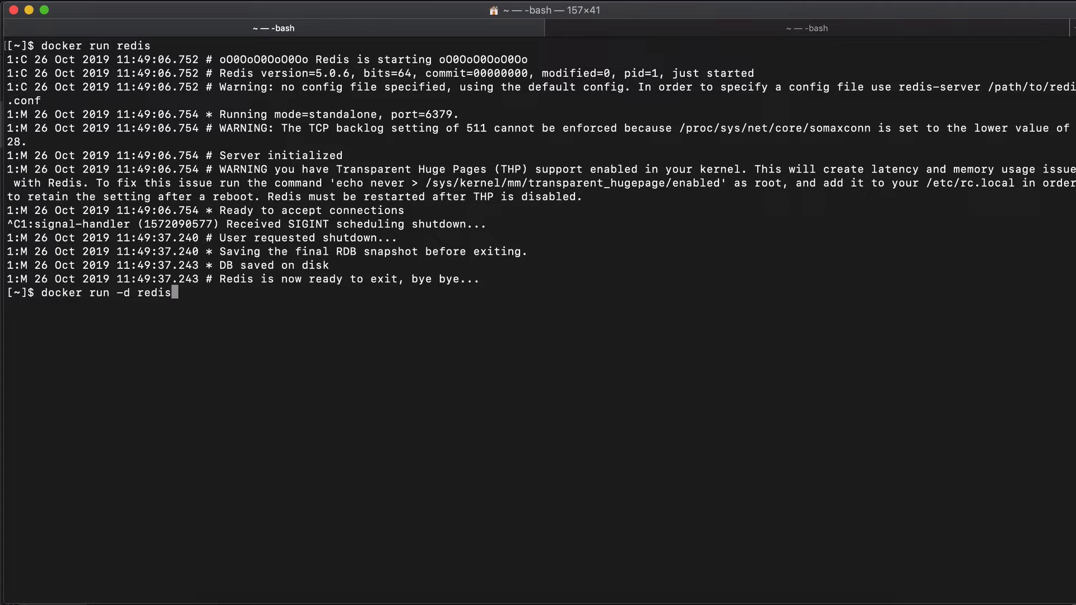
key("Enter")
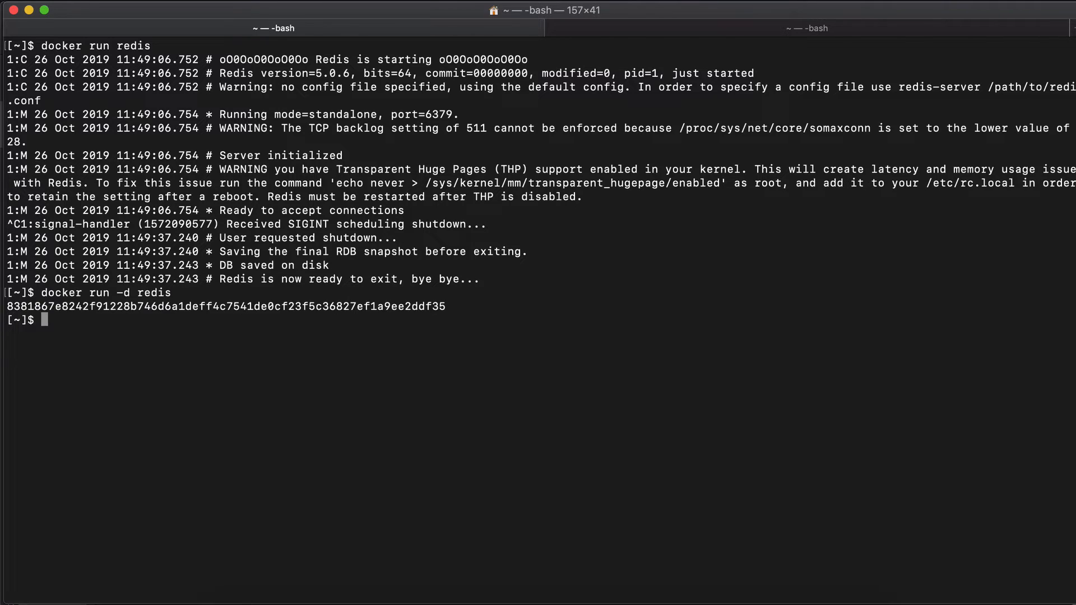
mouse_move(132, 308)
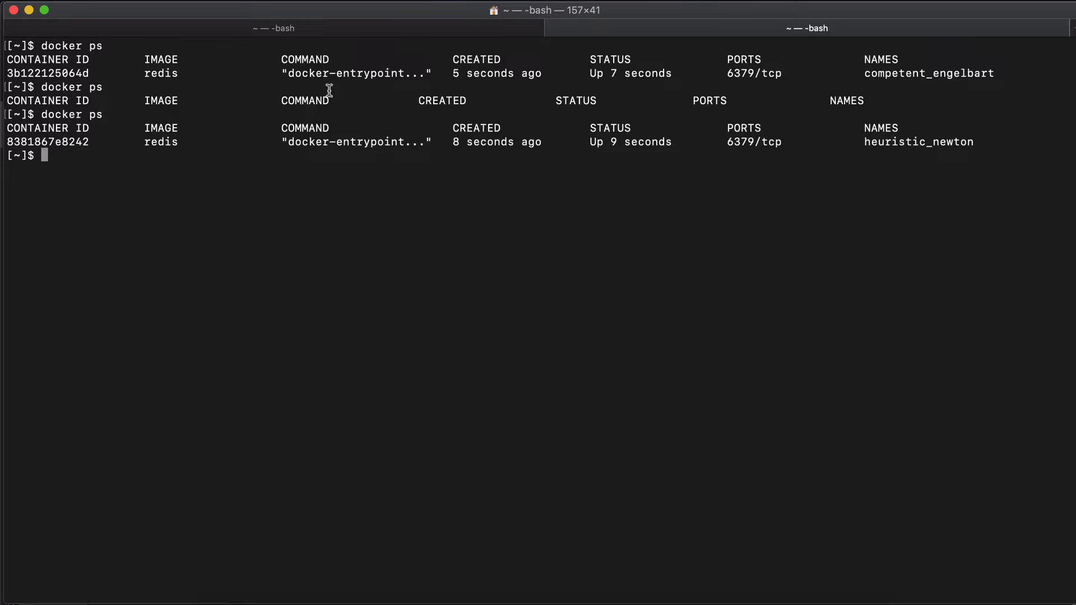
mouse_move(275, 73)
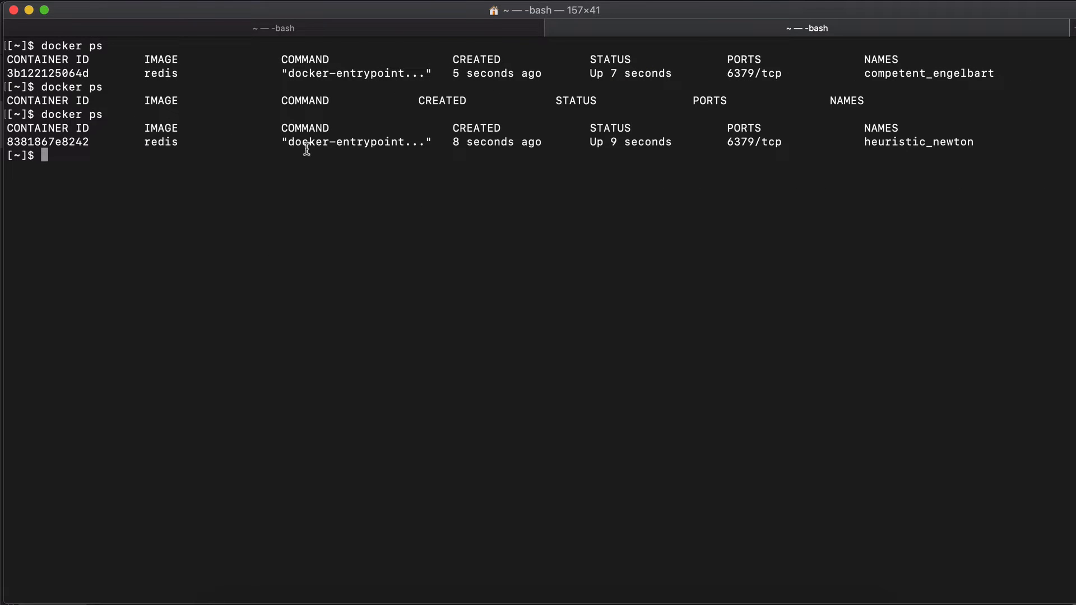
mouse_move(325, 35)
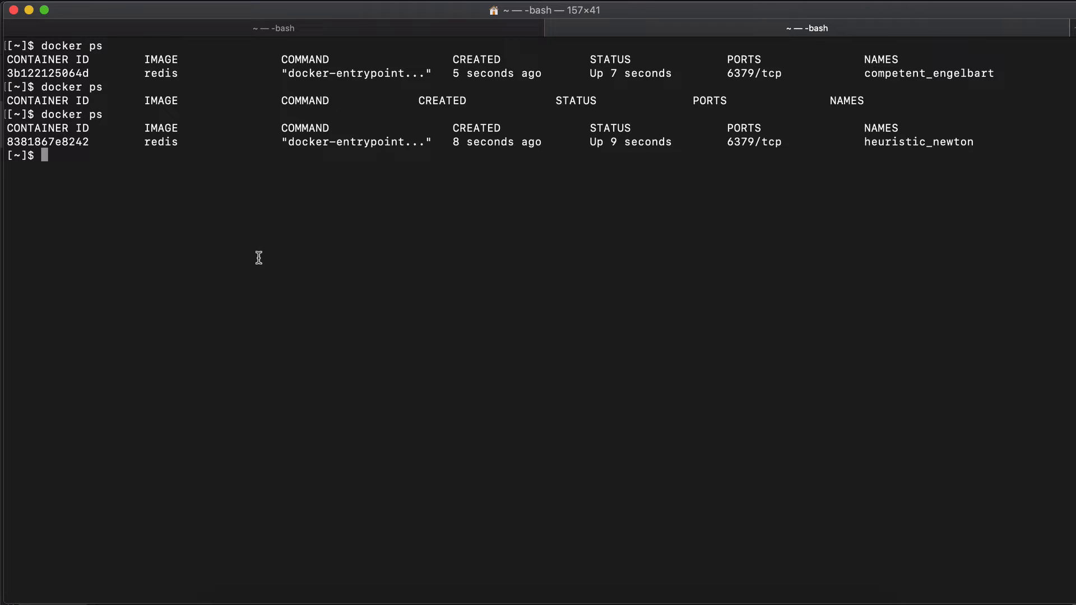
mouse_move(78, 137)
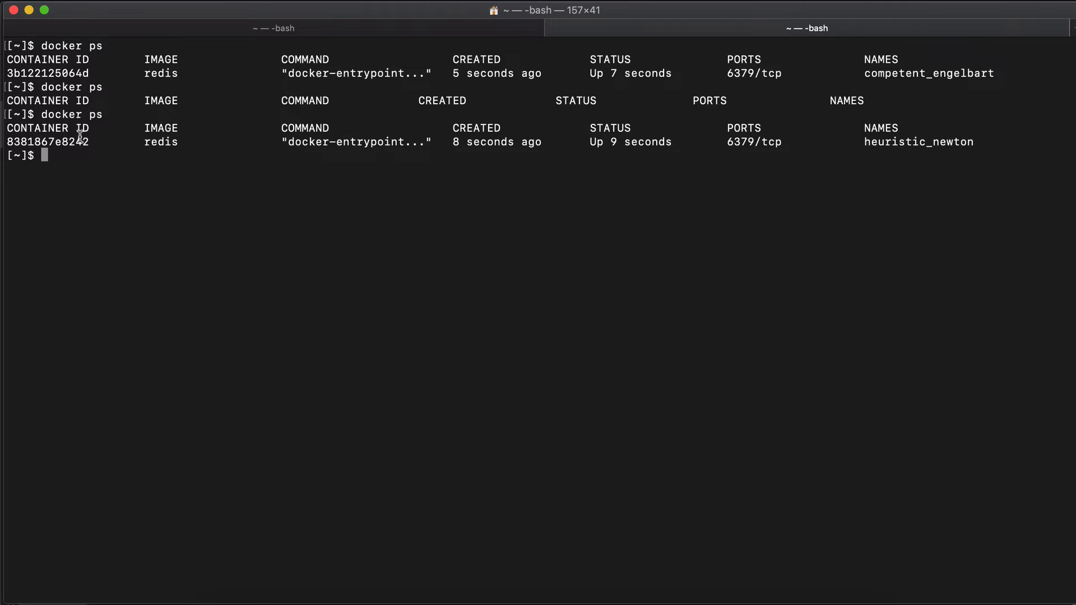
mouse_move(55, 145)
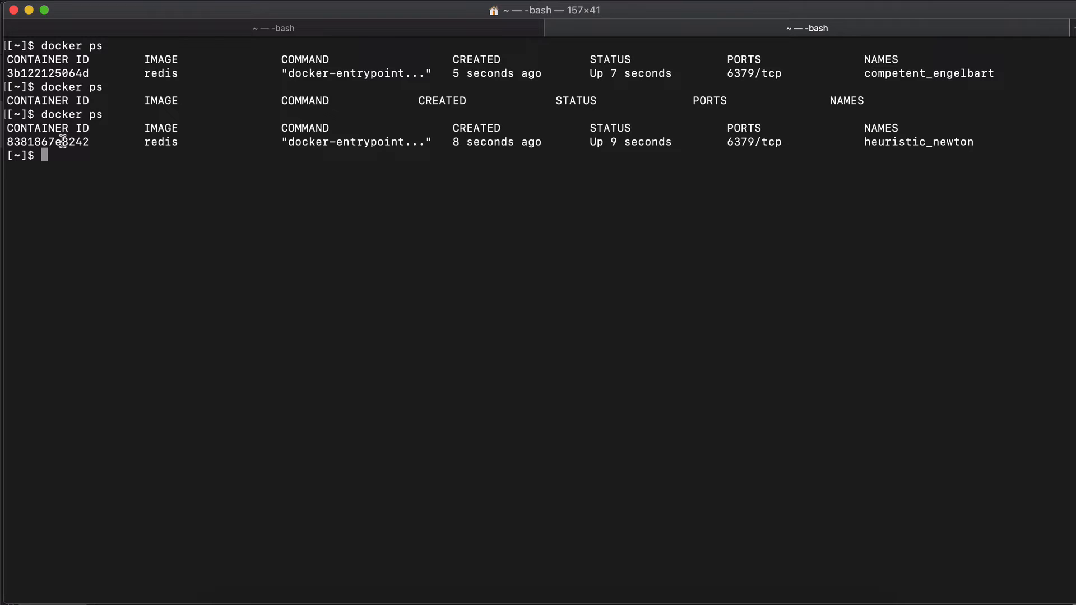
double_click(47, 141)
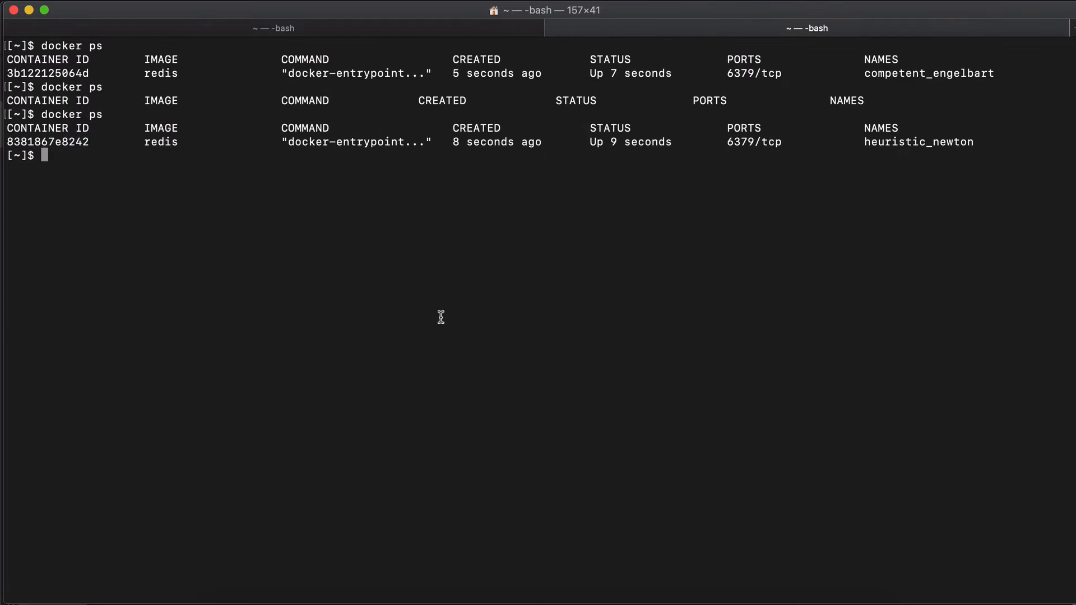
Stop container 8381867e8242, check running containers, and start it again
type("docker stop 8381867e8242")
type("docker ps")
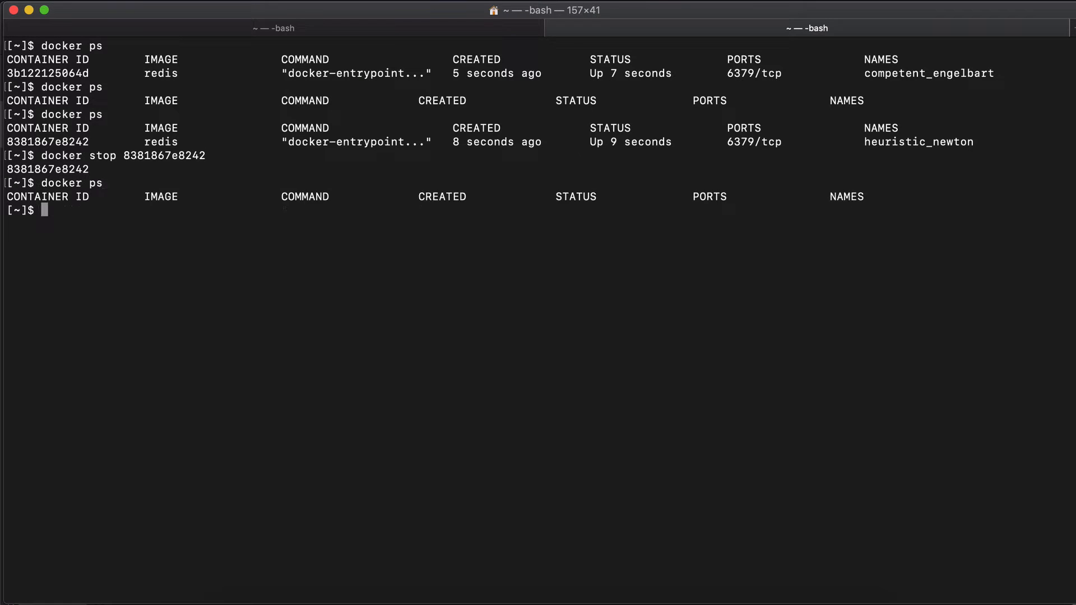
type("d")
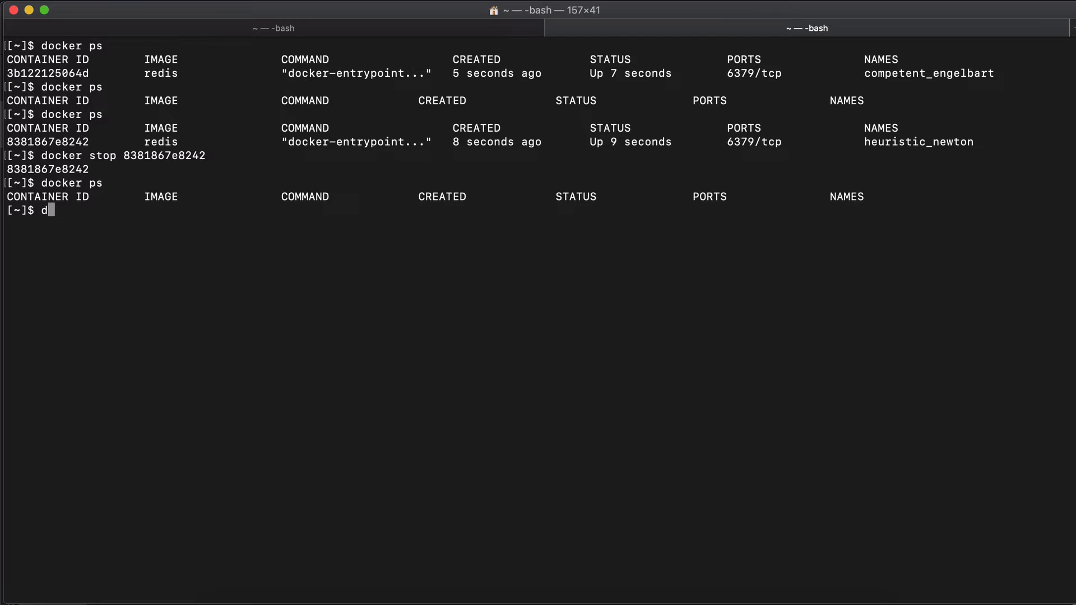
type("ocker")
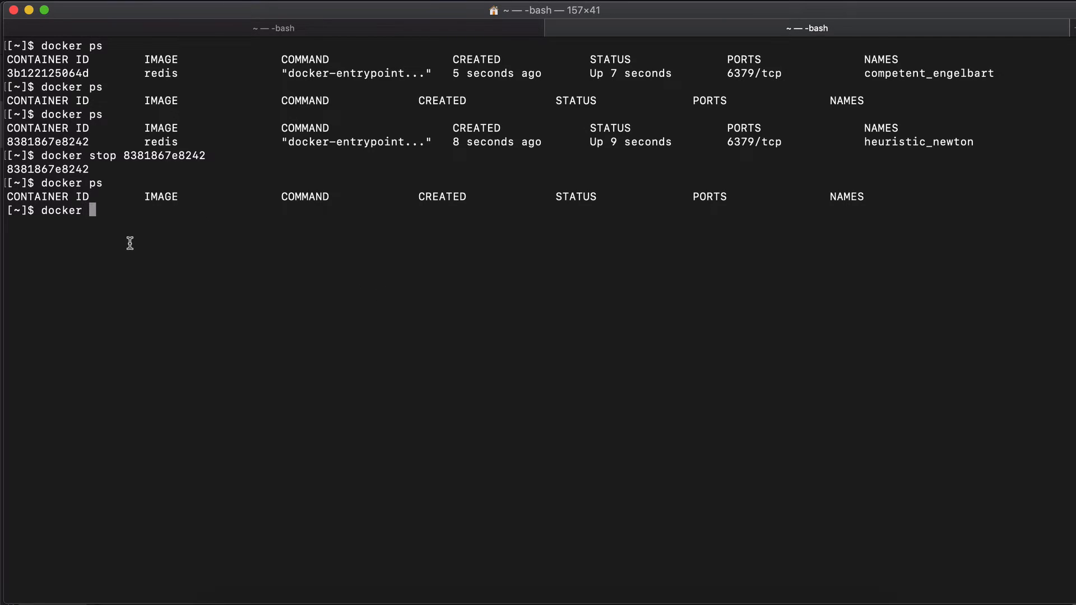
type("start 8381867e8242")
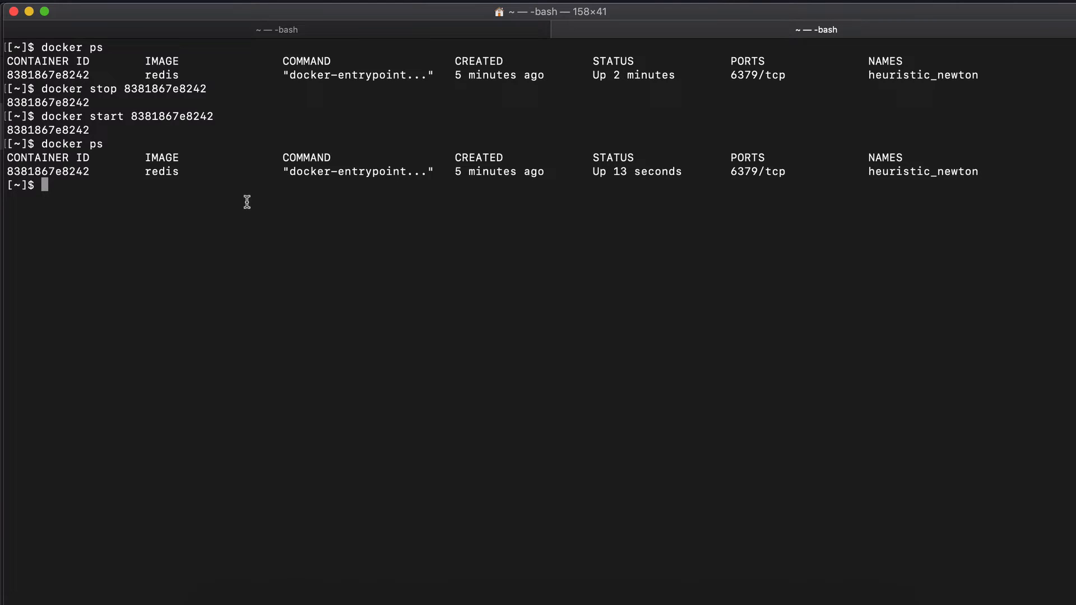
Stop container 8381867e8242 again and list the containers
type("docker")
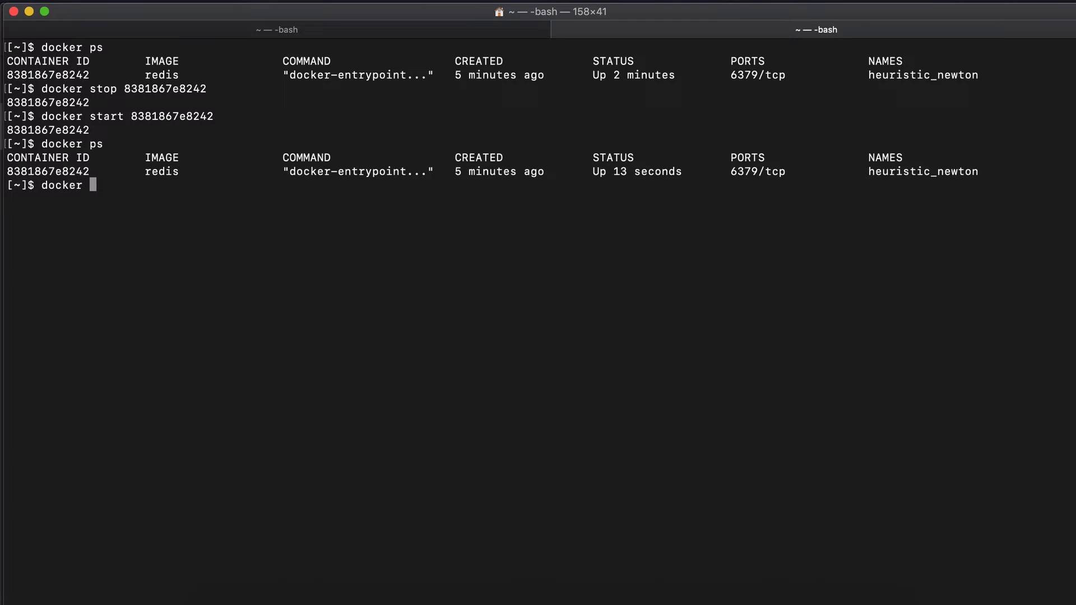
type("stop 8381867e8242")
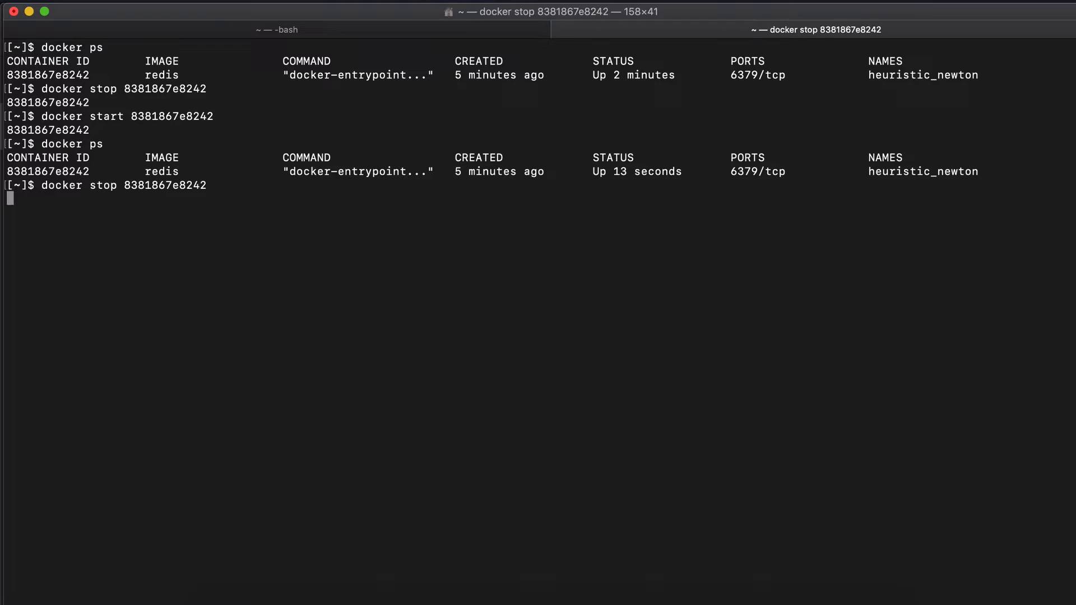
key("Return")
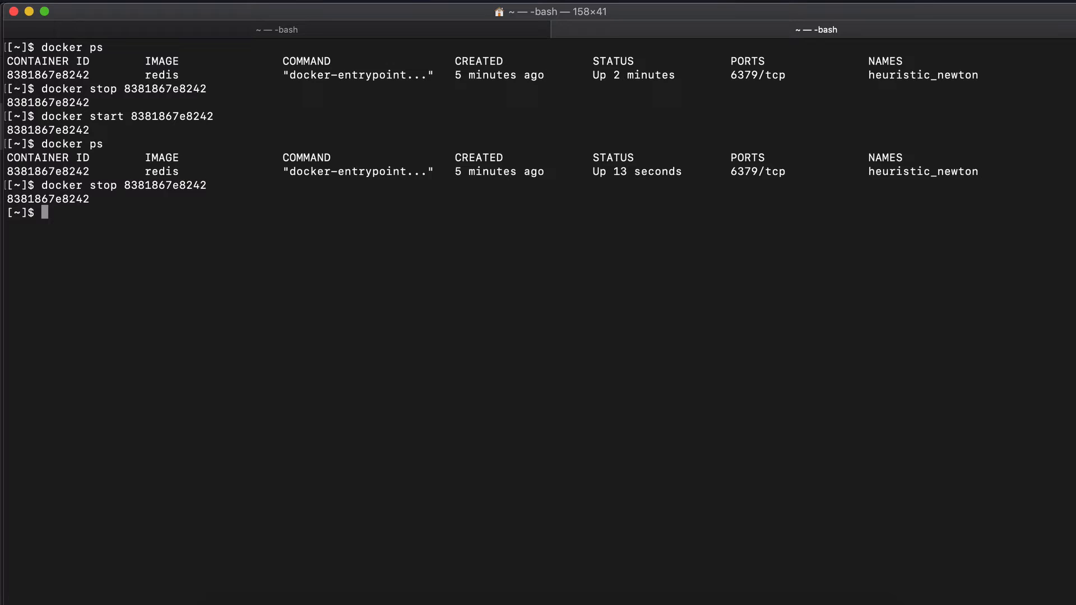
type("docker ps")
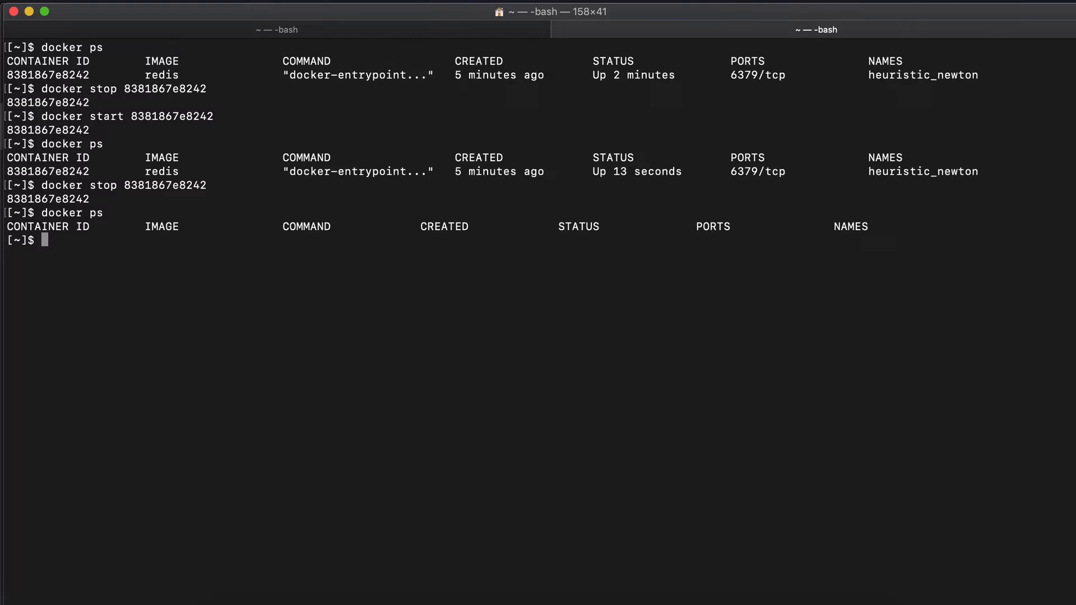
type("docker ps -a")
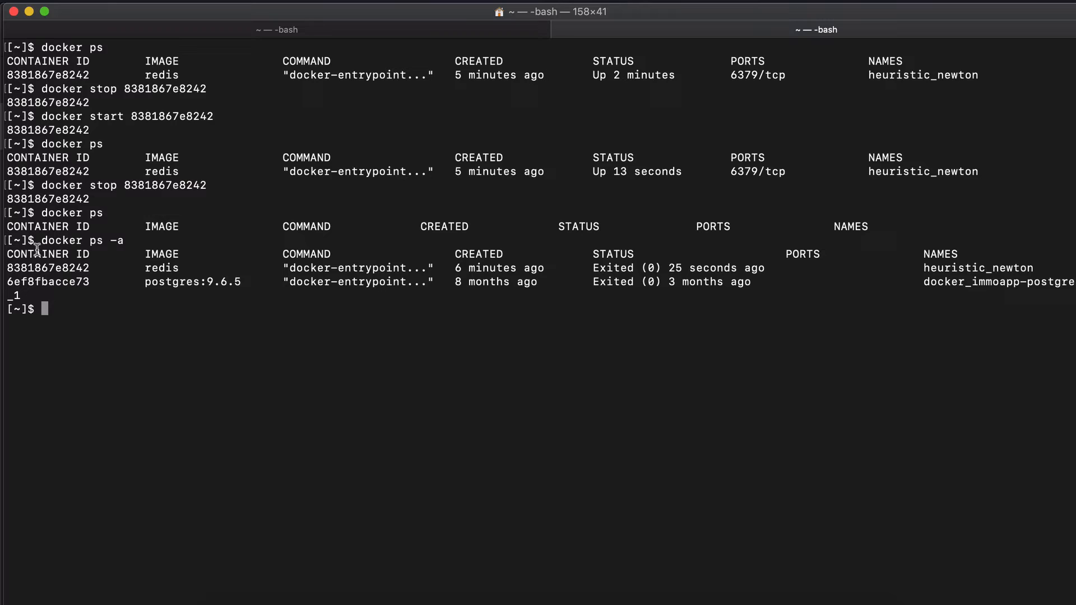
Select the exited redis container's ID from 'docker ps -a' output
double_click(48, 268)
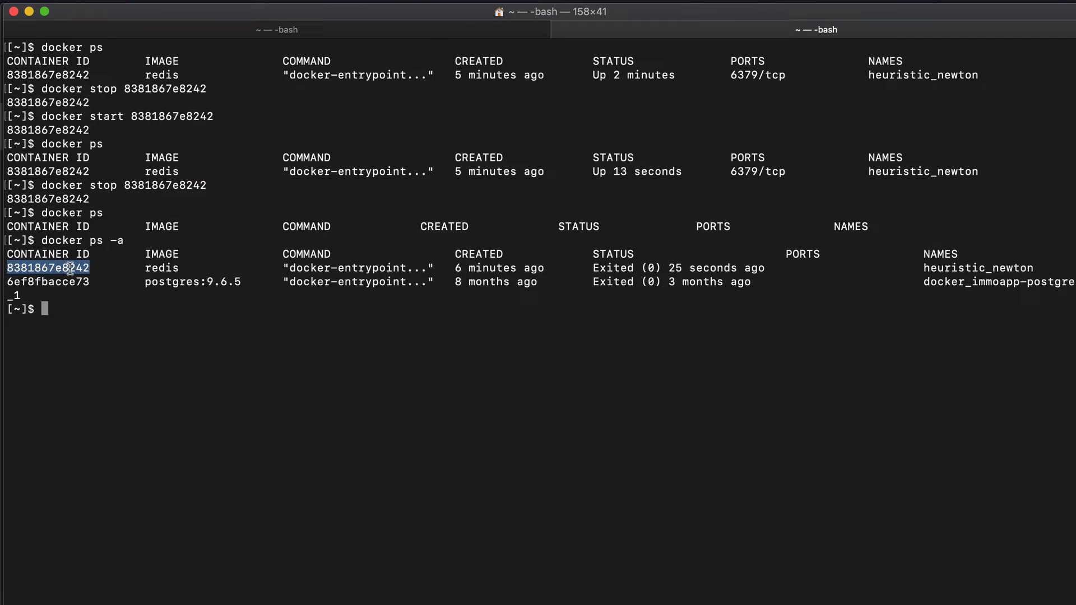
type("docker s")
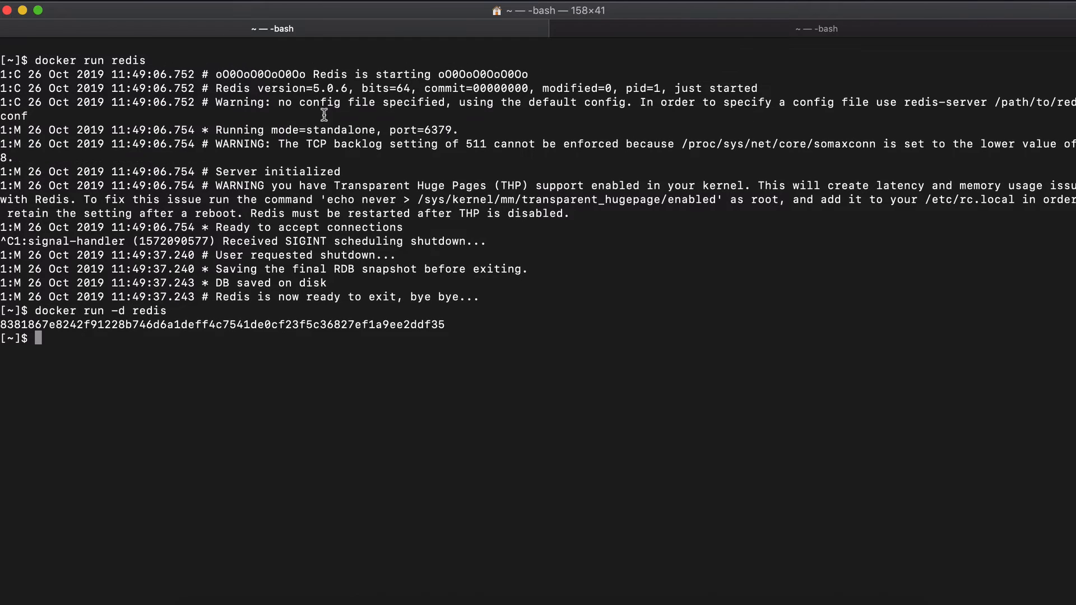
mouse_move(332, 88)
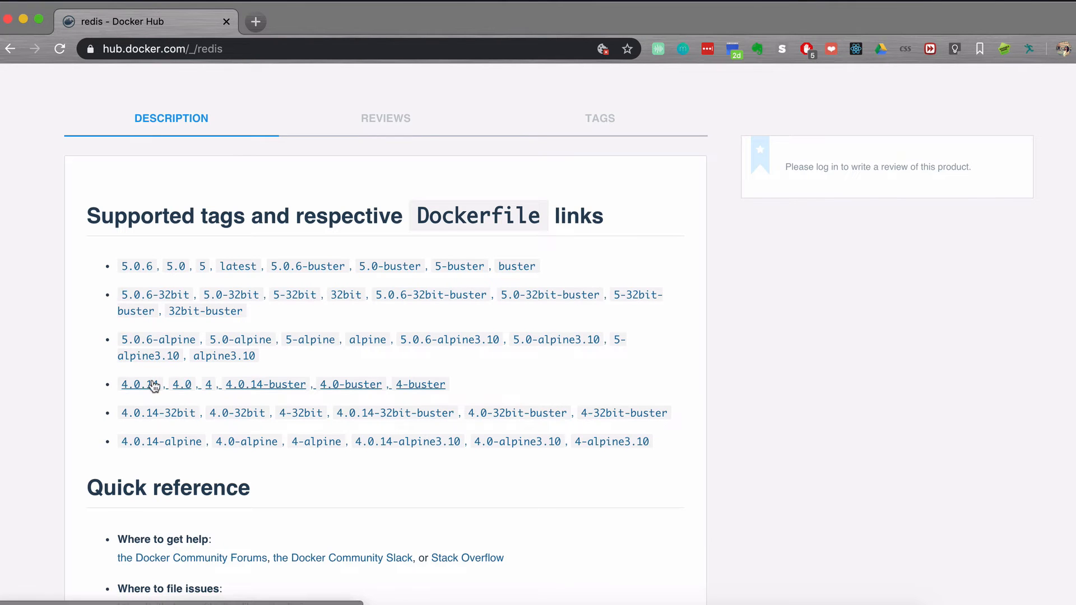
mouse_move(128, 403)
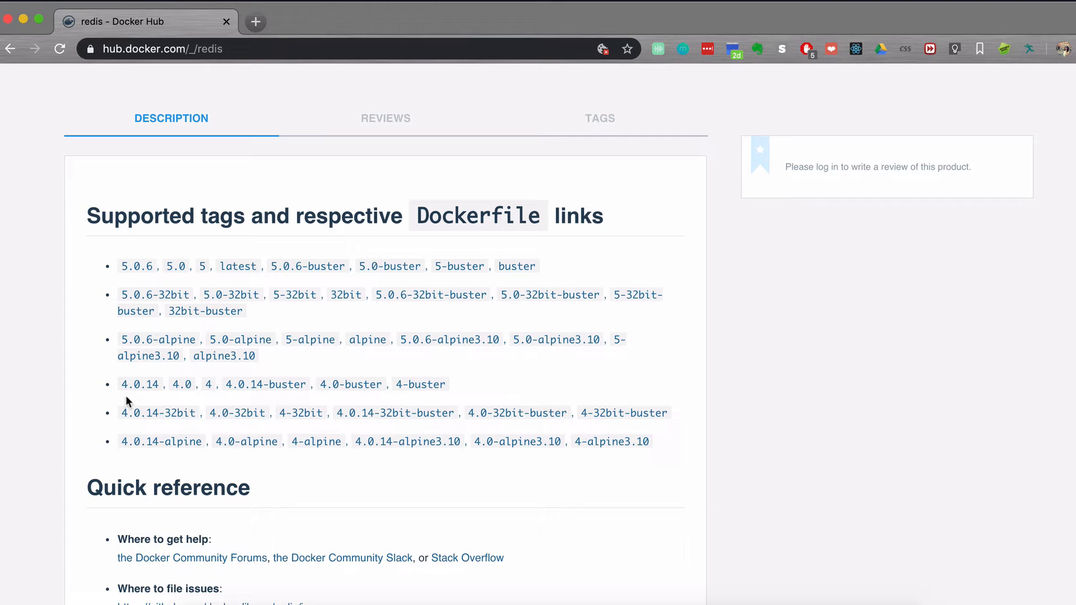
mouse_move(182, 385)
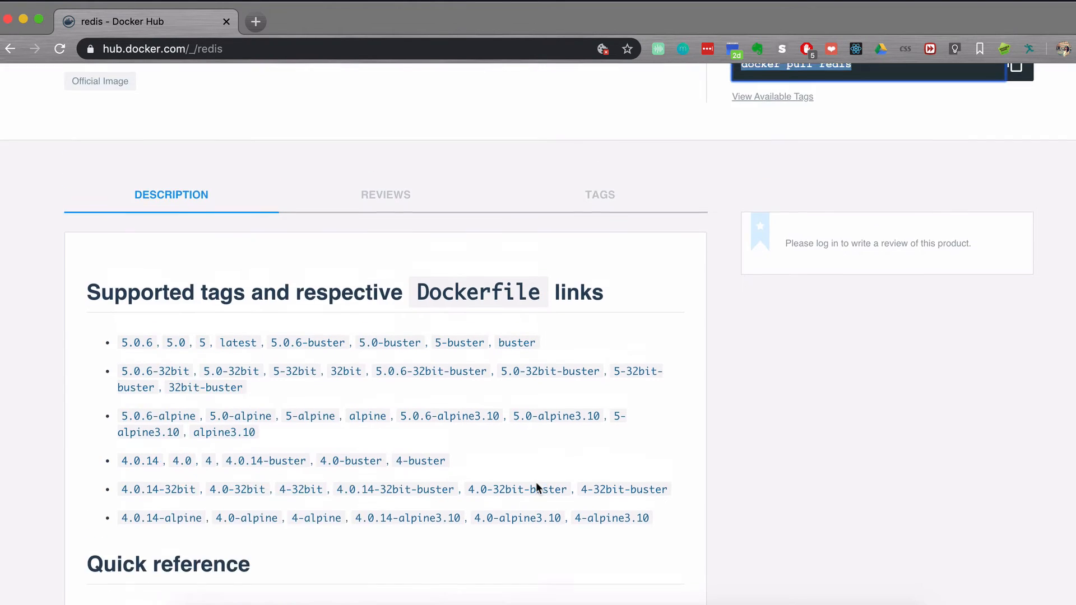
Scroll back to the top of the Docker Hub redis page
scroll("up", 3)
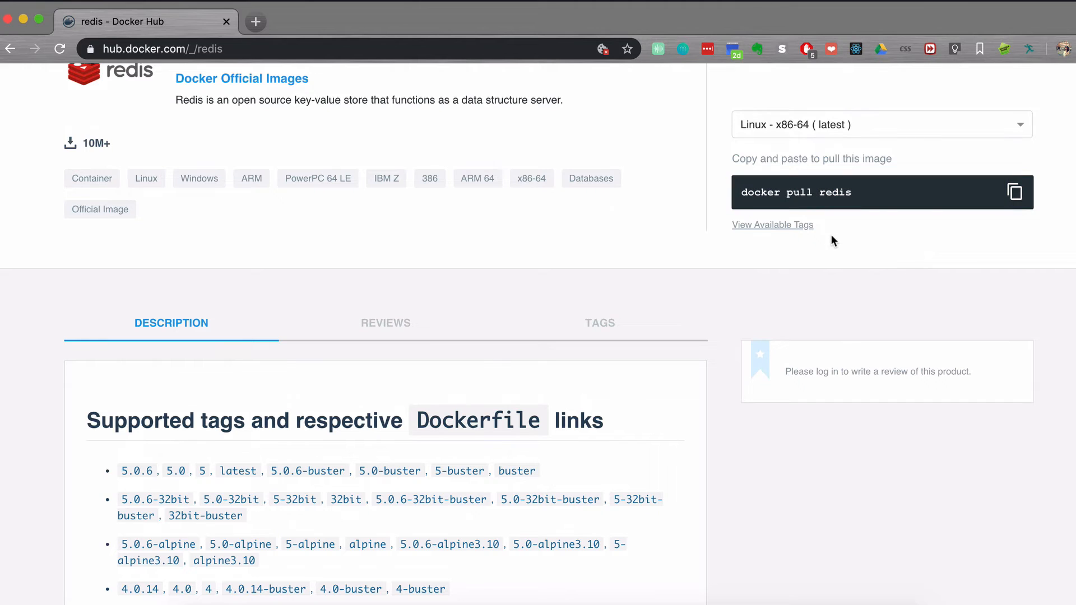
mouse_move(824, 283)
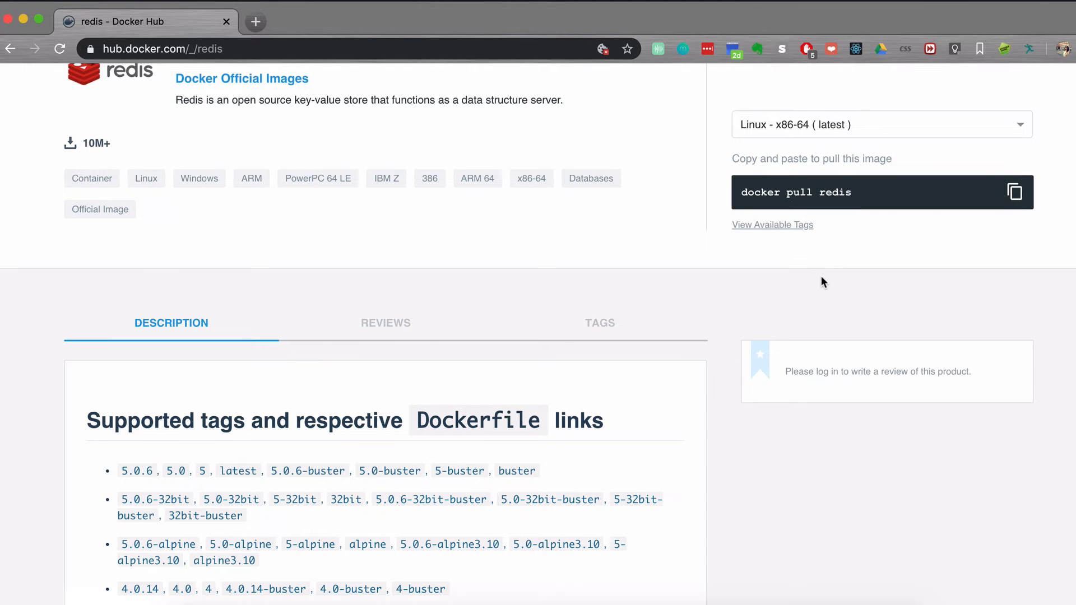
mouse_move(845, 202)
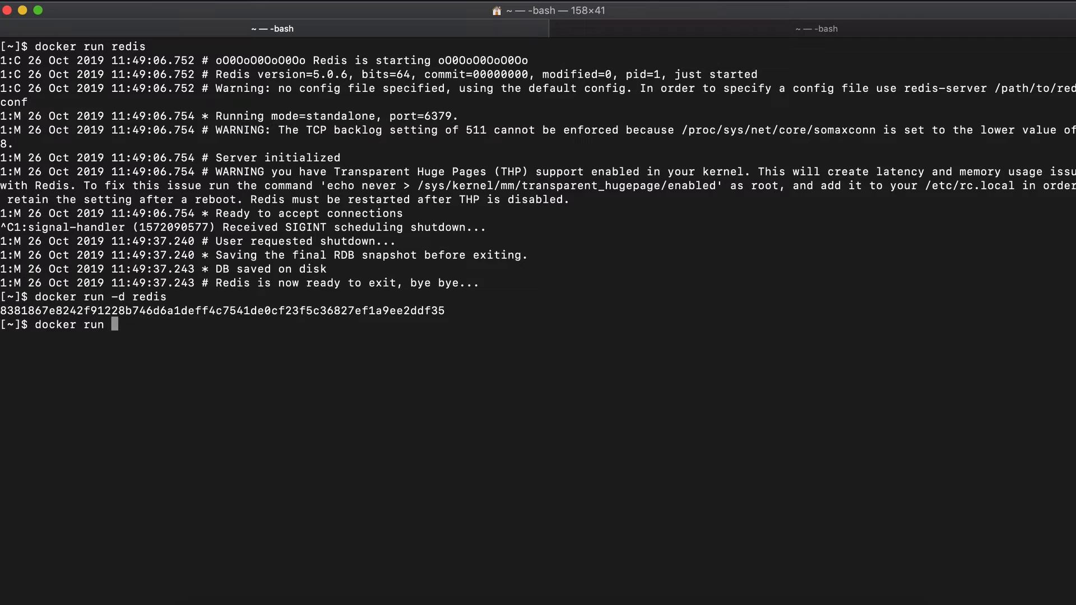
Run 'docker run redis:4.0', pulling the 4.0 image and starting the server
type("redis")
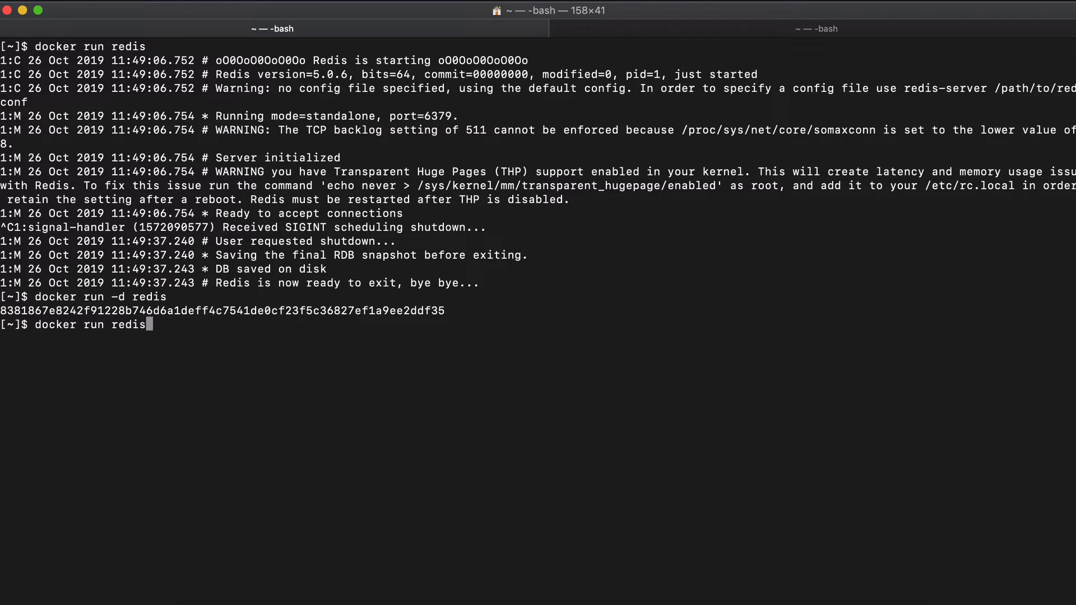
type(":4")
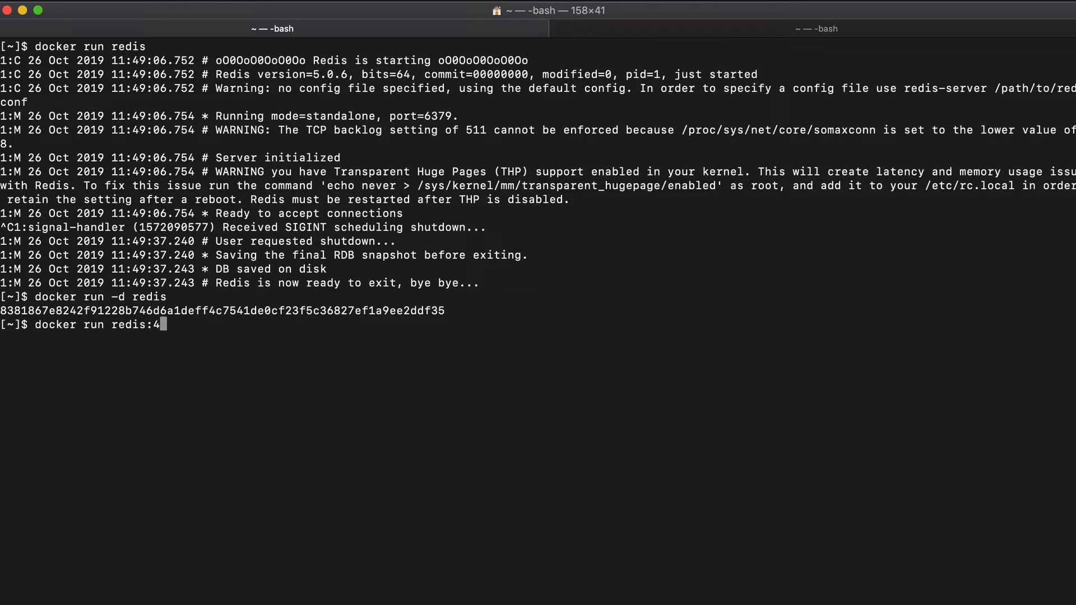
type(".0")
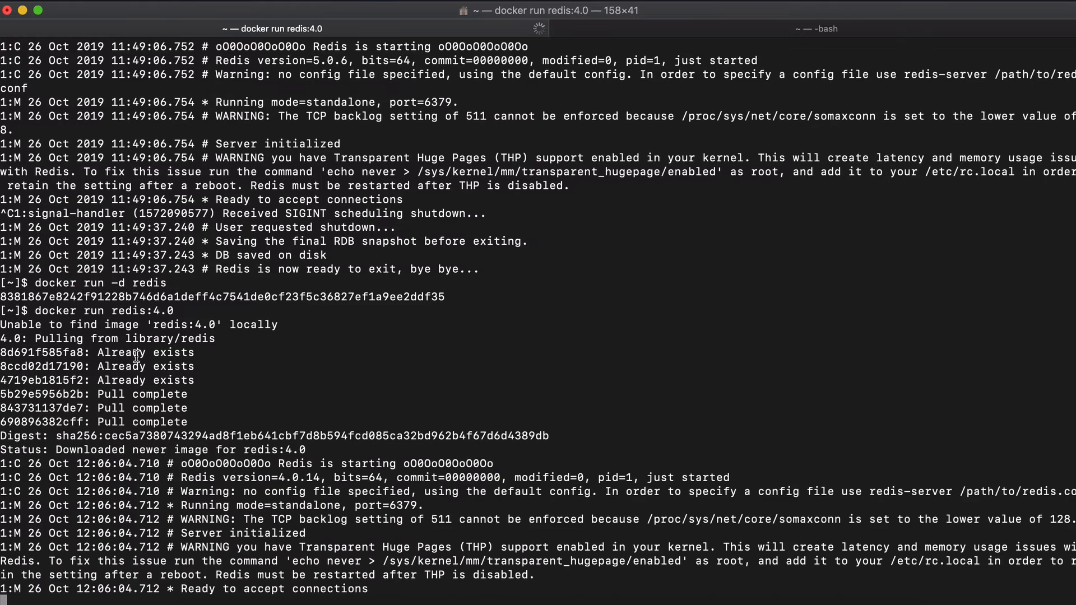
mouse_move(219, 385)
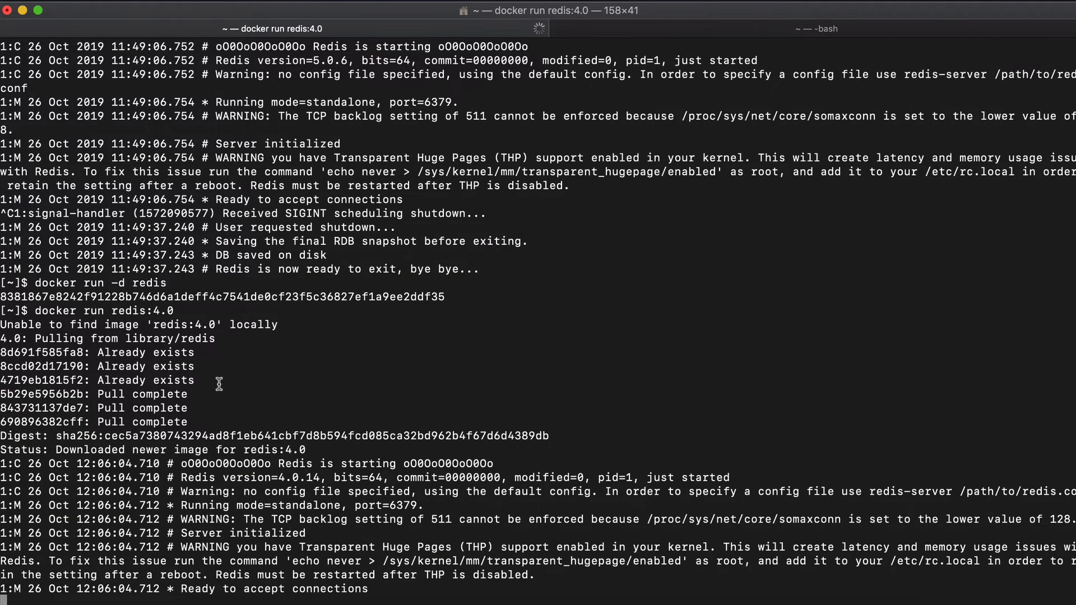
double_click(286, 467)
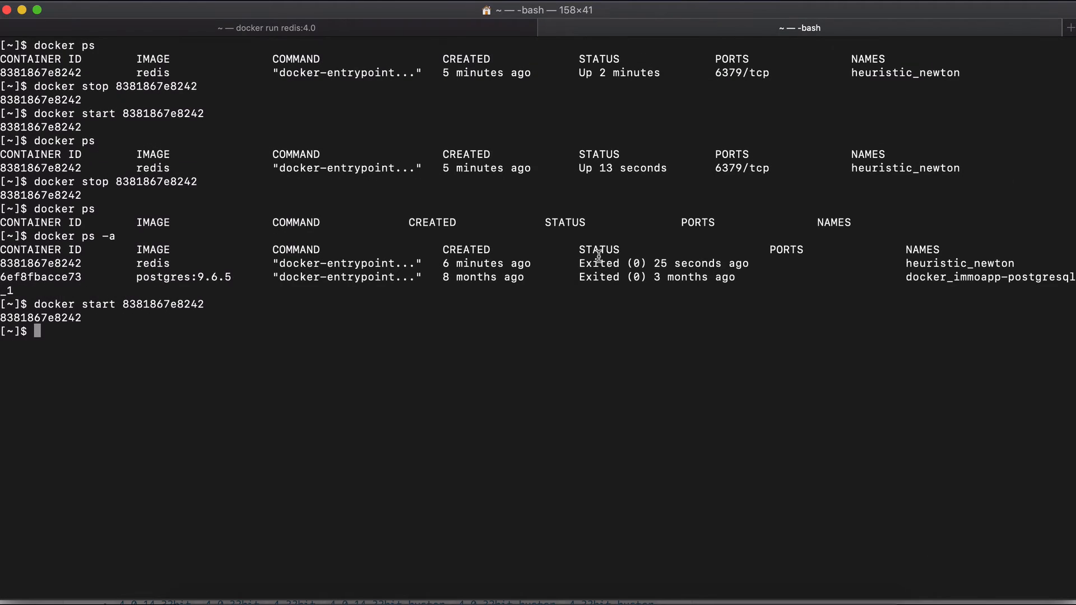
Run docker ps to confirm the redis:4.0 and latest redis containers are both running
type("docker ps")
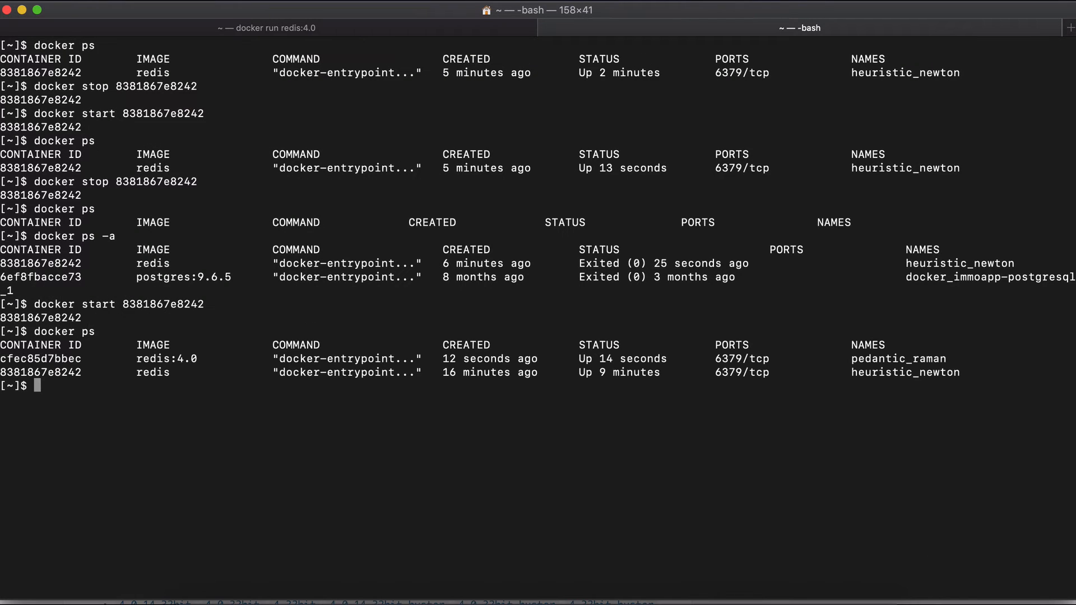
mouse_move(617, 426)
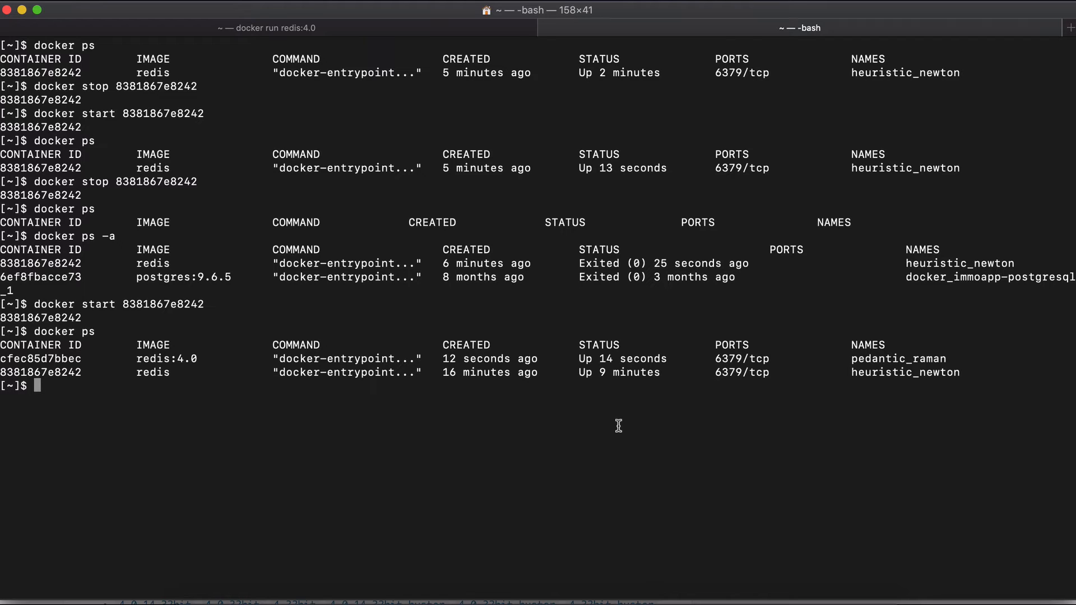
mouse_move(686, 143)
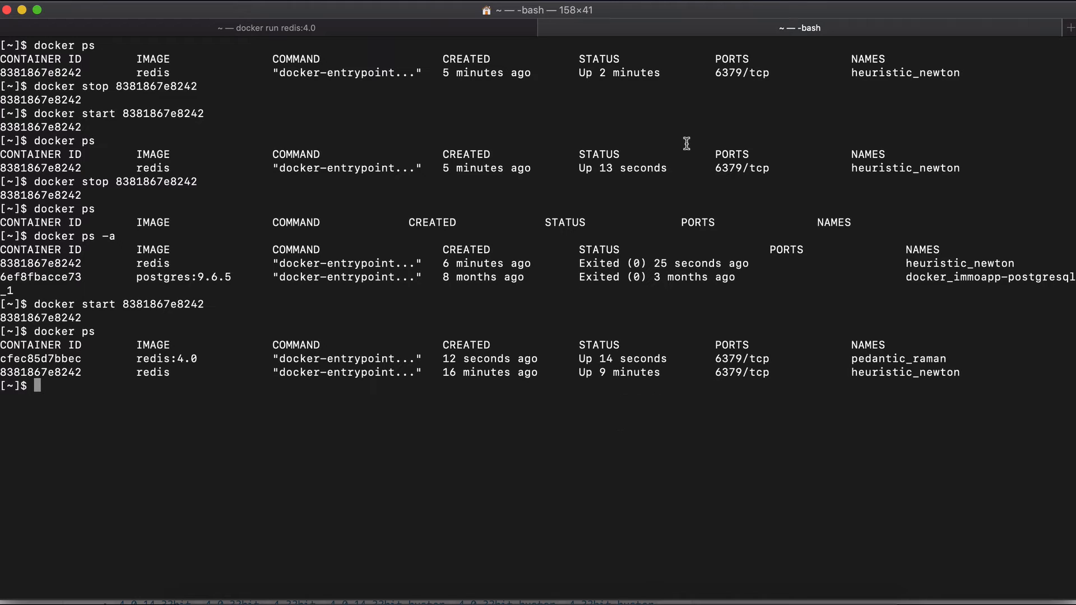
mouse_move(720, 347)
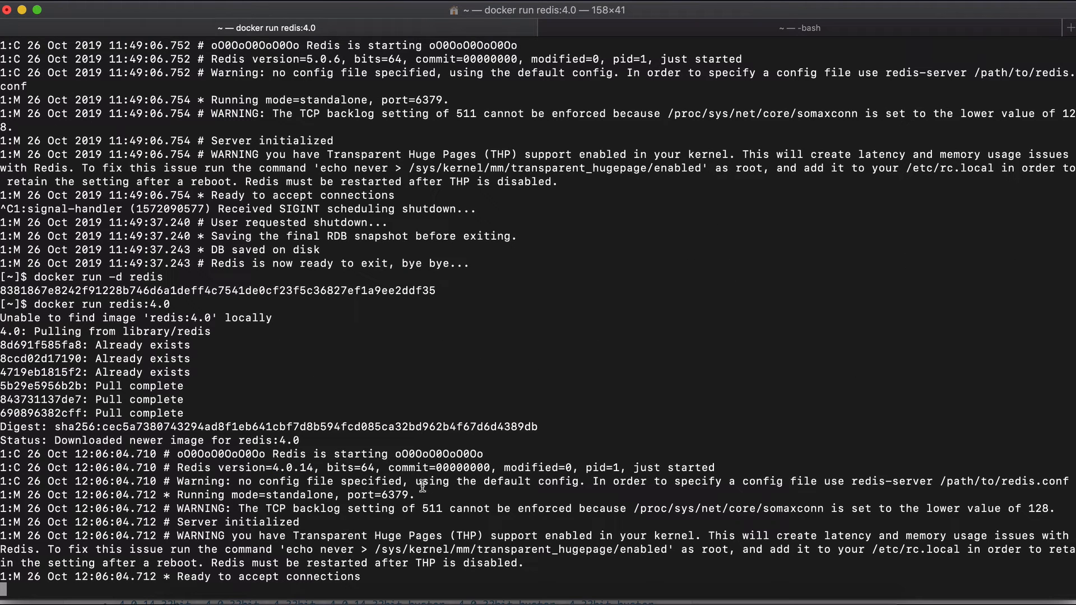
mouse_move(413, 495)
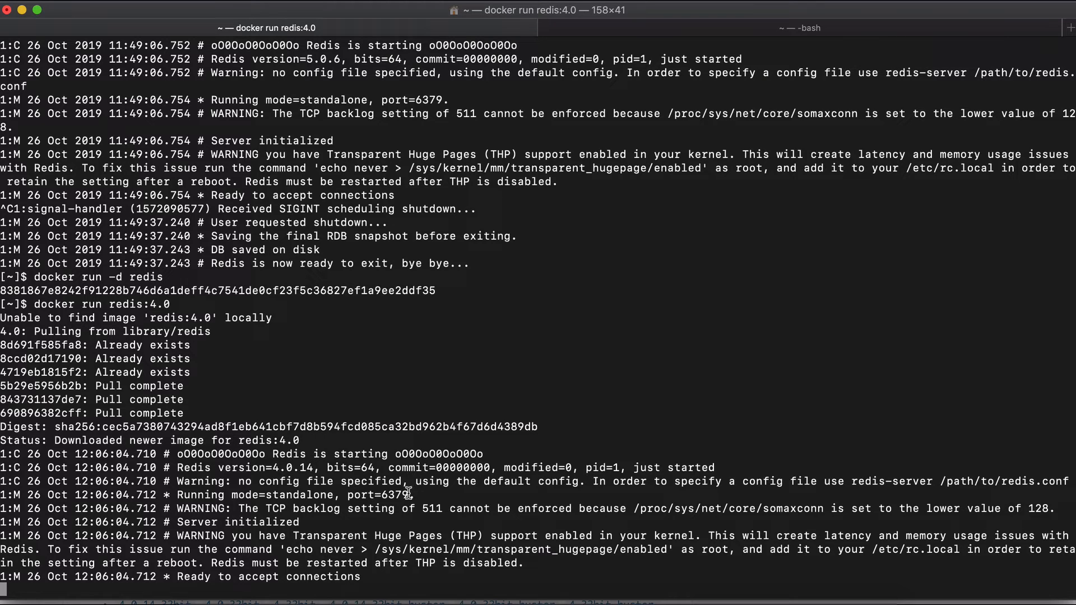
mouse_move(189, 495)
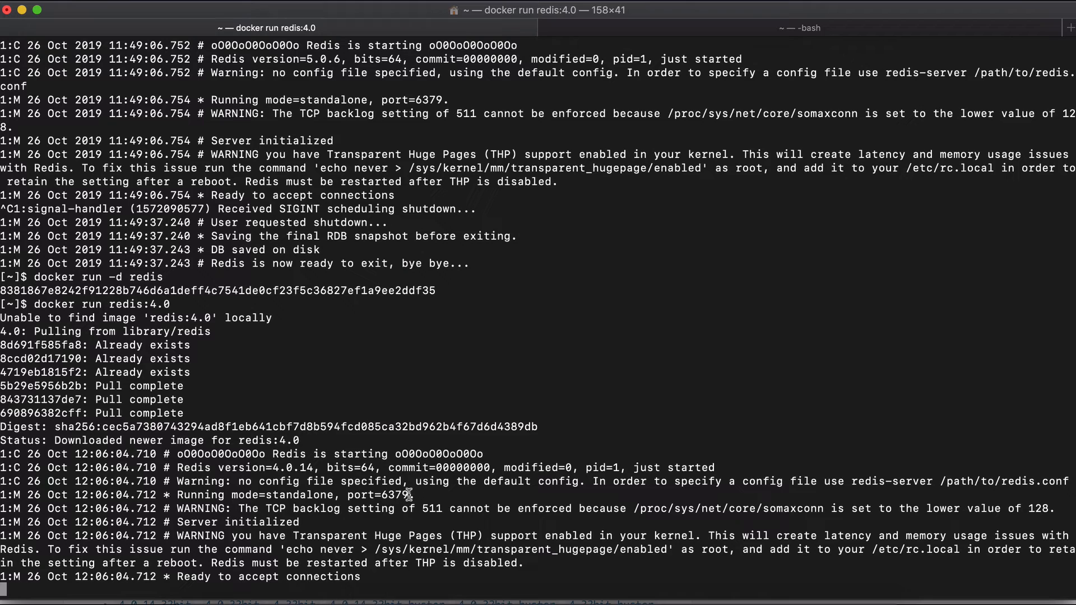
mouse_move(413, 493)
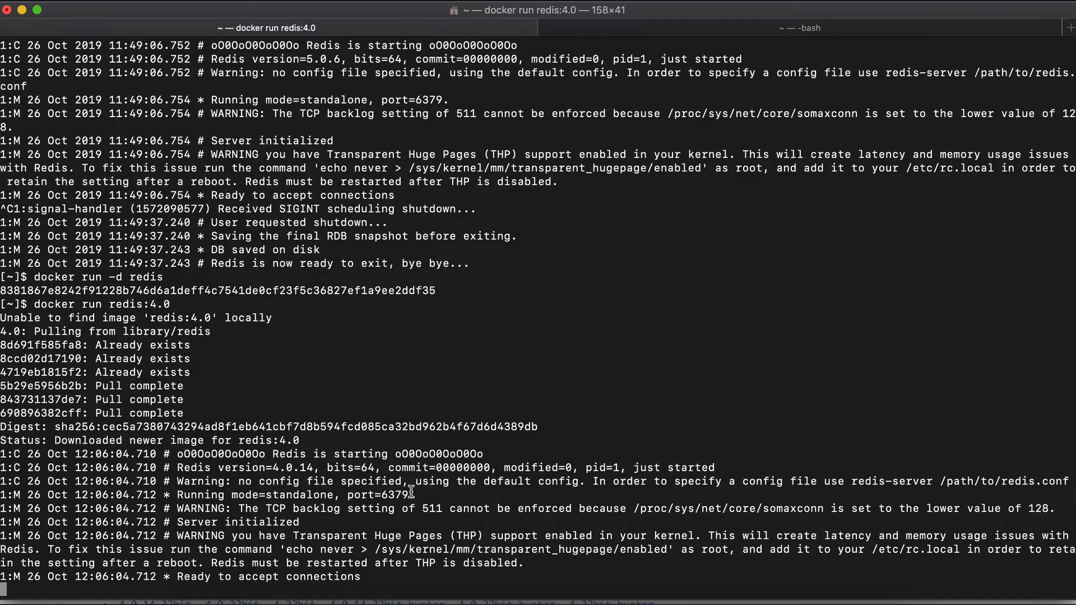
mouse_move(724, 103)
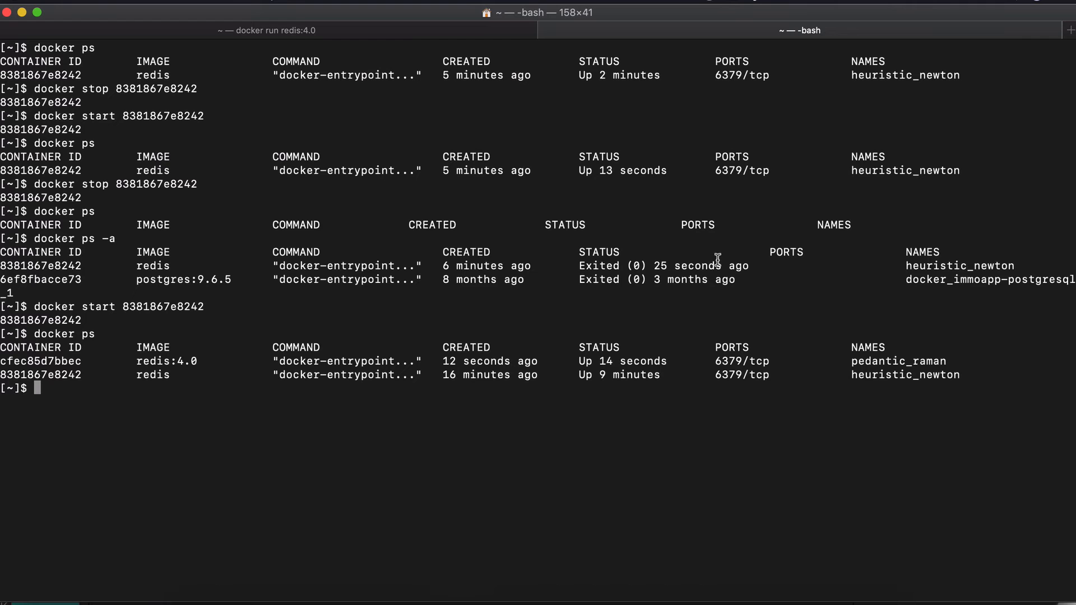
mouse_move(775, 344)
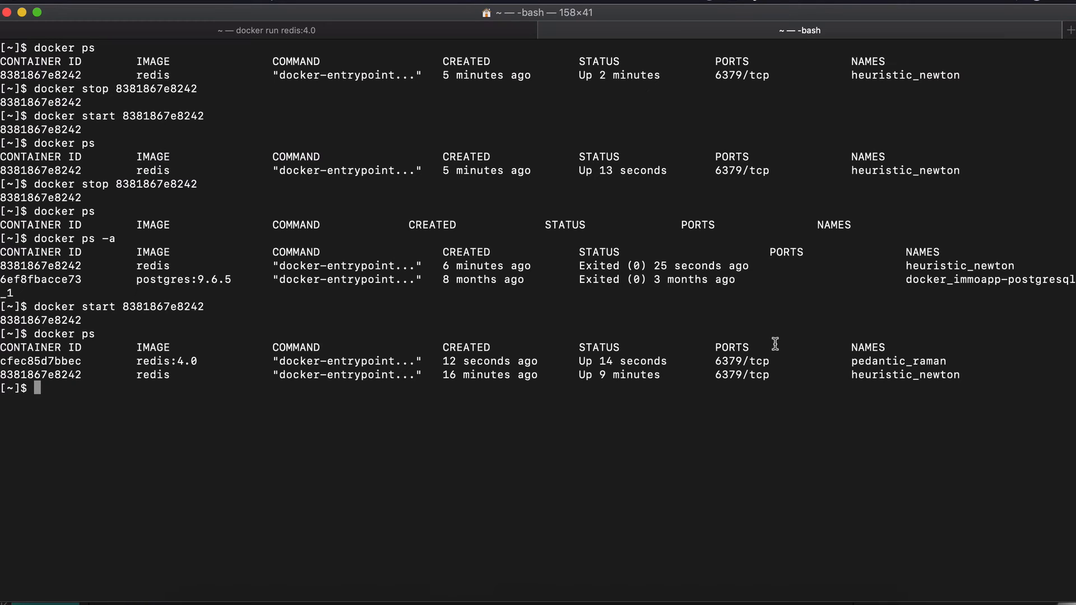
mouse_move(734, 362)
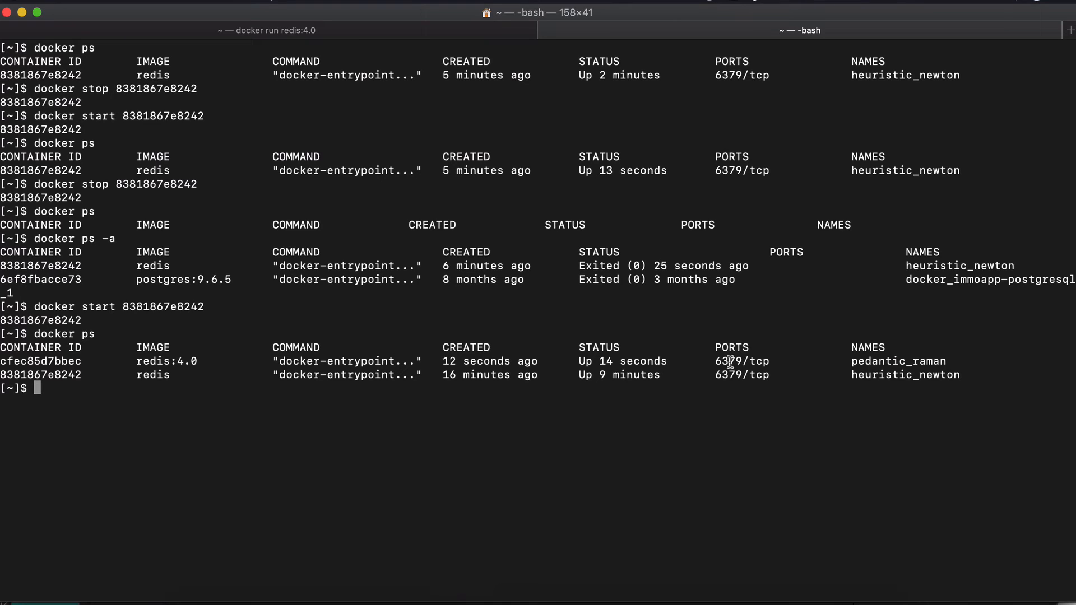
mouse_move(759, 40)
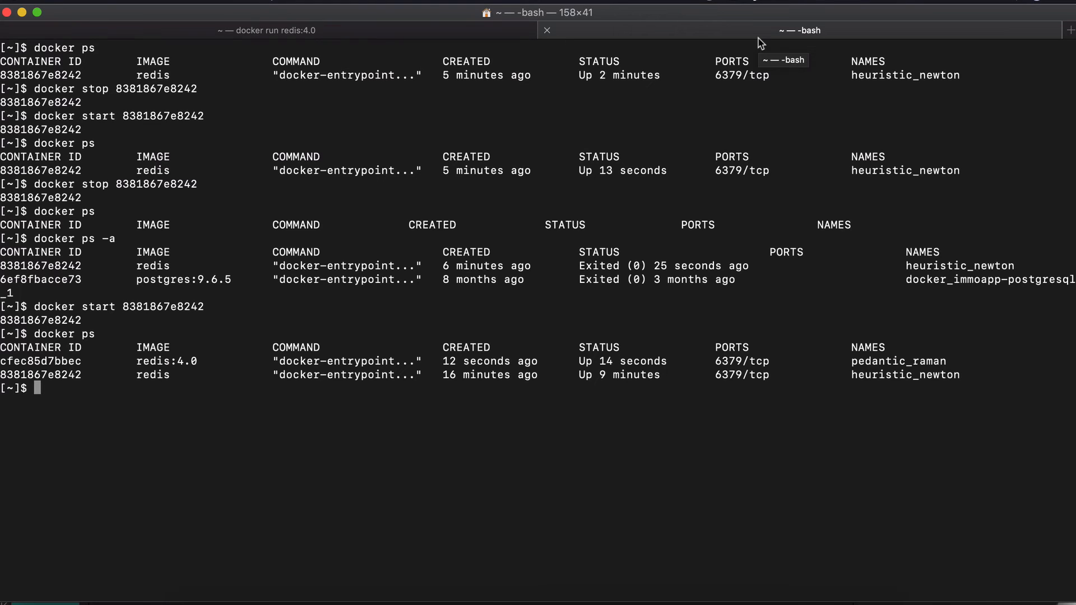
mouse_move(649, 40)
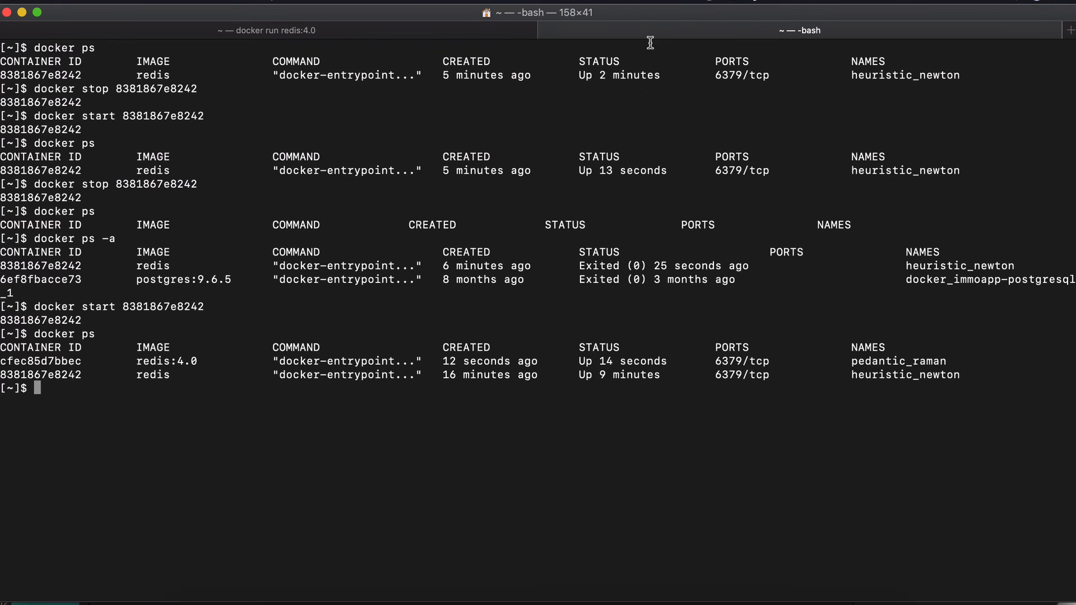
Switch to the first tab, where the redis:4.0 container runs in the foreground
left_click(272, 30)
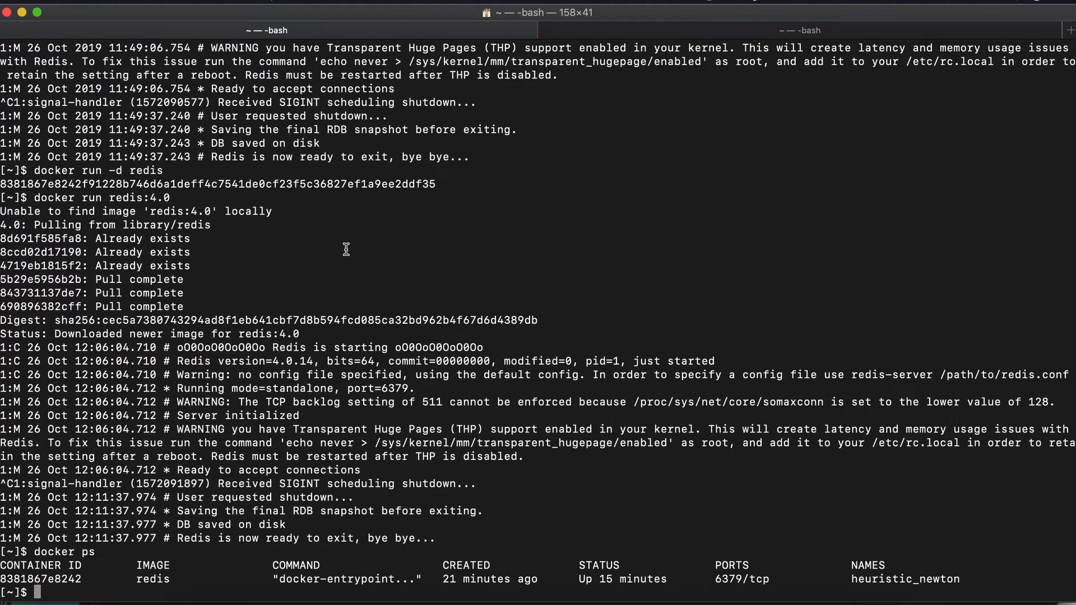
Stop the latest redis container, then type a run command publishing port 6000:6379
type("docker ps")
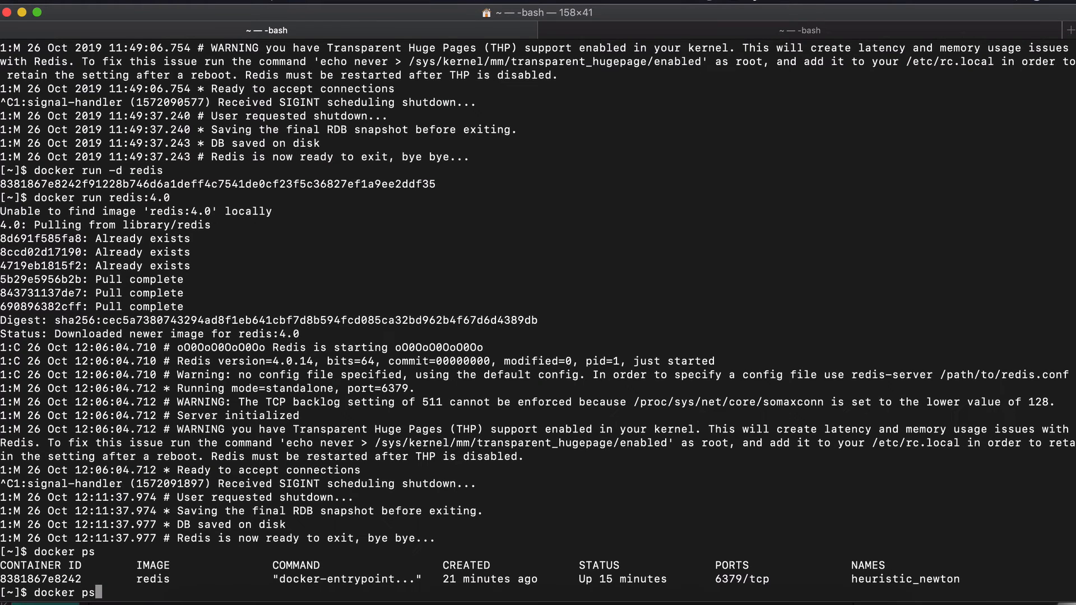
type("stop 8381867e8242")
type("docker run")
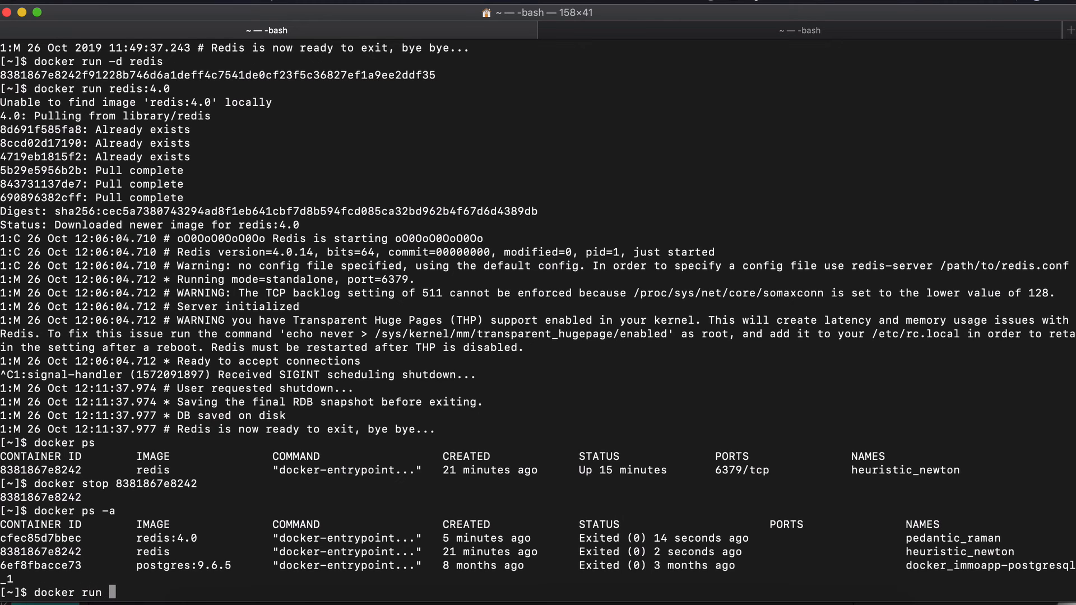
type("-p")
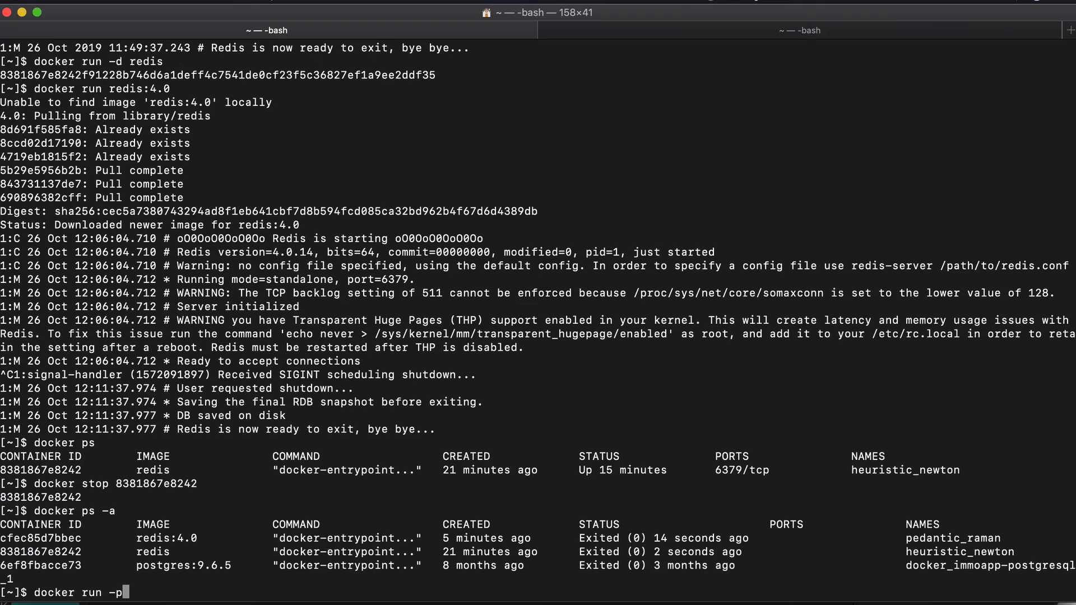
type("6")
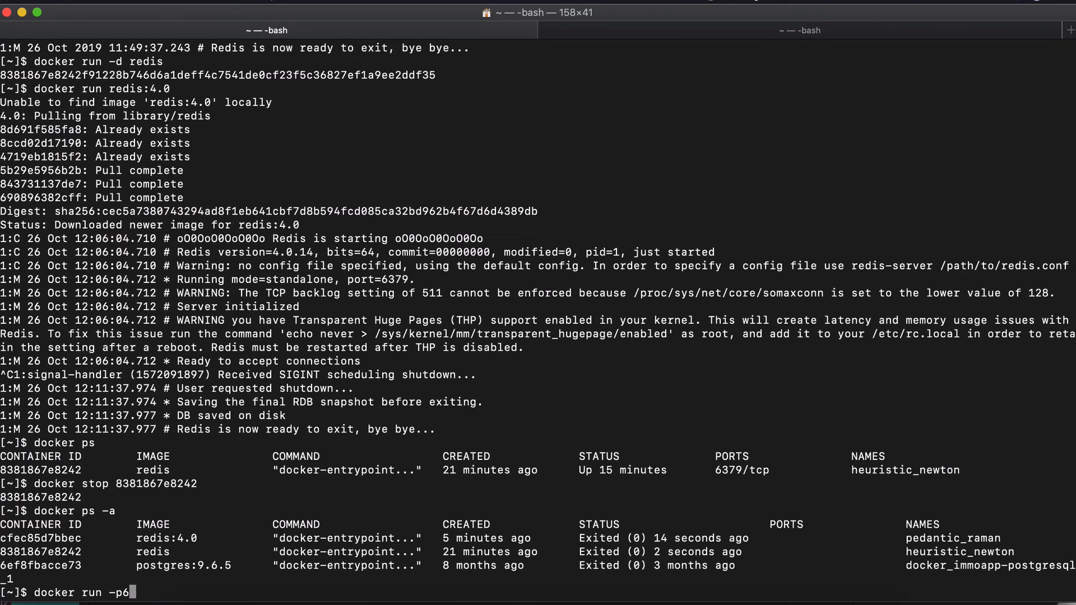
type("000")
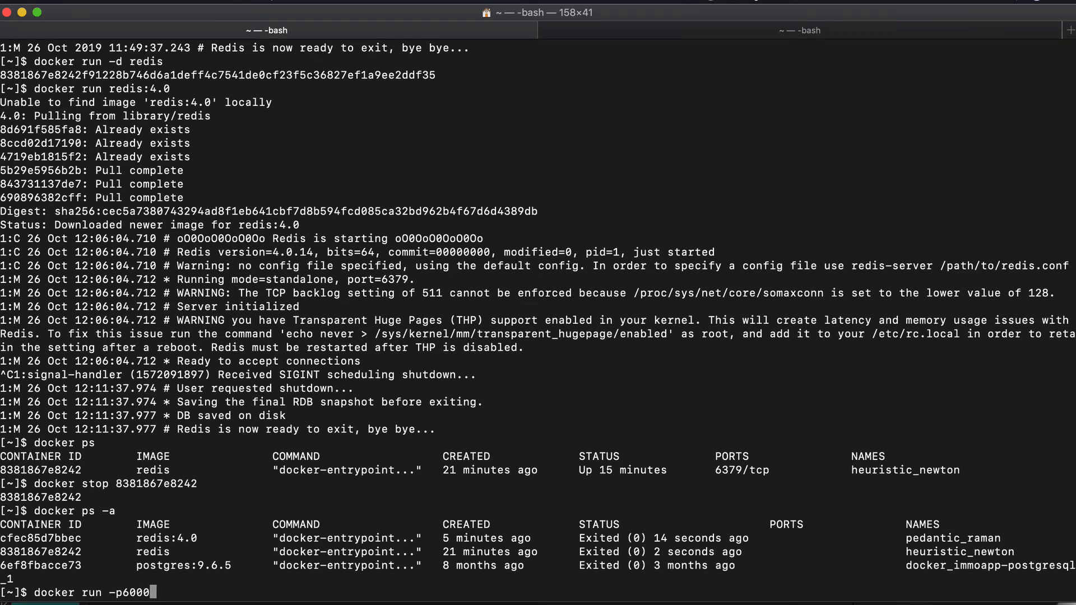
type(":")
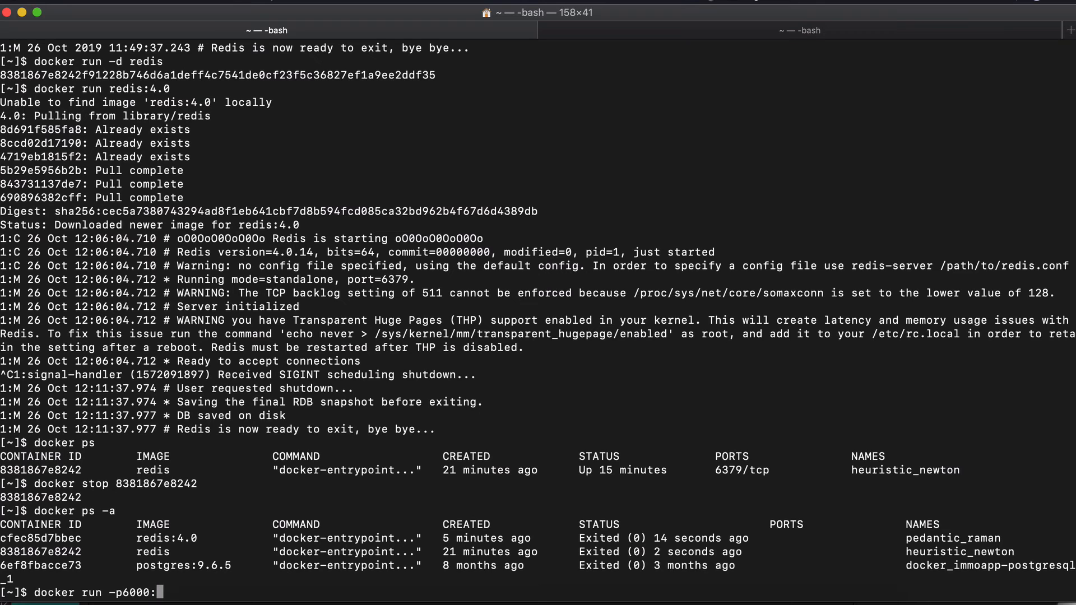
type("6")
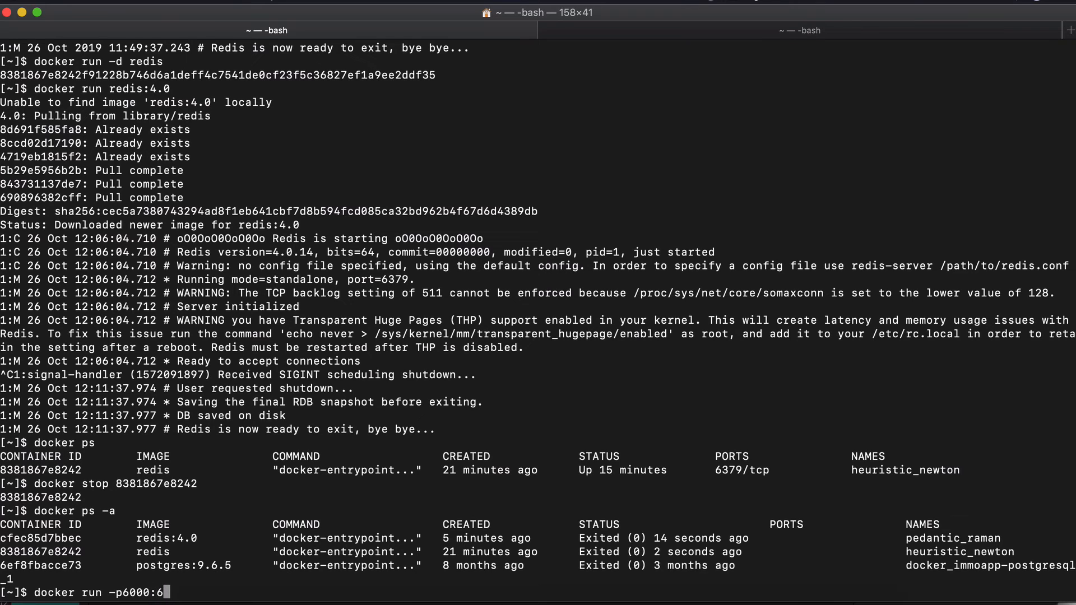
type("37")
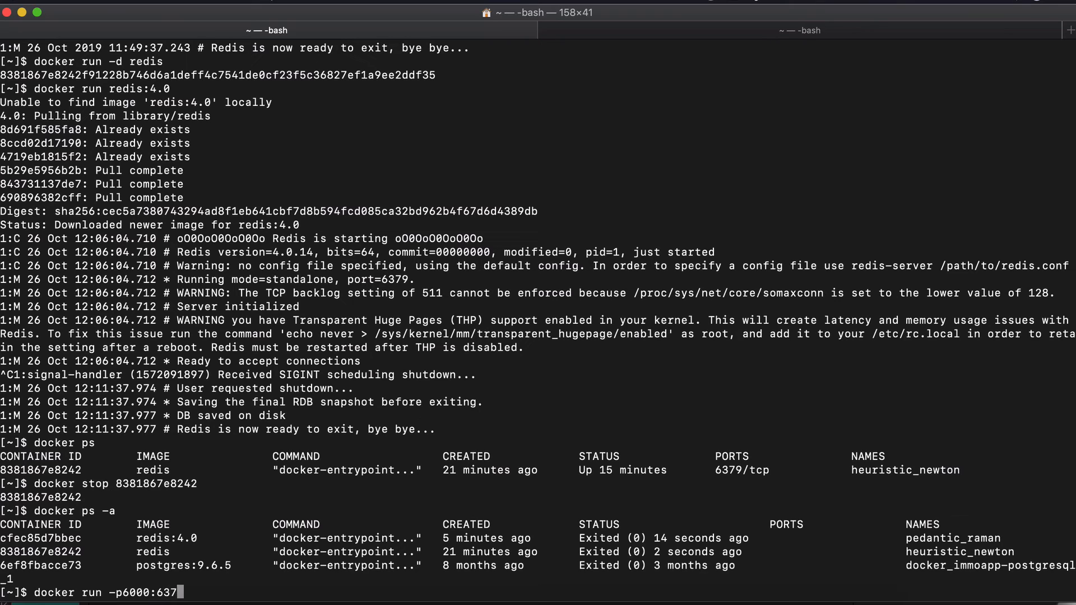
type("9")
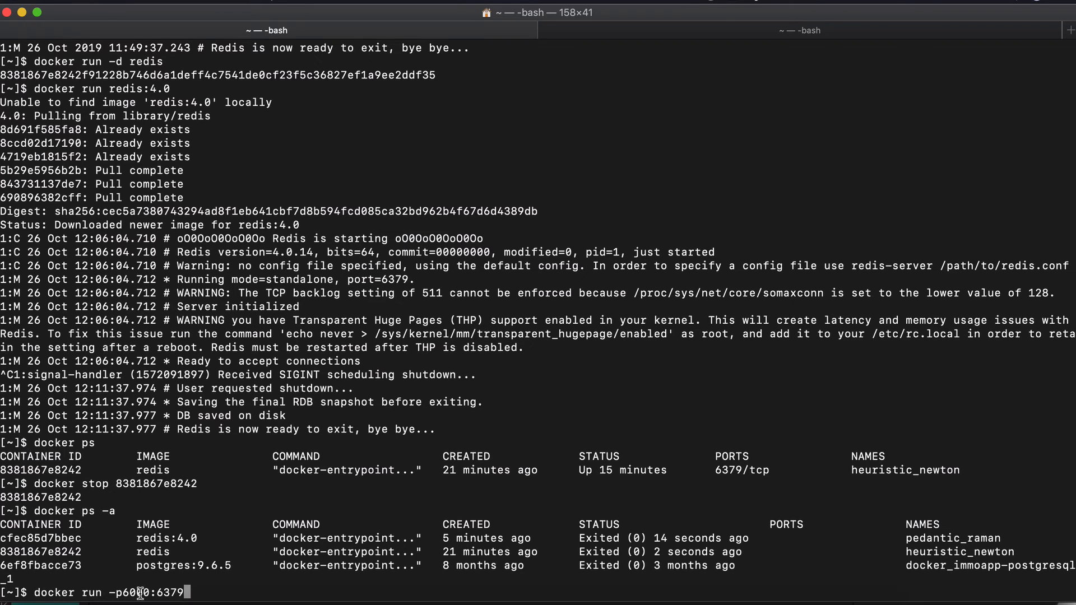
mouse_move(212, 594)
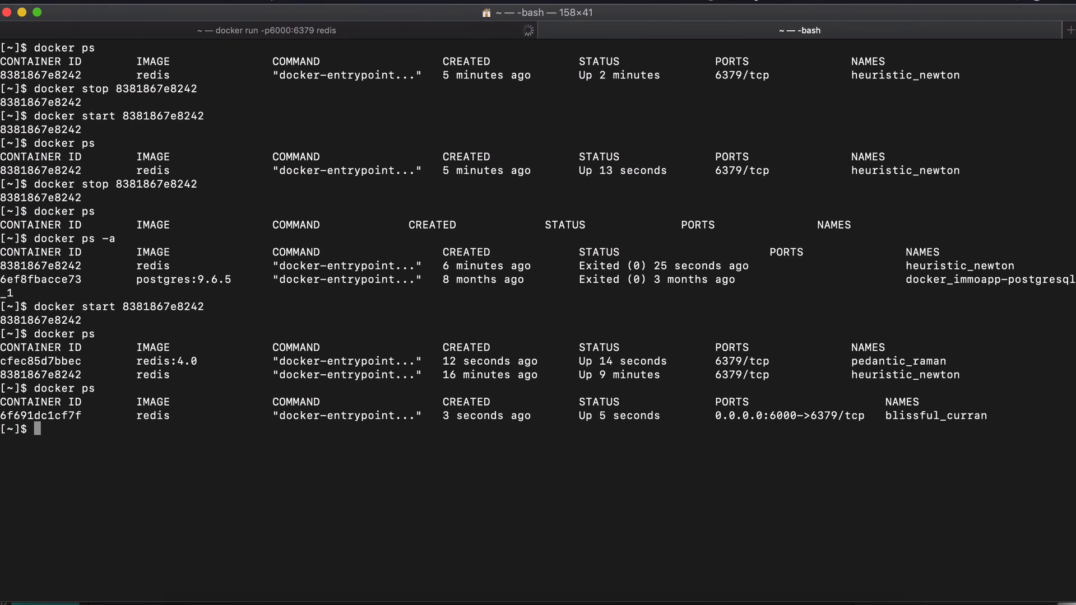
Clear the screen, list containers, and highlight the 0.0.0.0:6000->6379/tcp port mapping
type("clea")
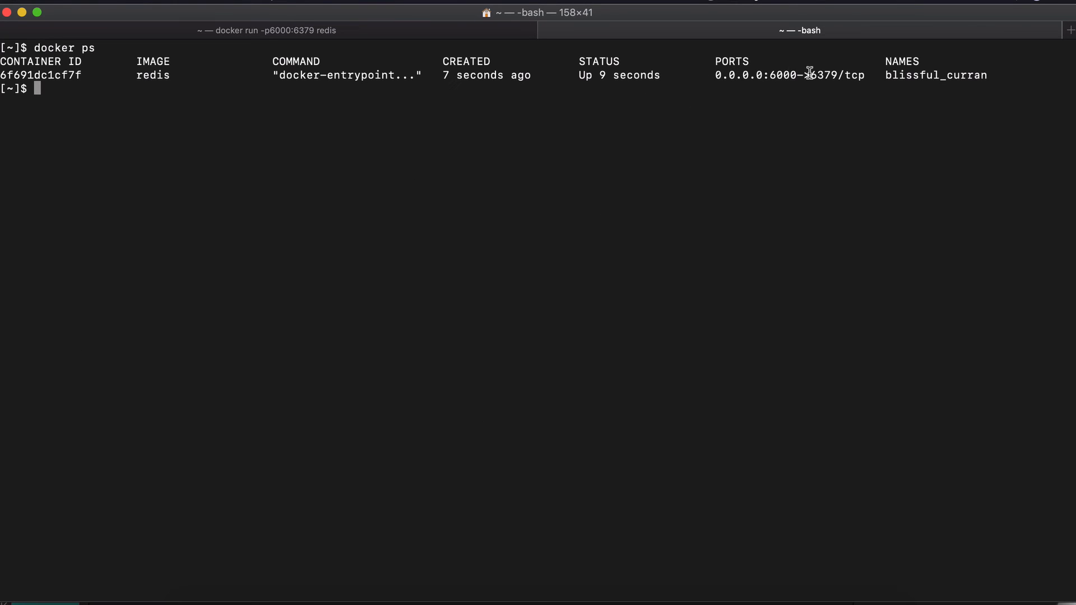
left_click_drag(716, 74, 867, 75)
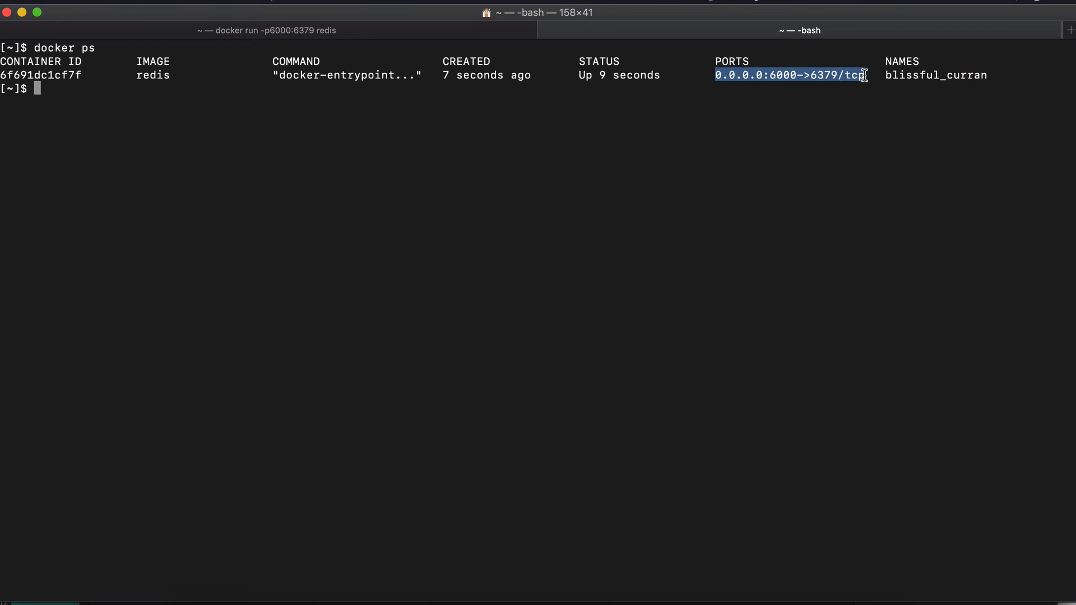
left_click(724, 74)
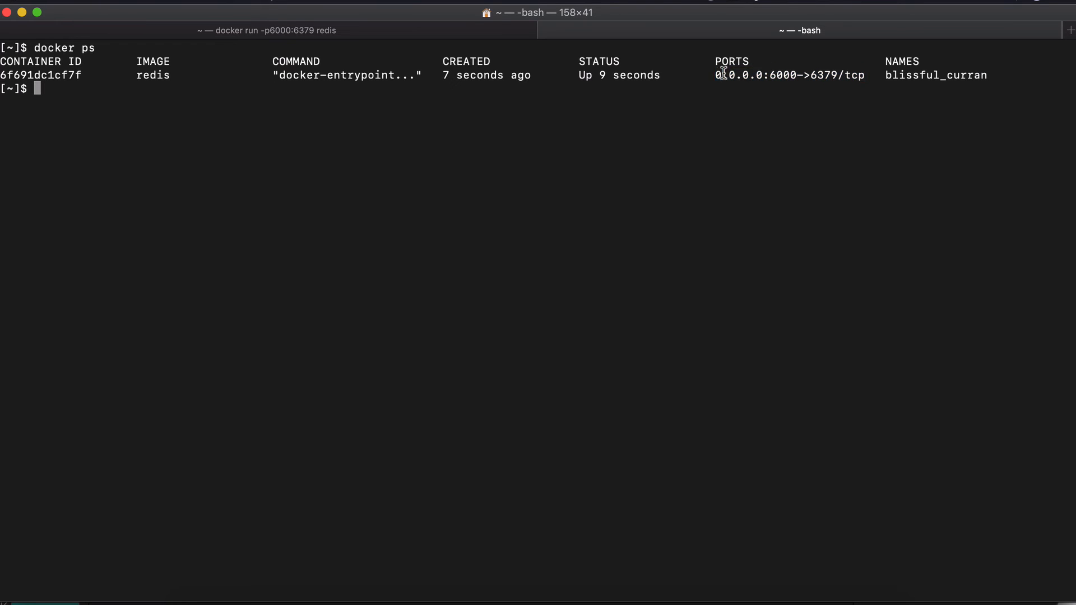
double_click(786, 75)
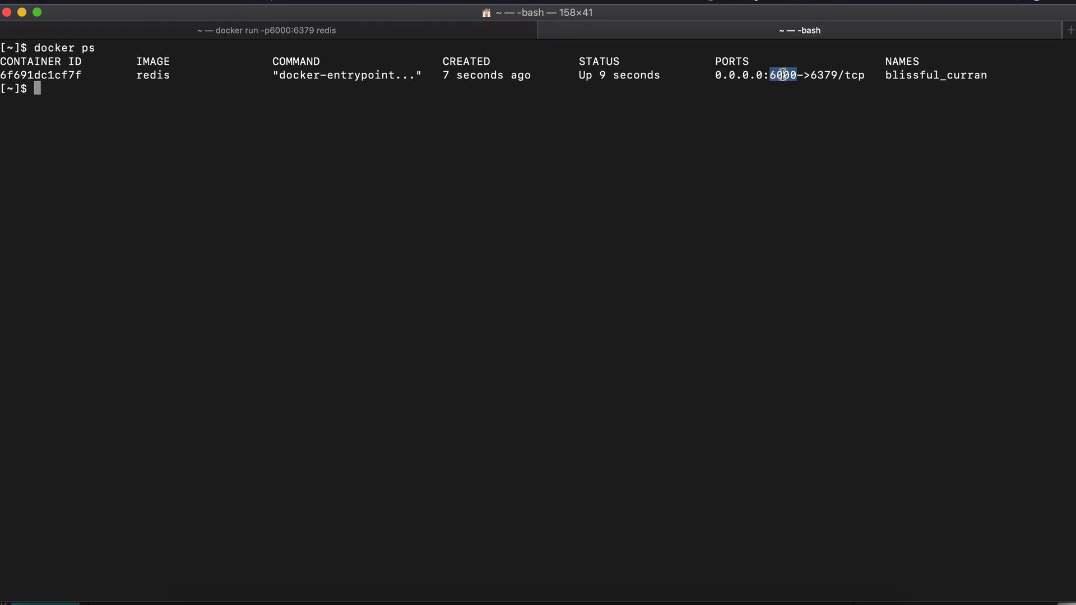
double_click(841, 75)
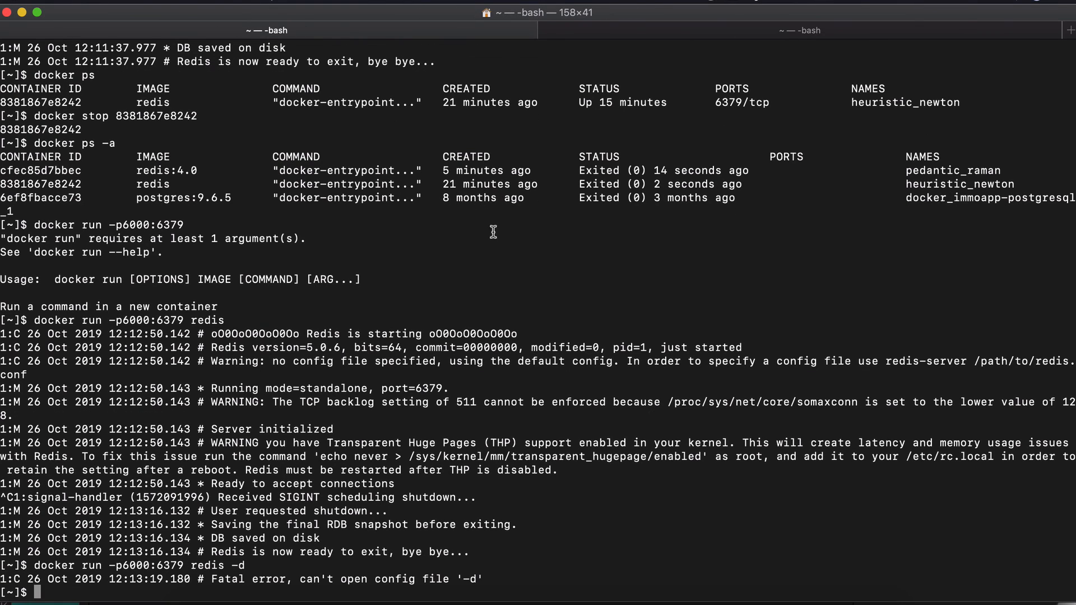
Run redis detached with -p6000:6379, then list running and all containers
type("docker run -p6000:6379 redis")
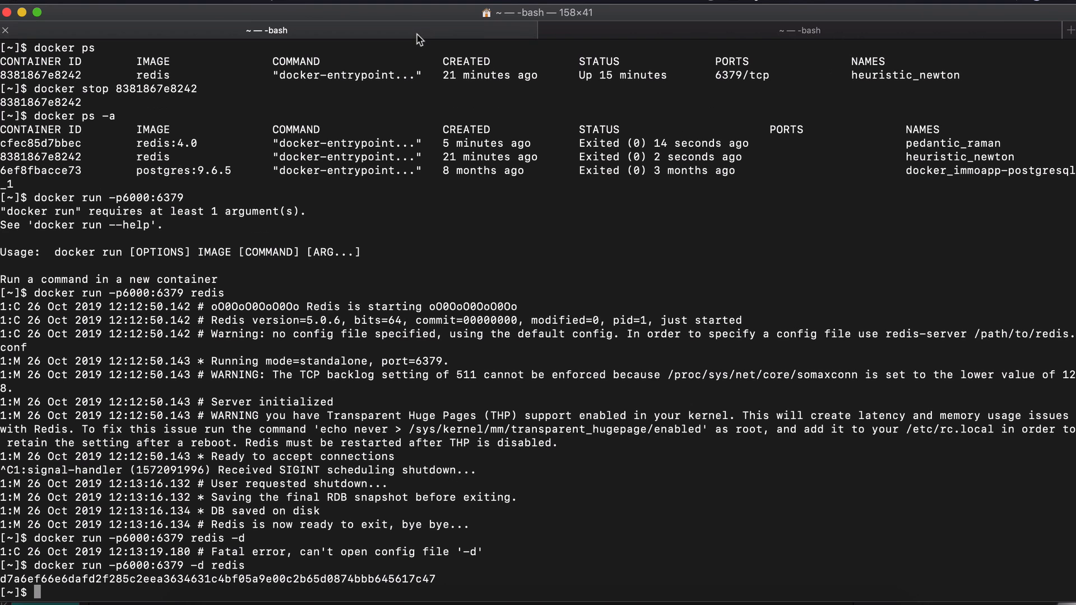
mouse_move(347, 390)
type("do")
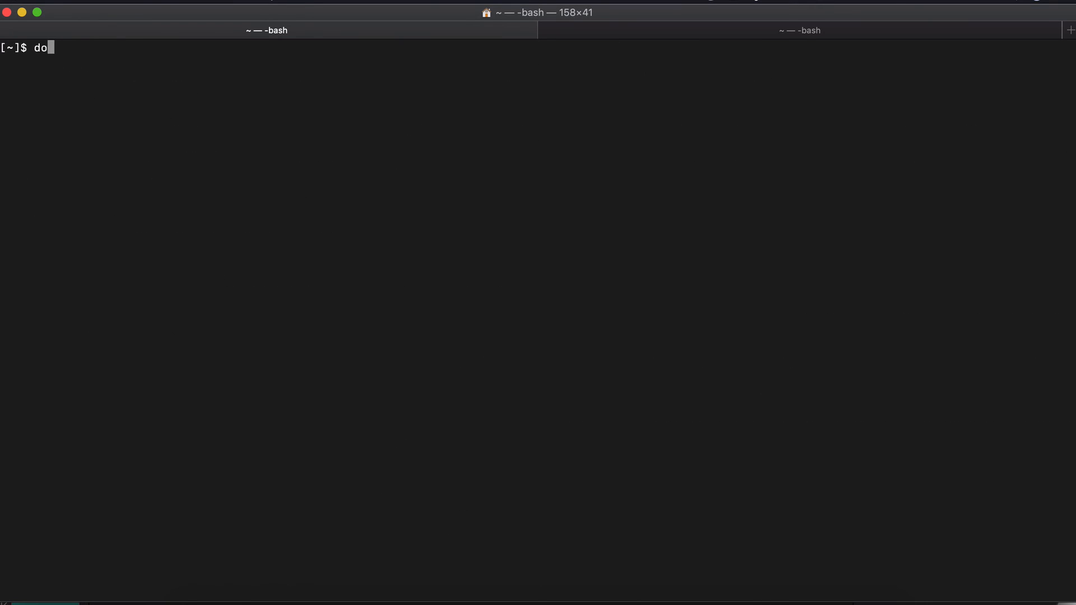
type("cker ps")
type("docker")
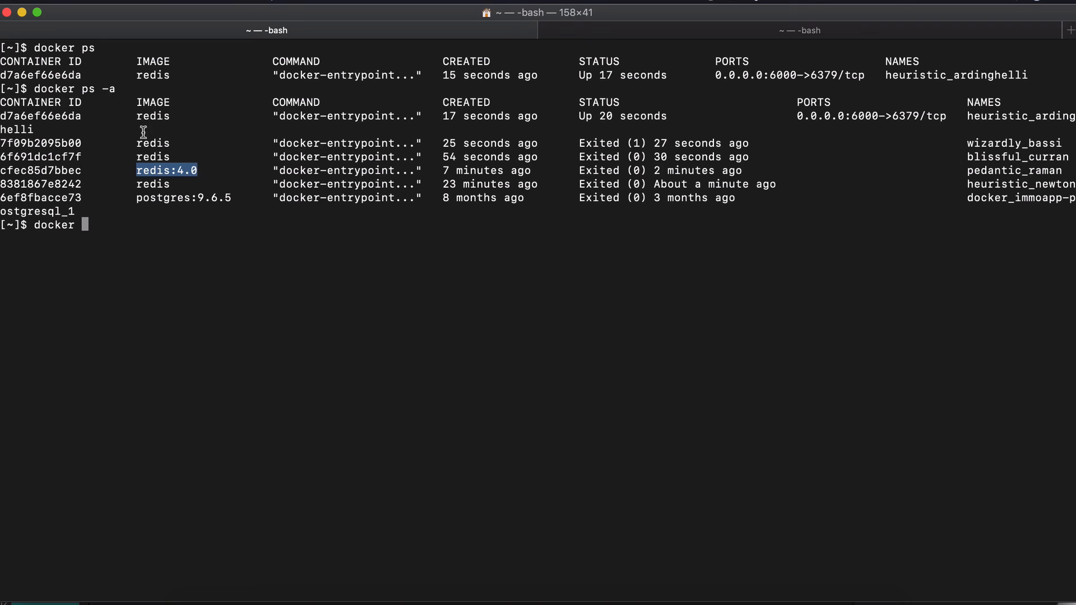
mouse_move(609, 115)
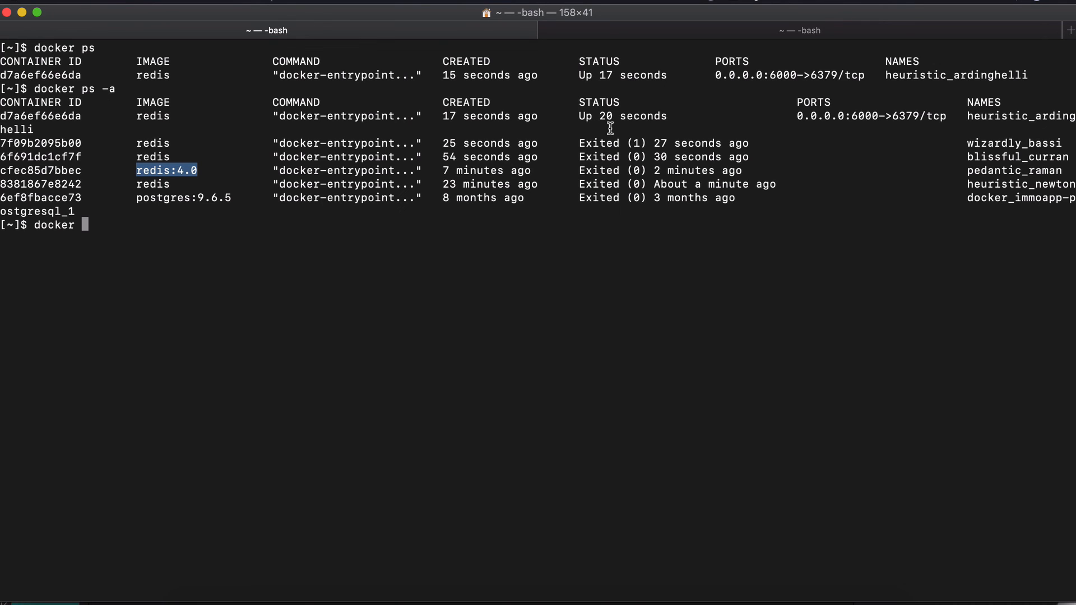
mouse_move(321, 147)
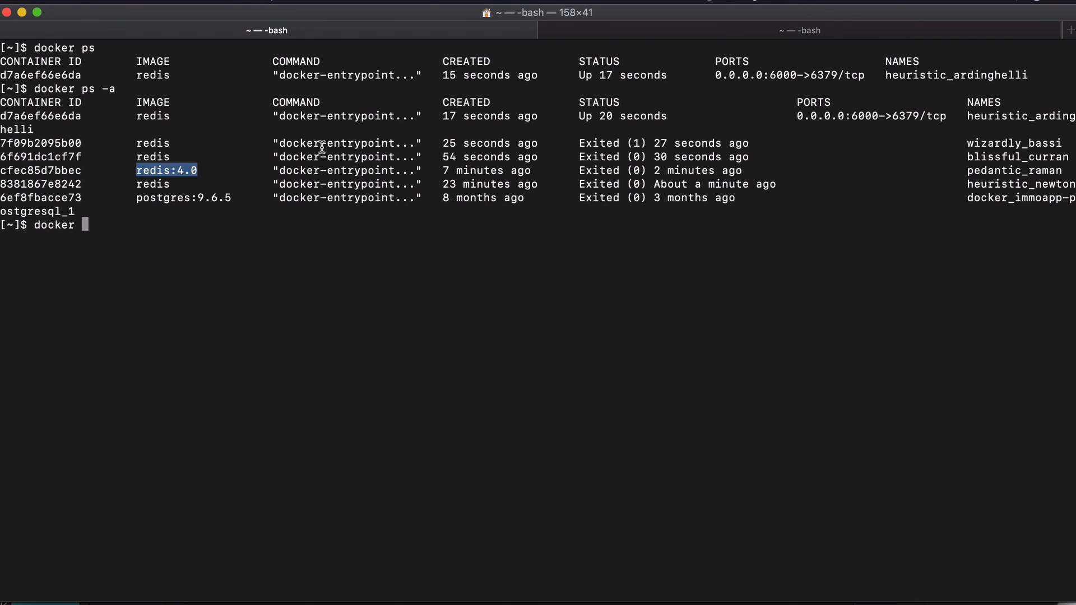
mouse_move(128, 180)
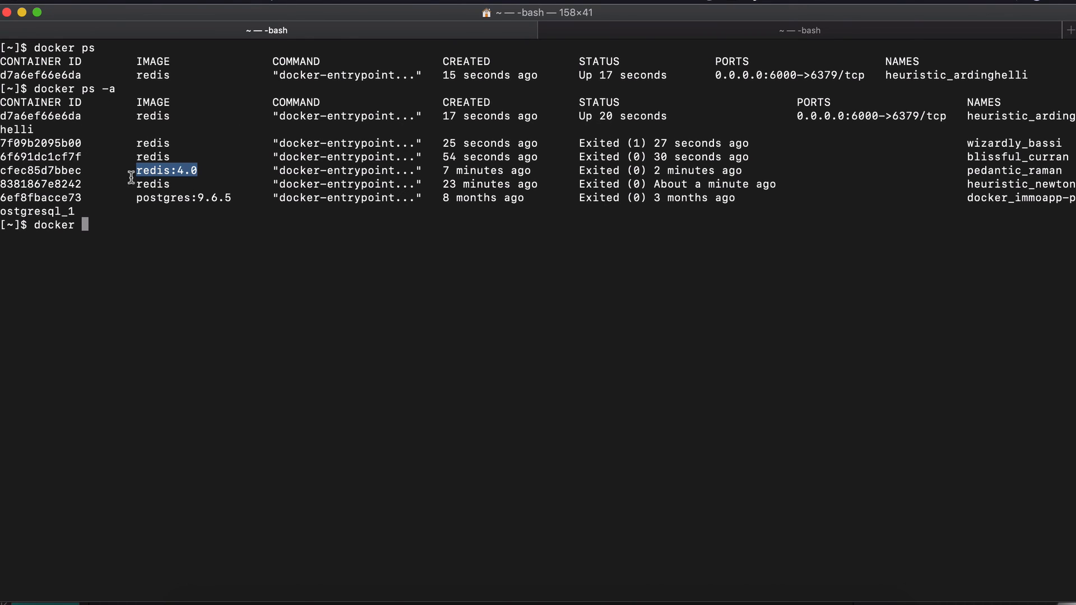
mouse_move(180, 408)
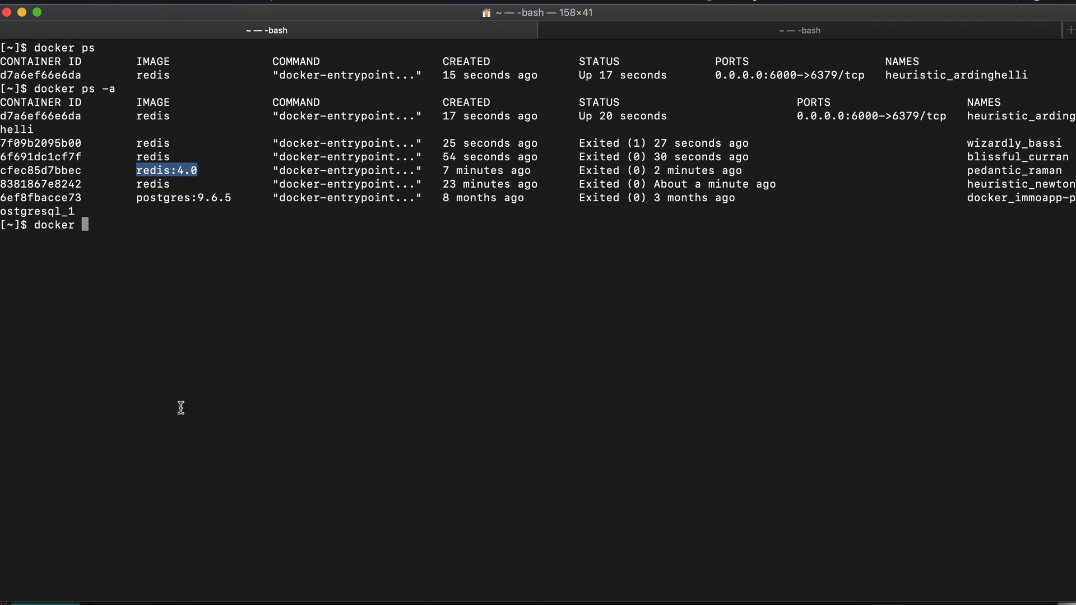
Run redis:4.0 on port 6000, get the port-allocated error, and retry on 6001
type("run")
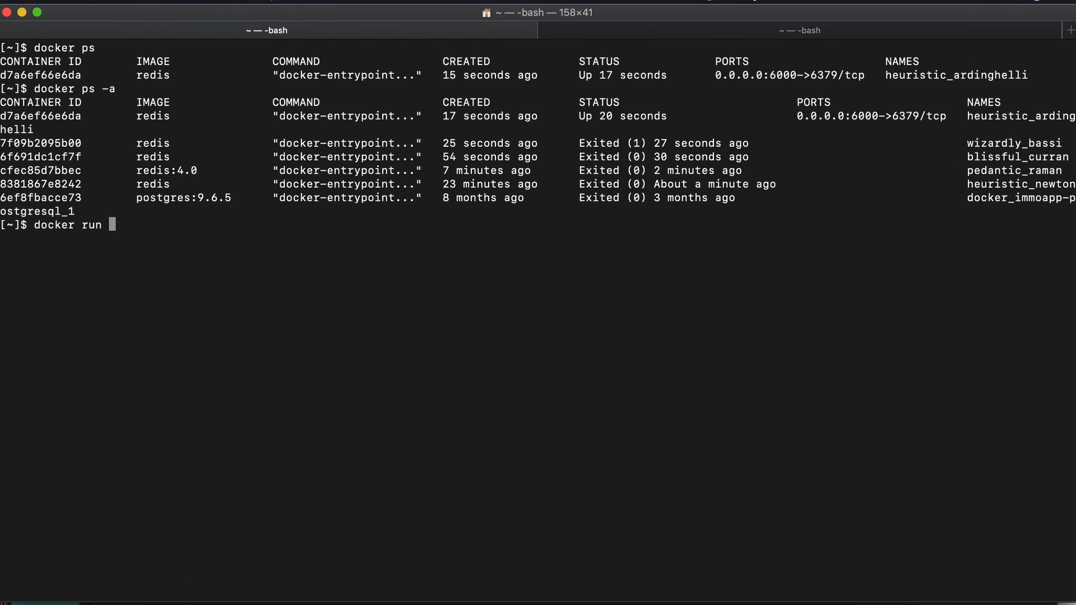
type("-p")
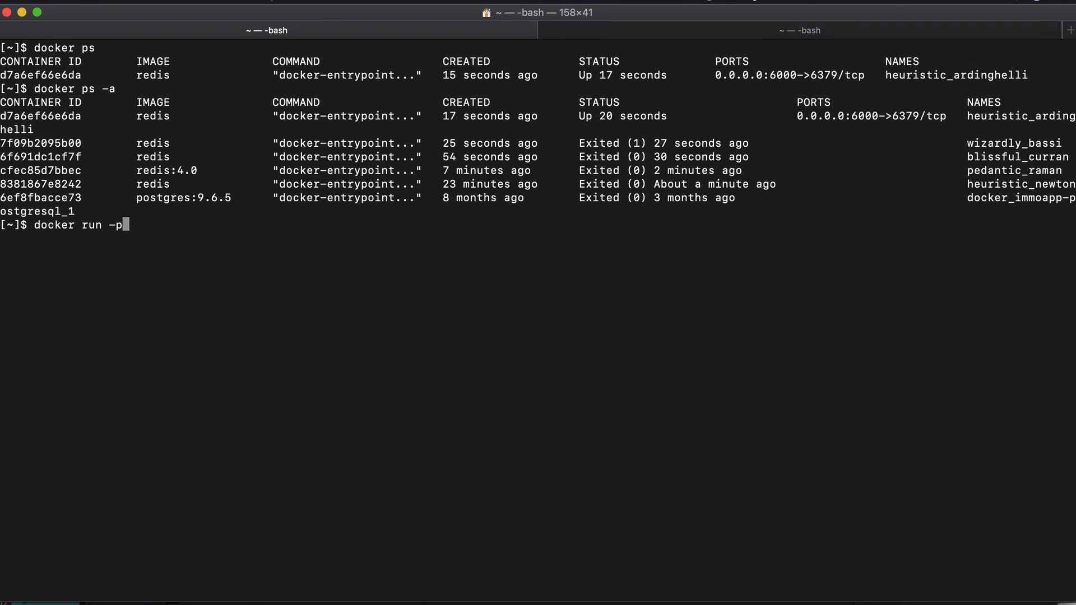
type("6000")
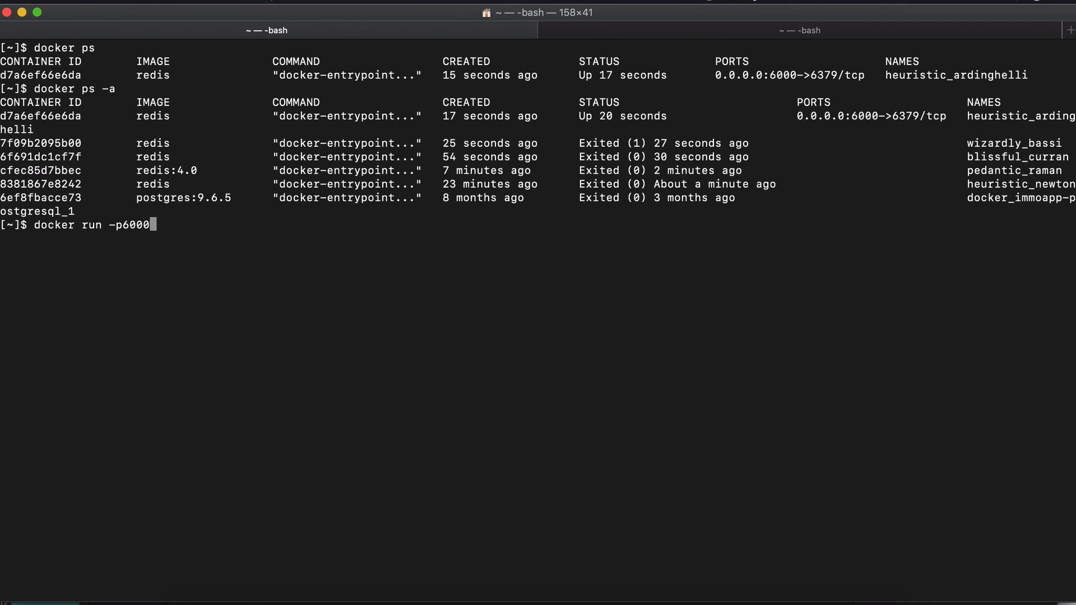
type(":")
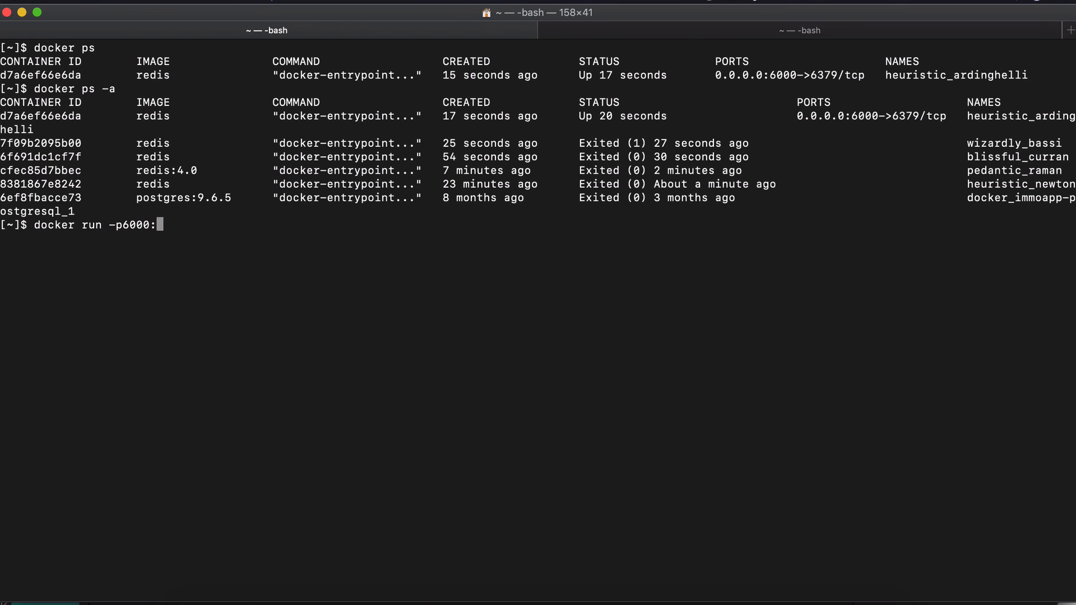
type("6")
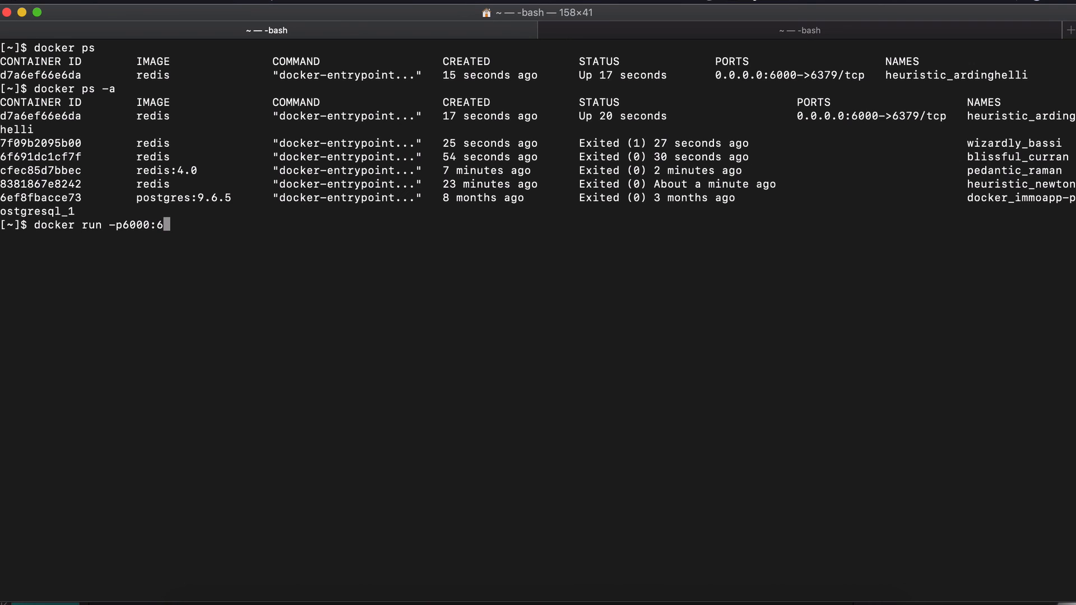
type("379")
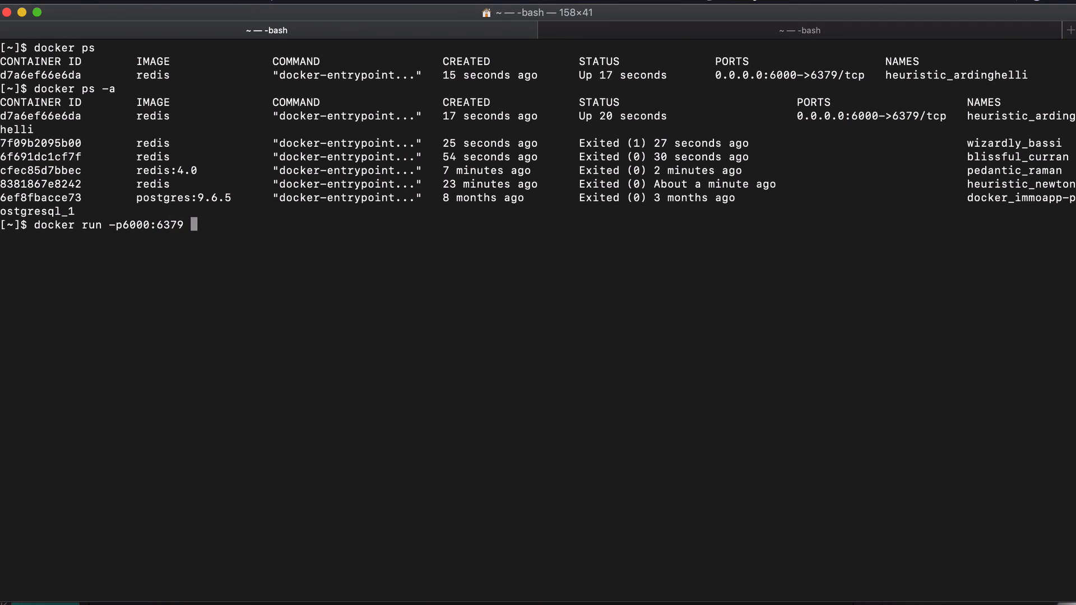
type("redis")
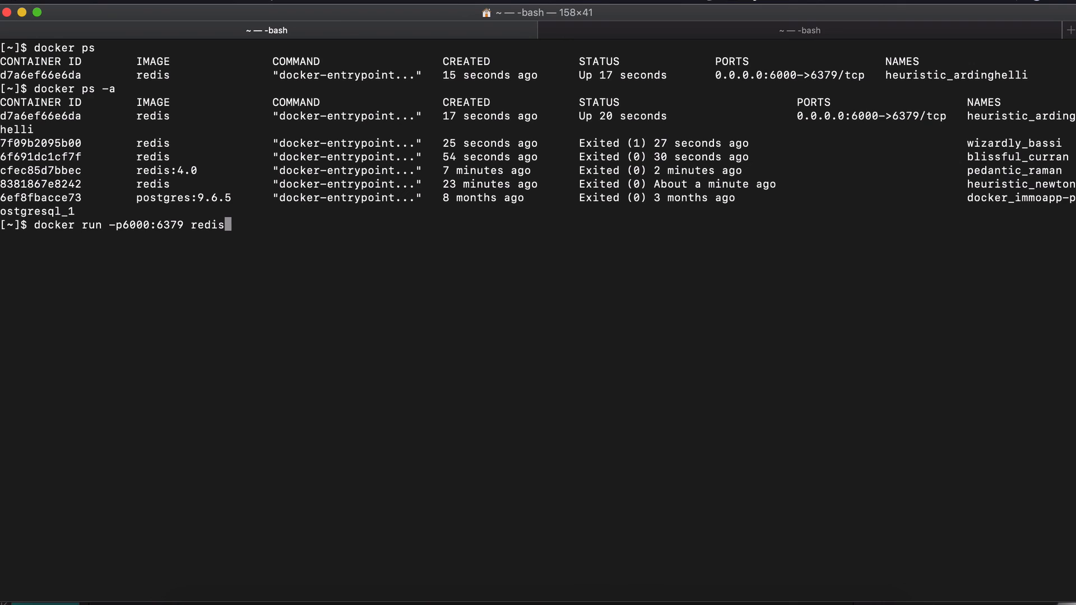
type(":4.0")
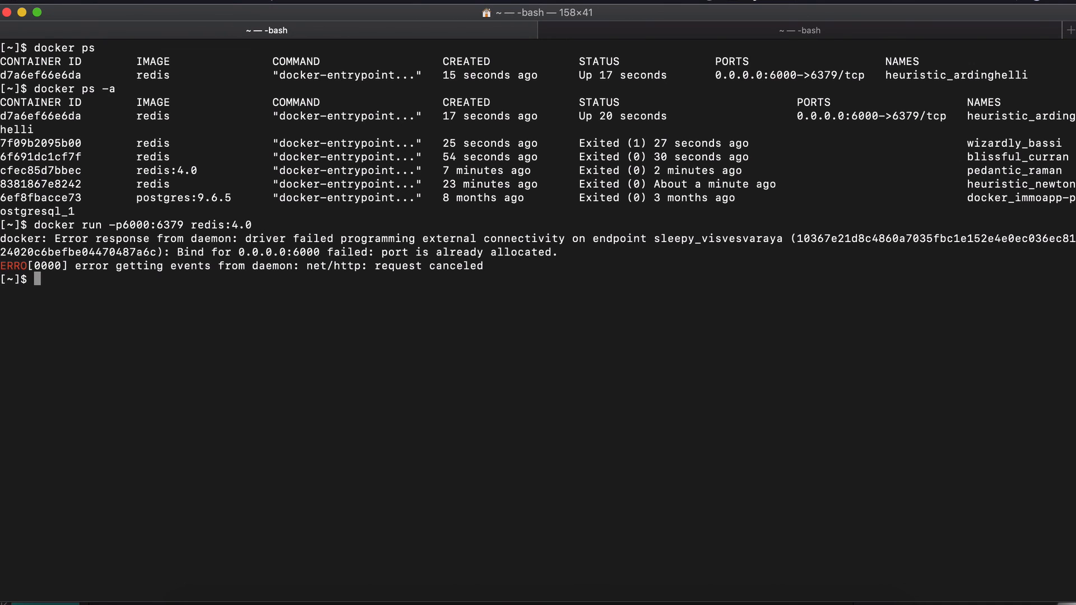
mouse_move(534, 256)
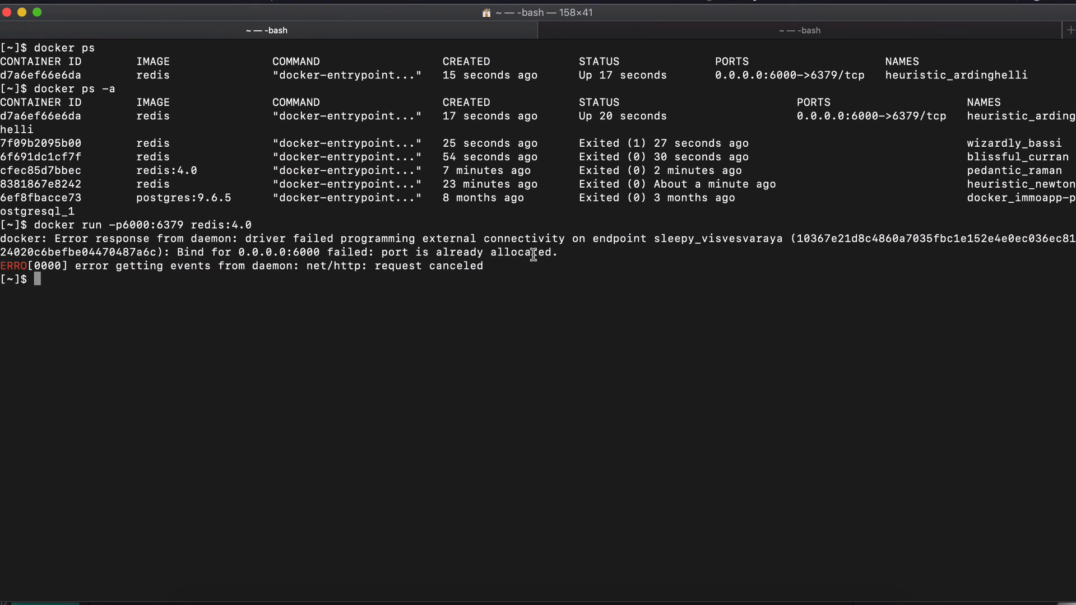
type("docker run -p6000:6379 redis:4.0")
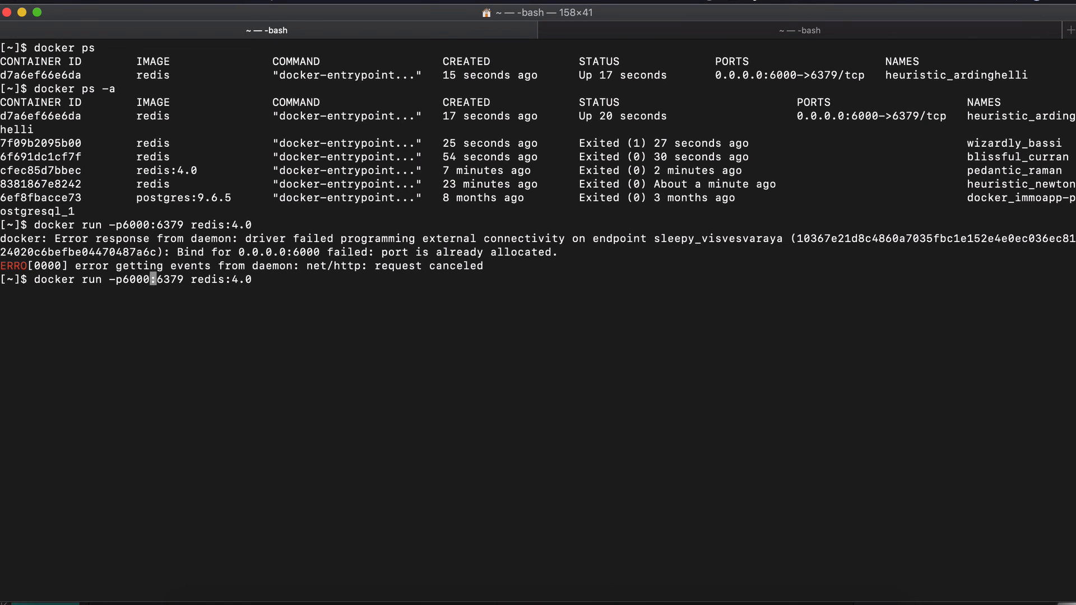
type("1")
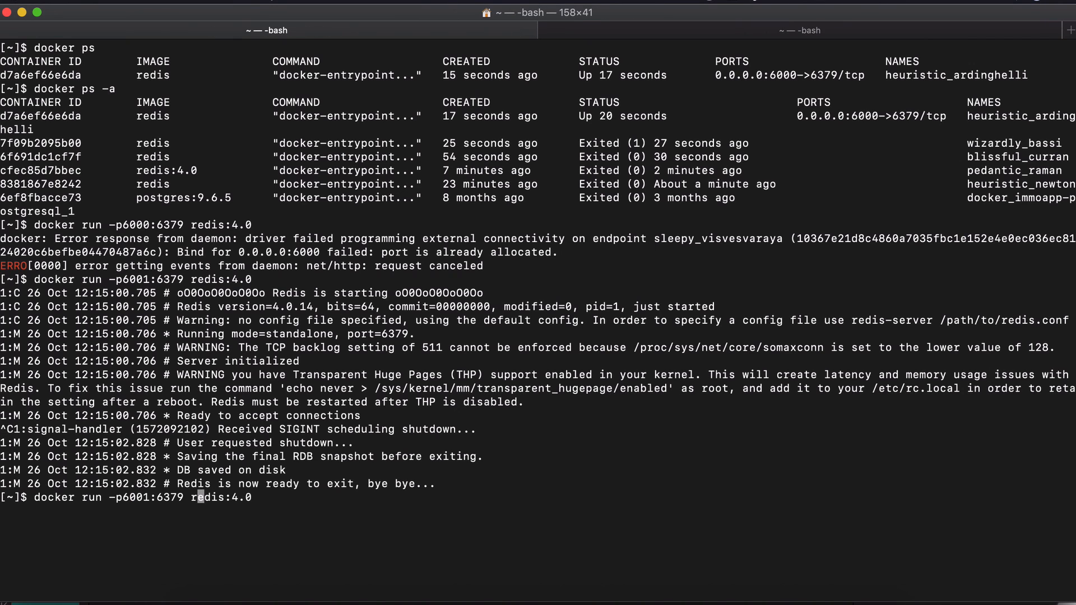
Rerun redis:4.0 detached on port 6001 and point out its 6001 mapping in docker ps
type("-d")
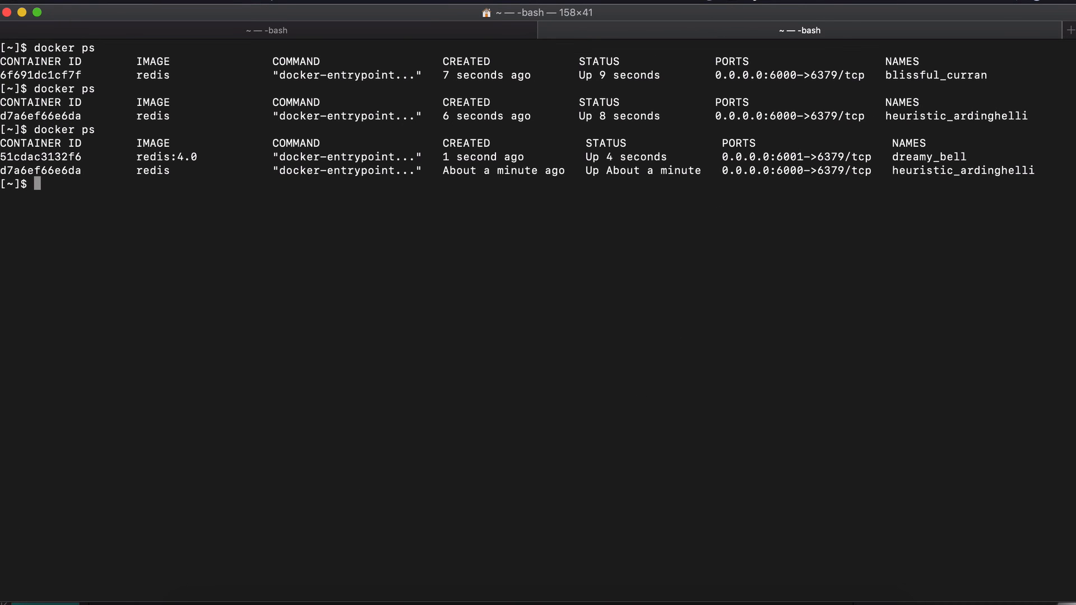
mouse_move(610, 179)
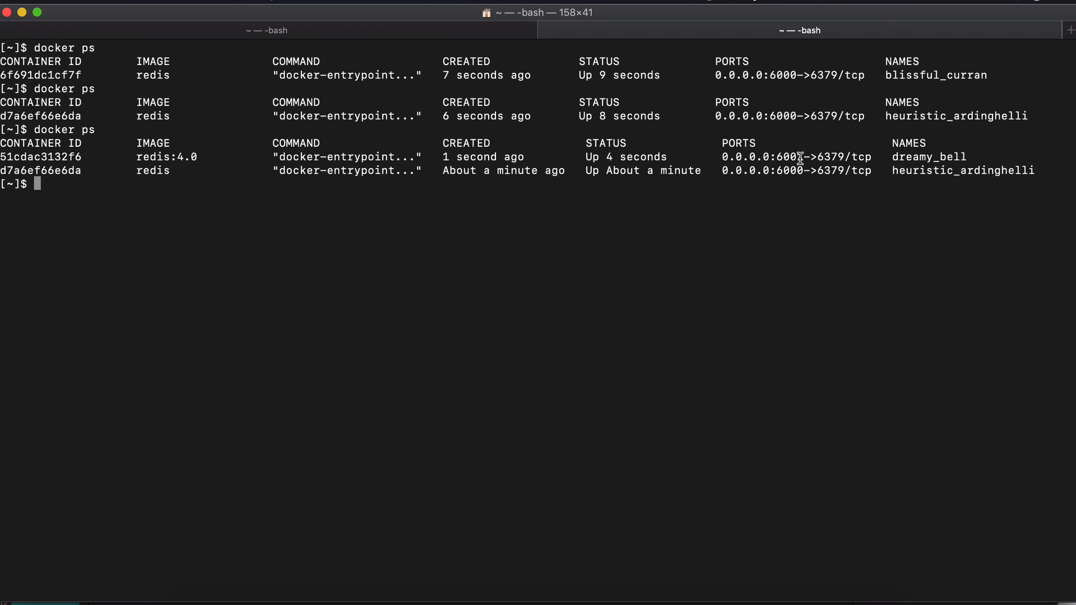
double_click(787, 156)
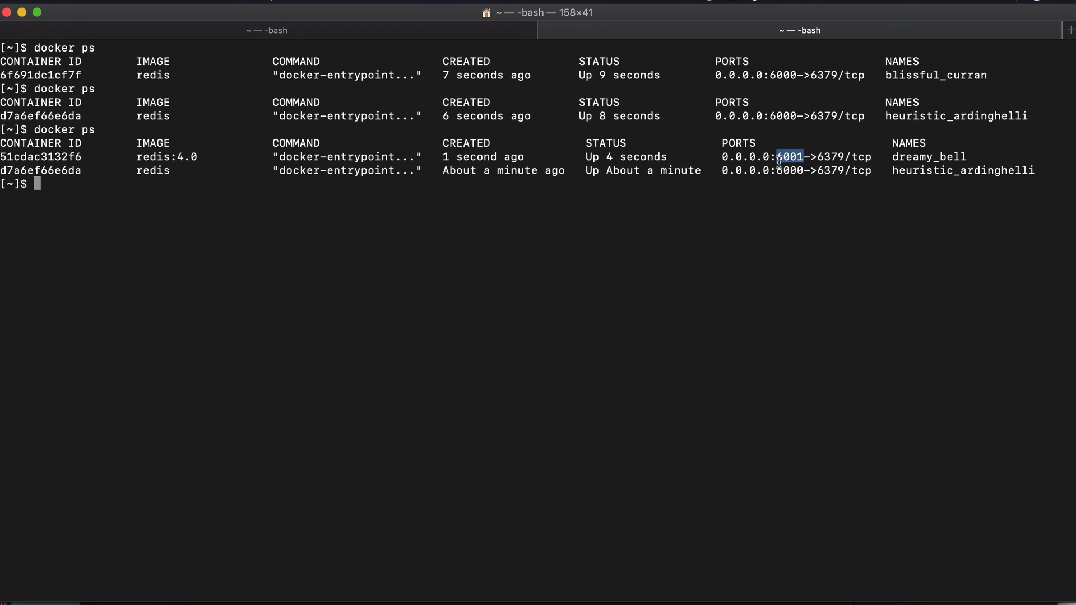